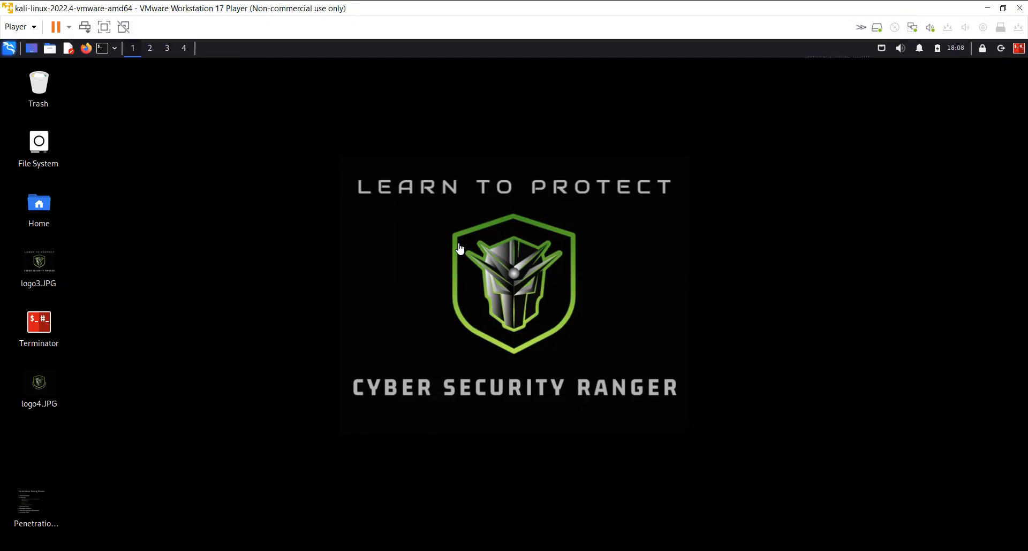
mouse_move(51, 330)
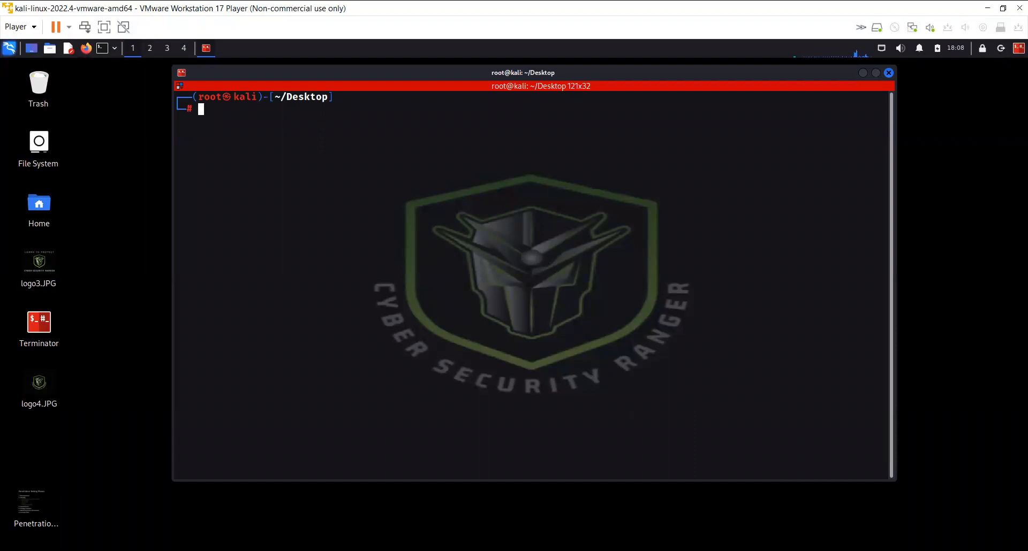
- Change into /usr/share/nmap/scripts and list all NSE scripts, scrolling through the listing
type("cd /usr/share/nmap/scripts")
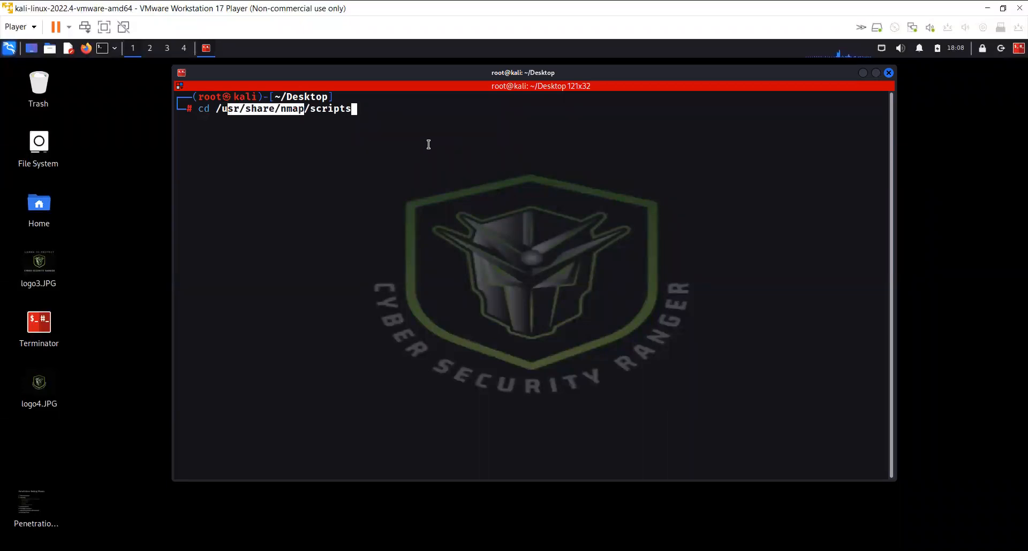
key("Return")
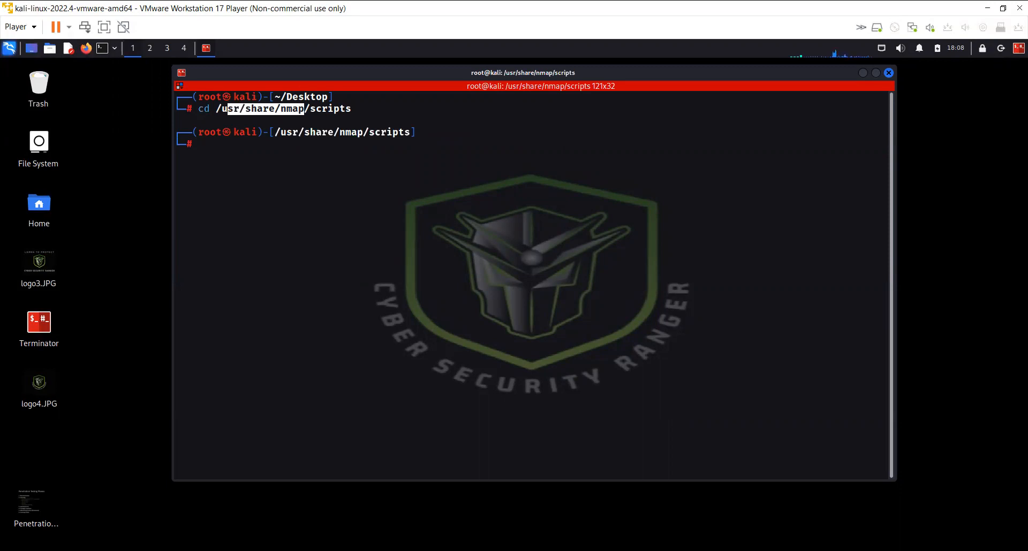
key("Return")
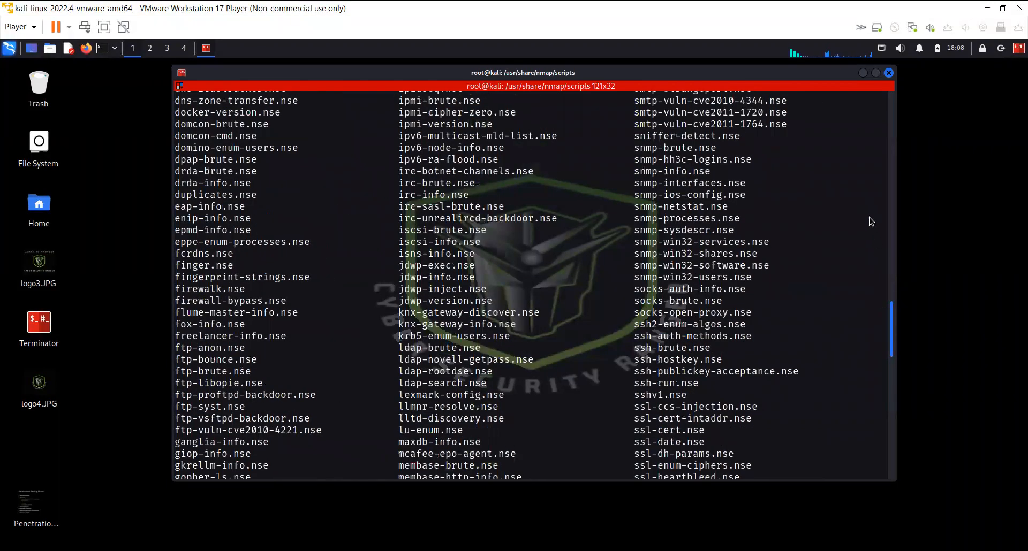
scroll("up", 3)
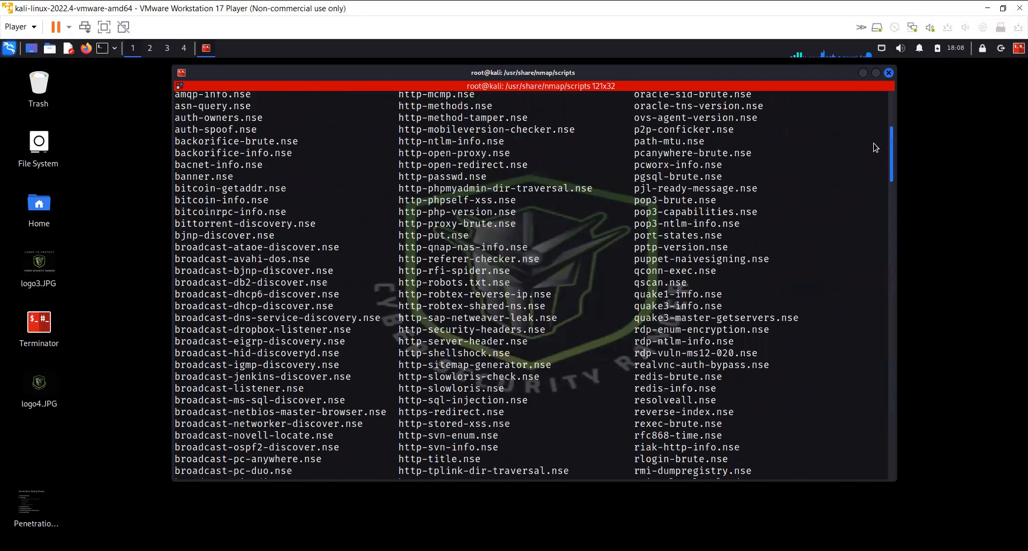
scroll("up", 3)
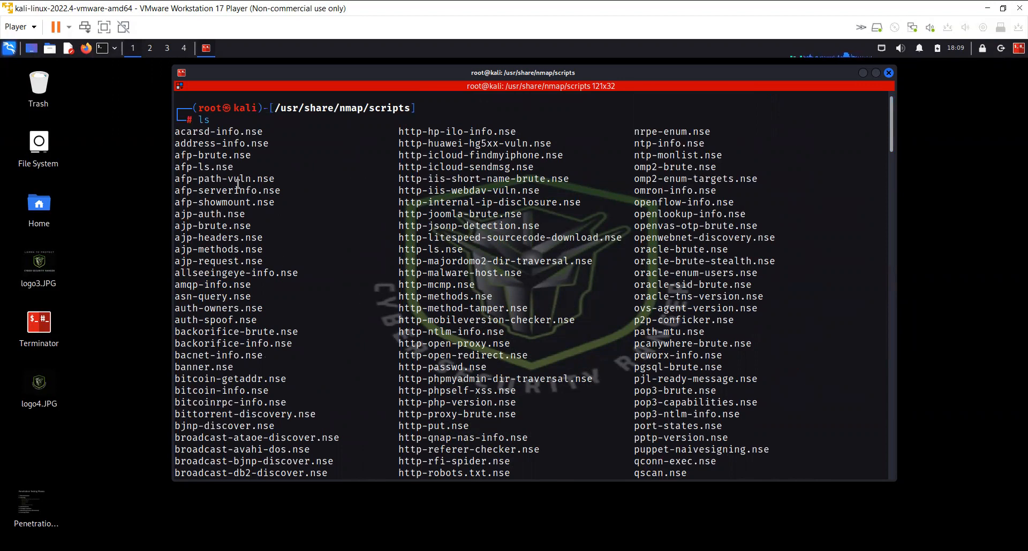
mouse_move(354, 218)
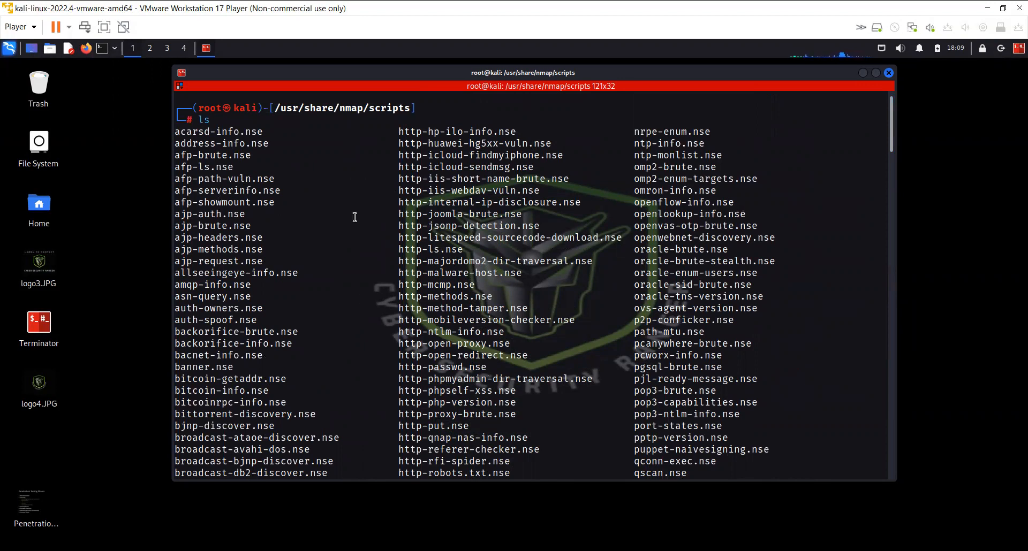
scroll("down", 3)
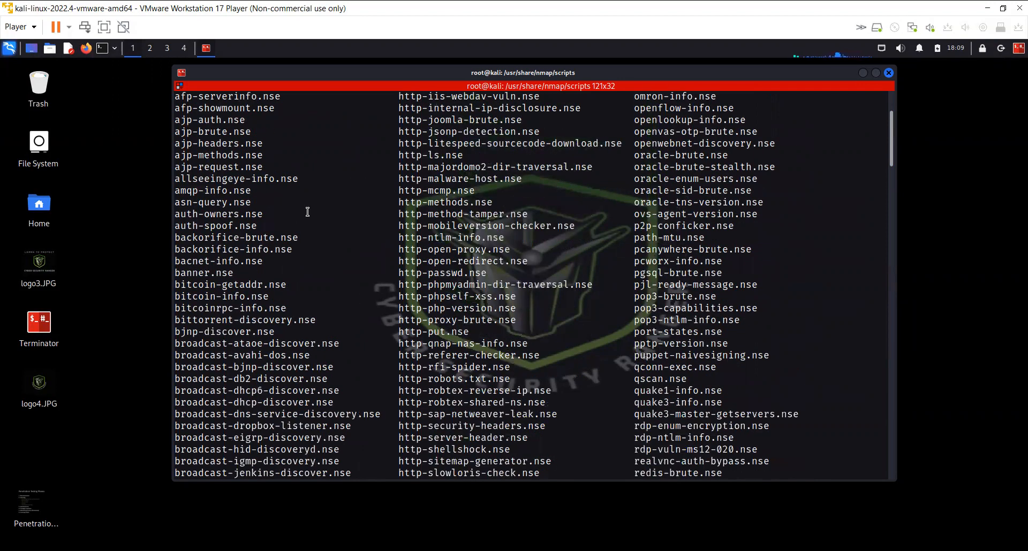
scroll("down", 3)
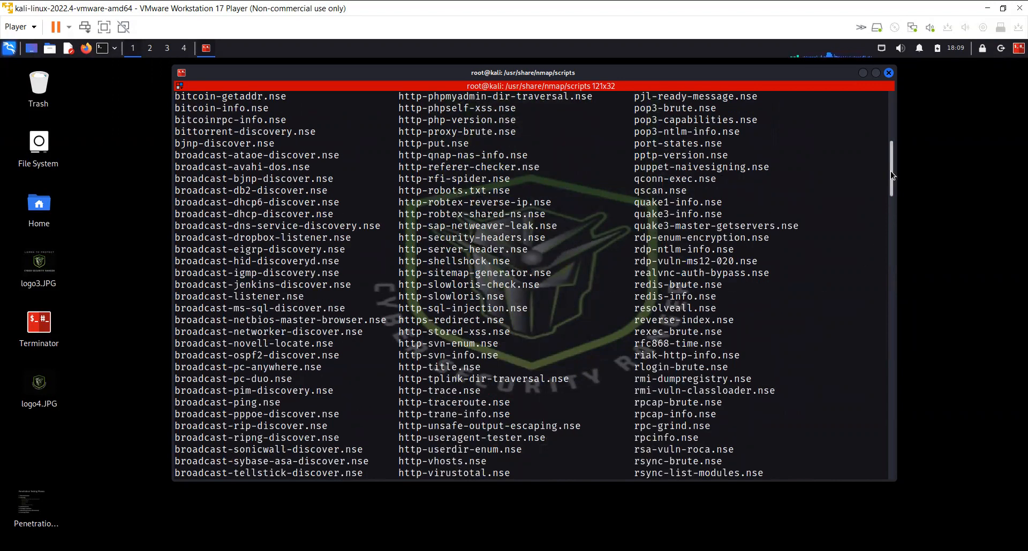
scroll("down", 3)
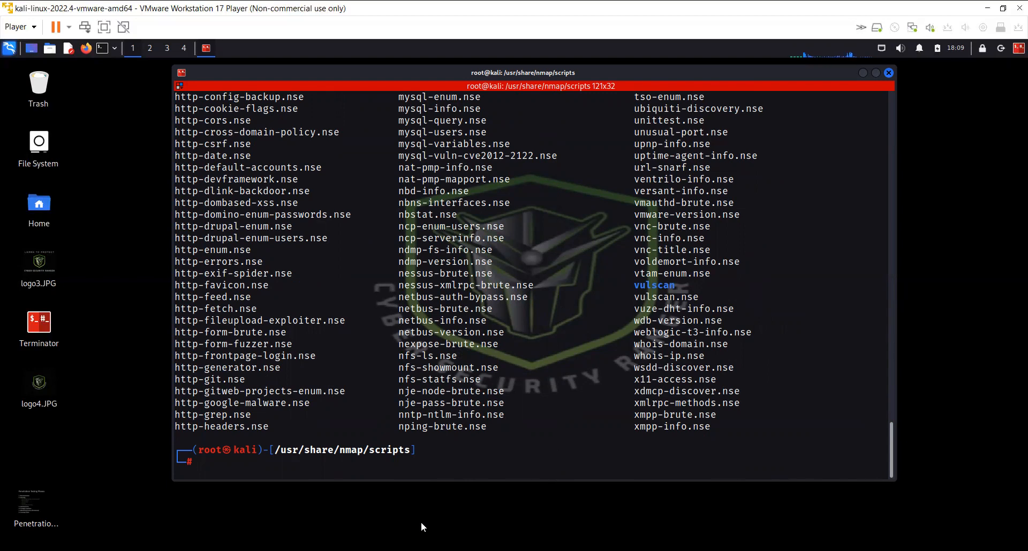
mouse_move(339, 309)
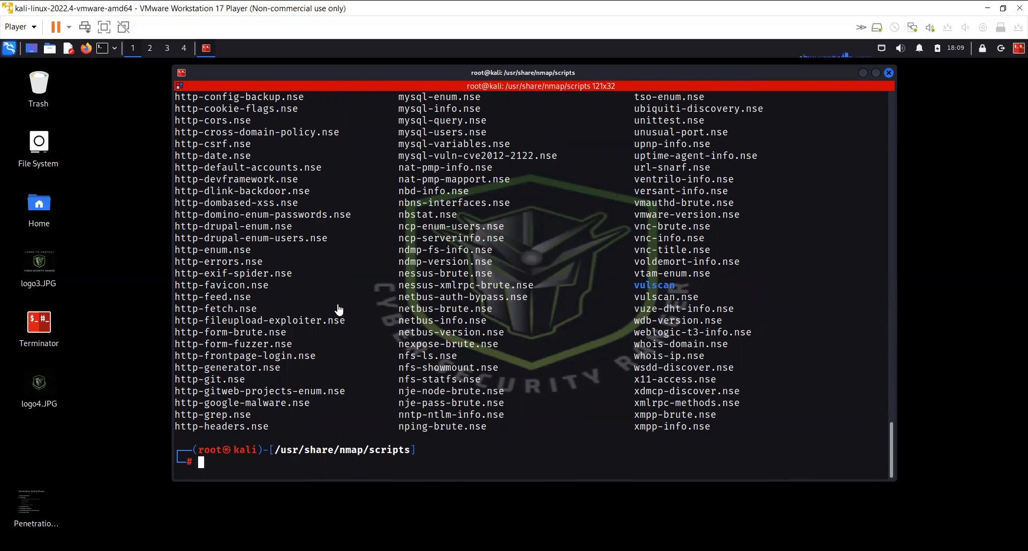
mouse_move(329, 369)
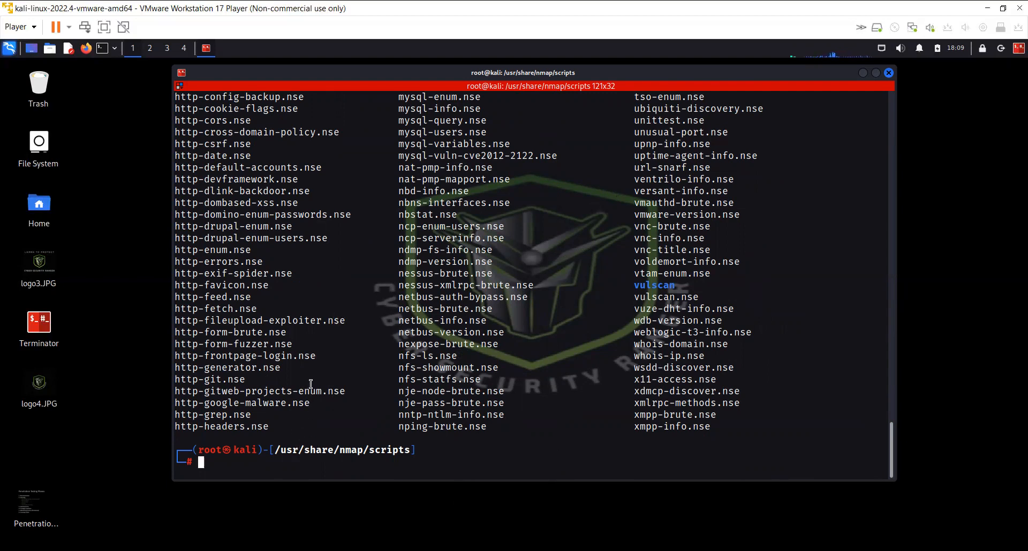
- Run nmap -n -p80 --script http-enum on 192.168.36.147 and highlight the found directories
type("nmap -n -p80 --script http-enum 192.168.36.147")
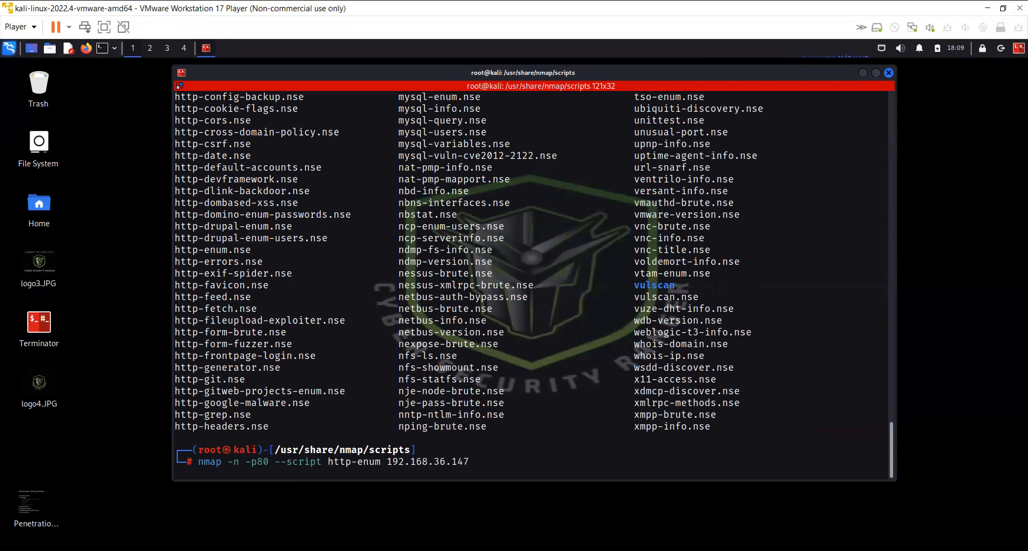
key("Return")
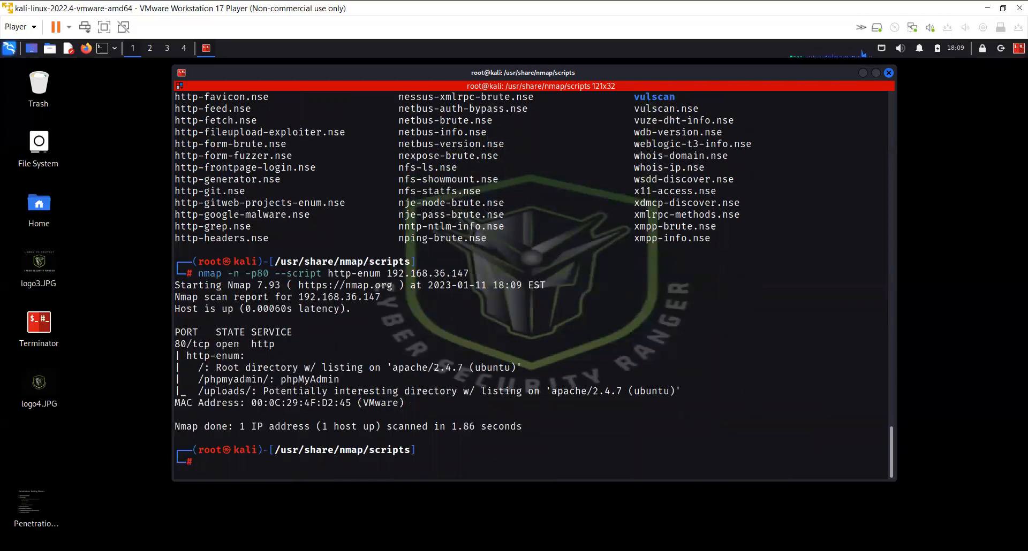
mouse_move(95, 490)
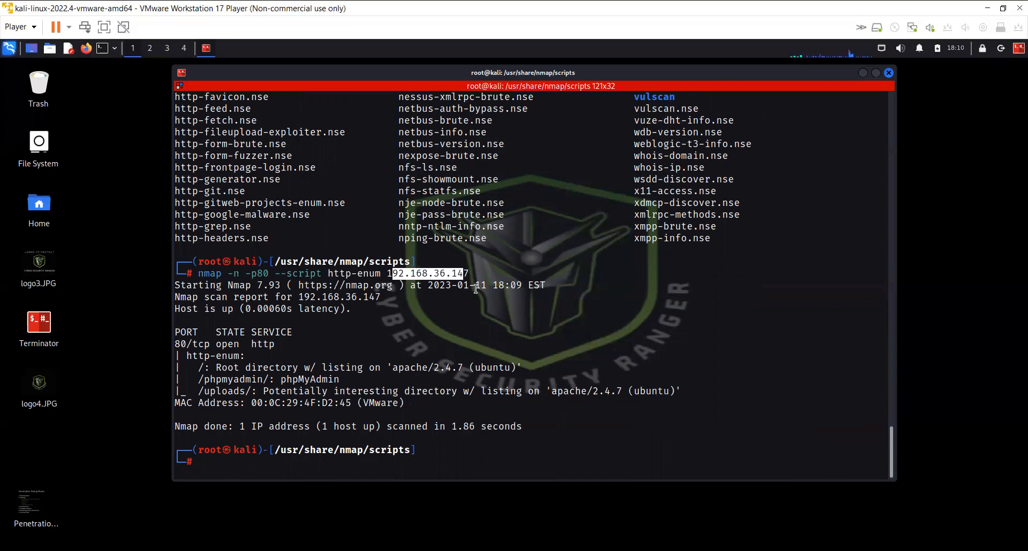
mouse_move(200, 369)
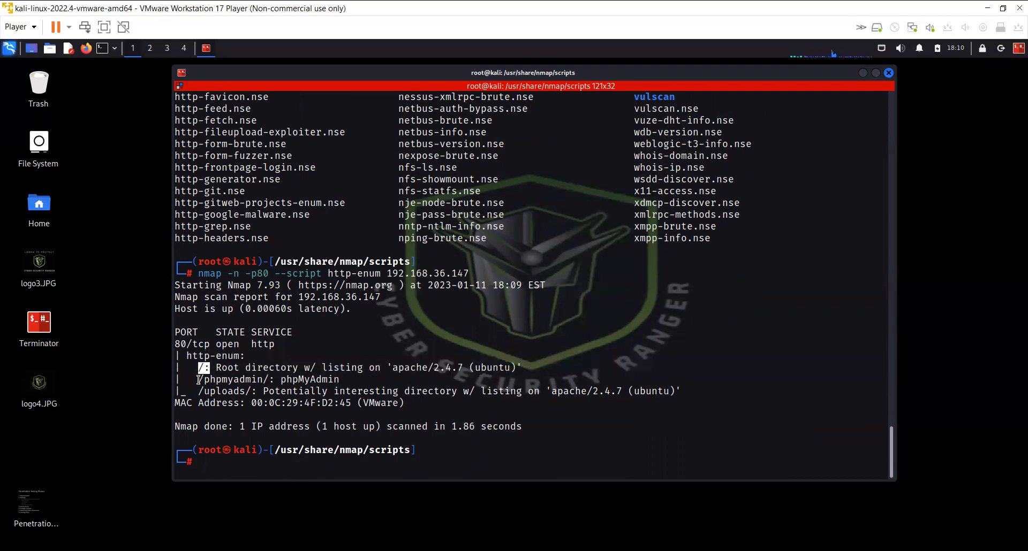
double_click(229, 379)
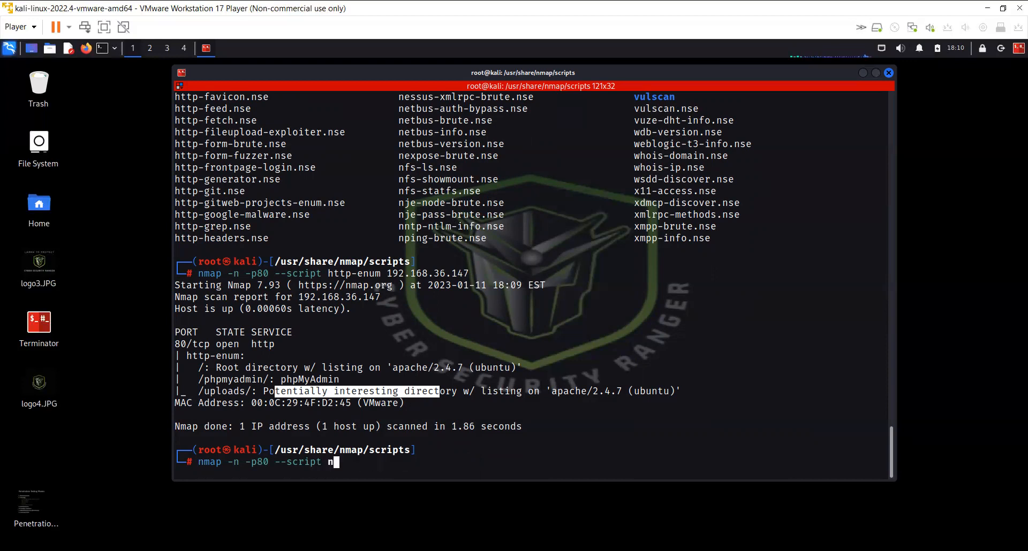
- Edit the previous http-enum command to target scanme.nmap.org and run it
type("map")
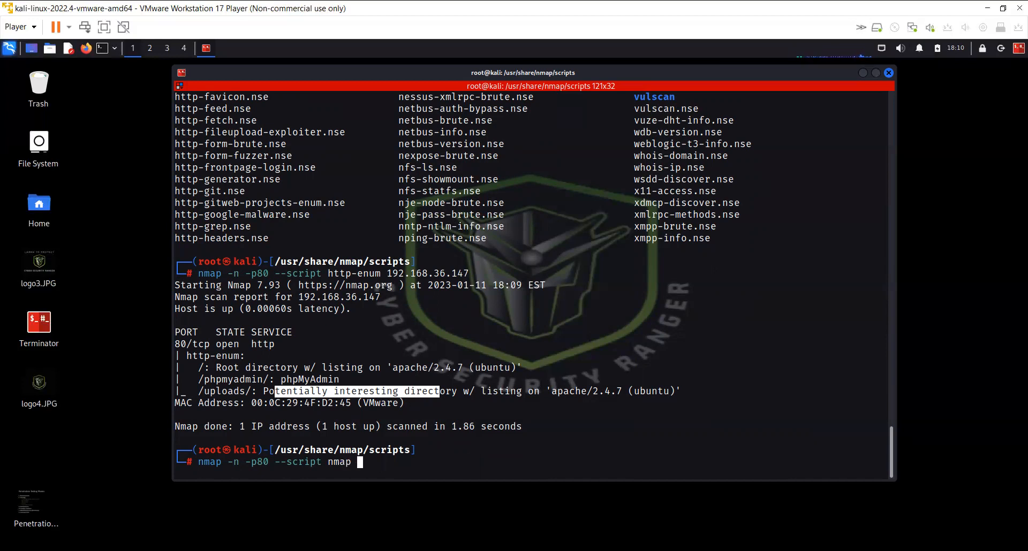
type("http-enum 192.168.36.147")
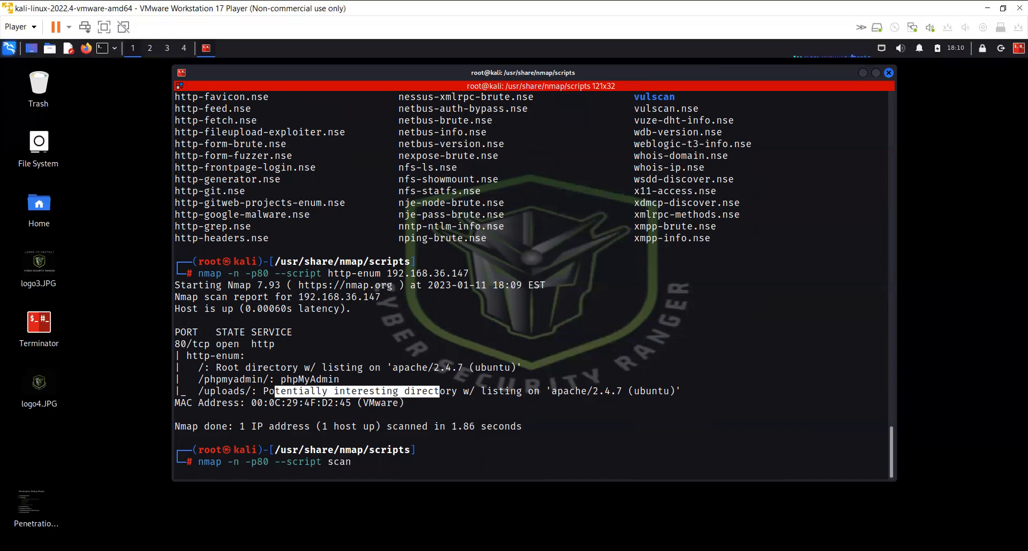
type("me.")
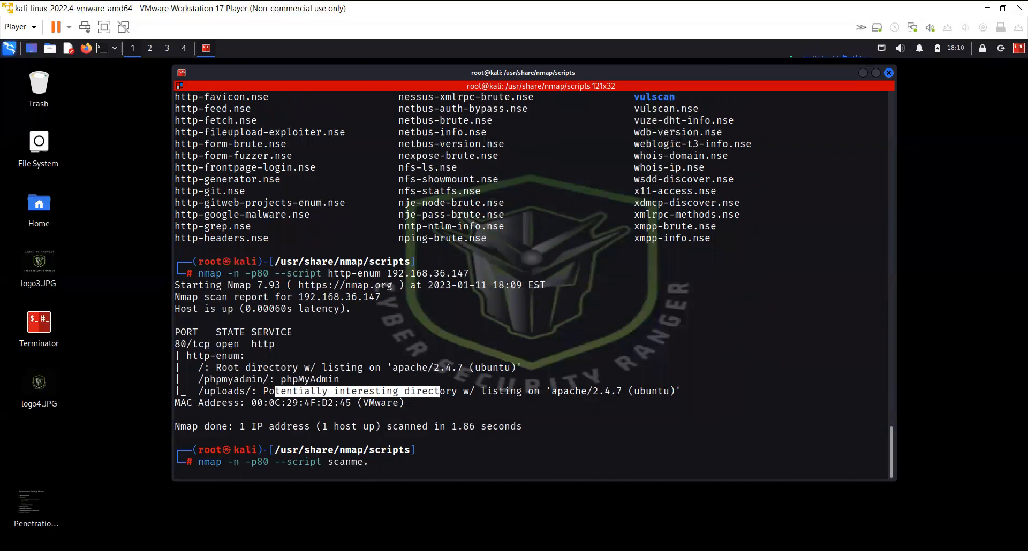
type(".nmap.o")
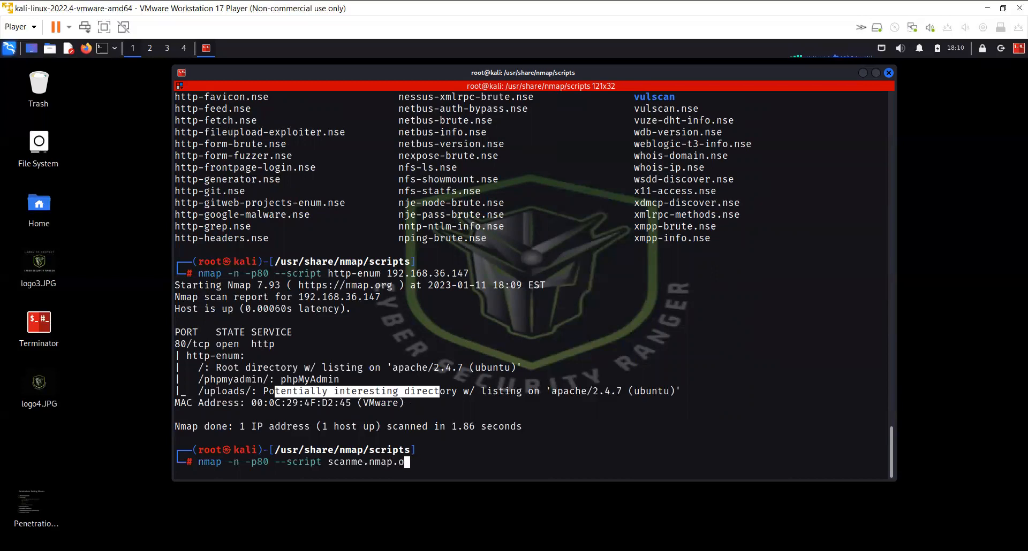
key("Return")
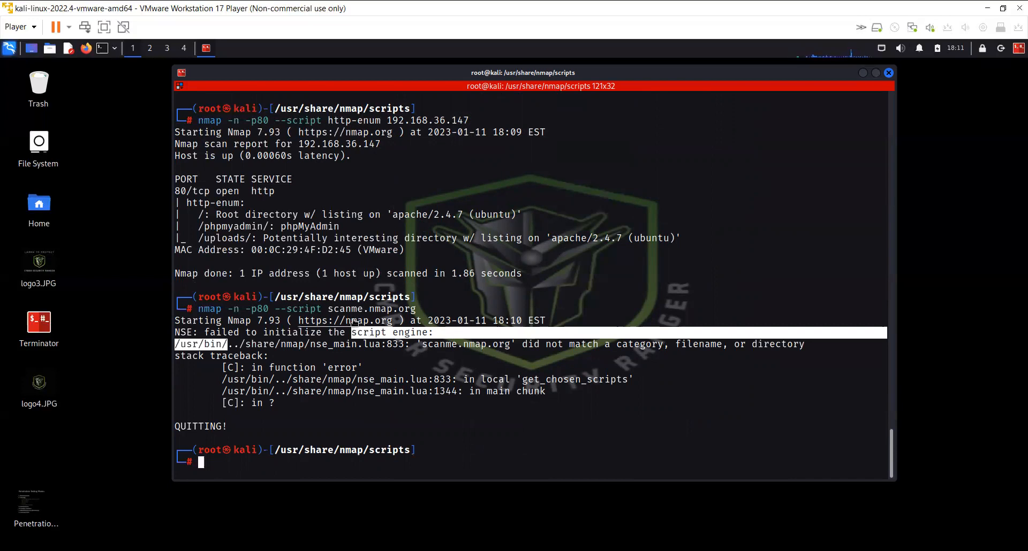
- Rerun nmap -n -p80 --script http-enum scanme.nmap.org and highlight the /images/ directory found
type("nmap -n -p80 --script scanme.nmap.org")
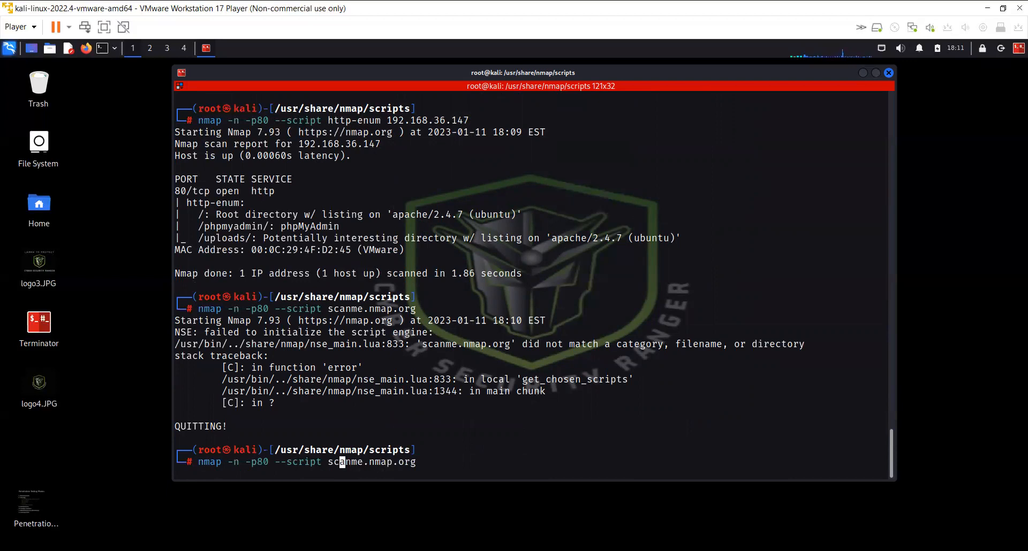
type("http")
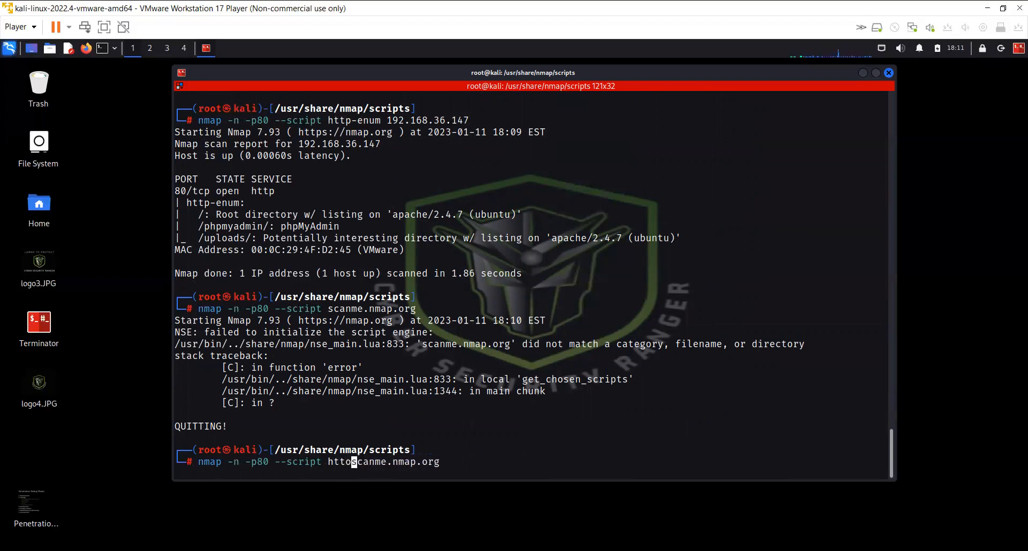
type("-en")
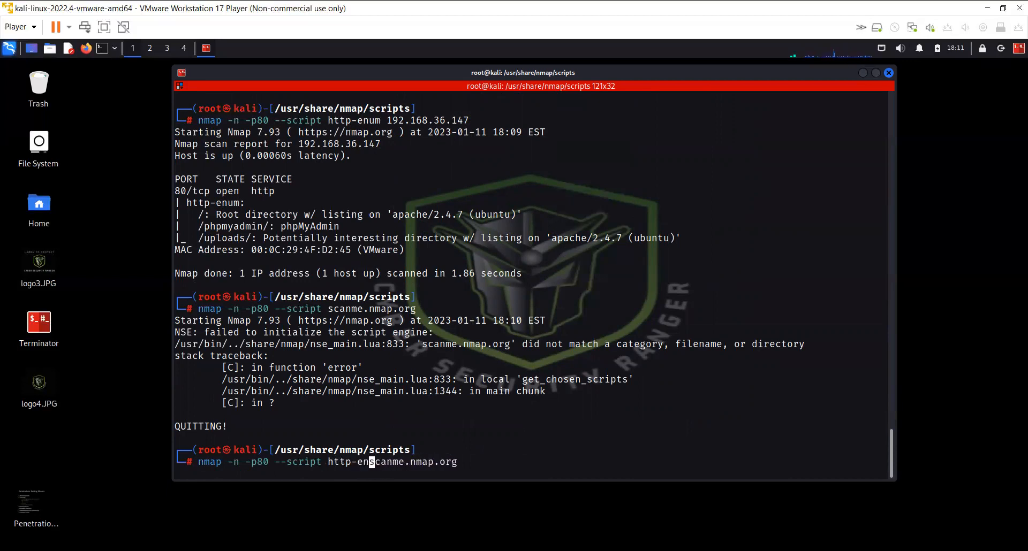
type("um ")
key("Return")
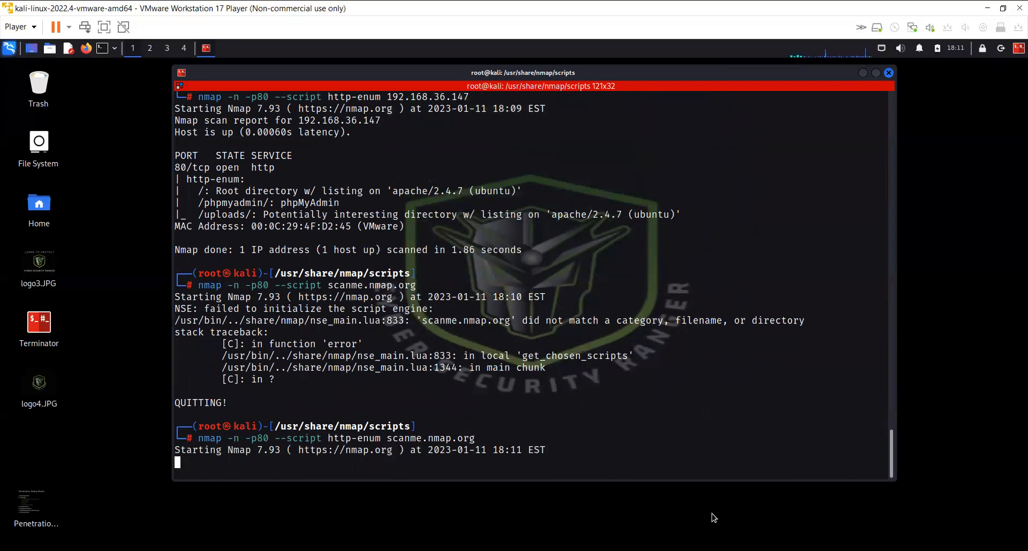
mouse_move(724, 389)
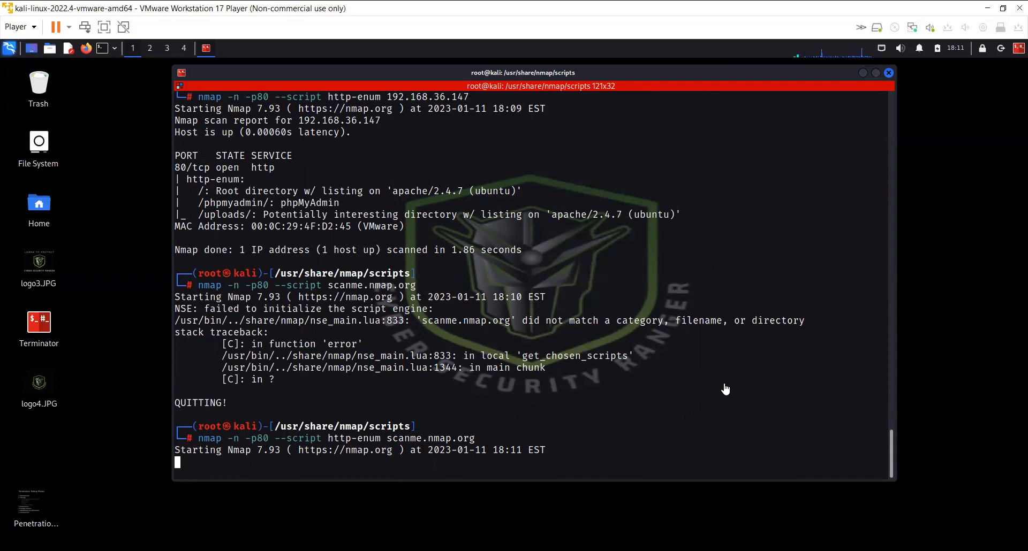
mouse_move(386, 417)
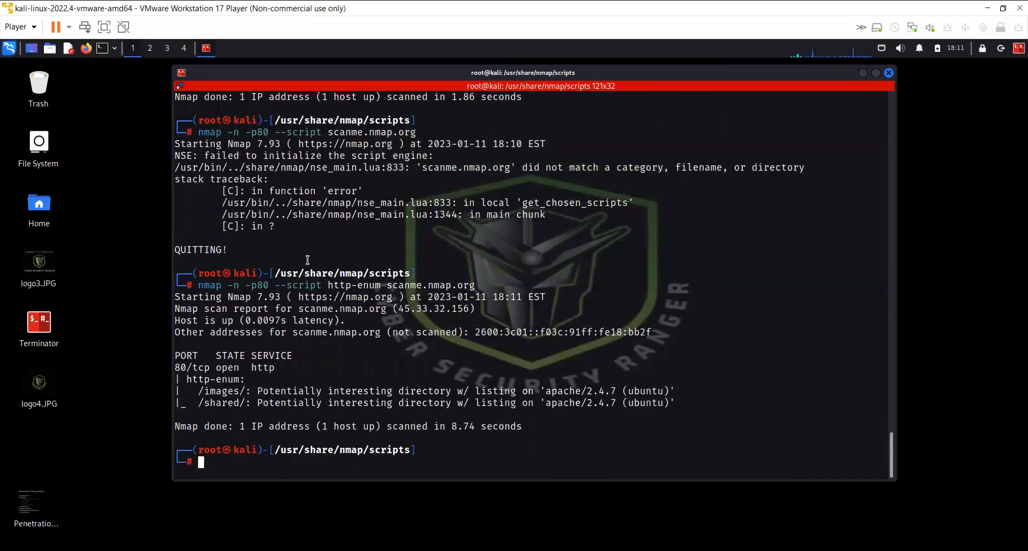
mouse_move(197, 391)
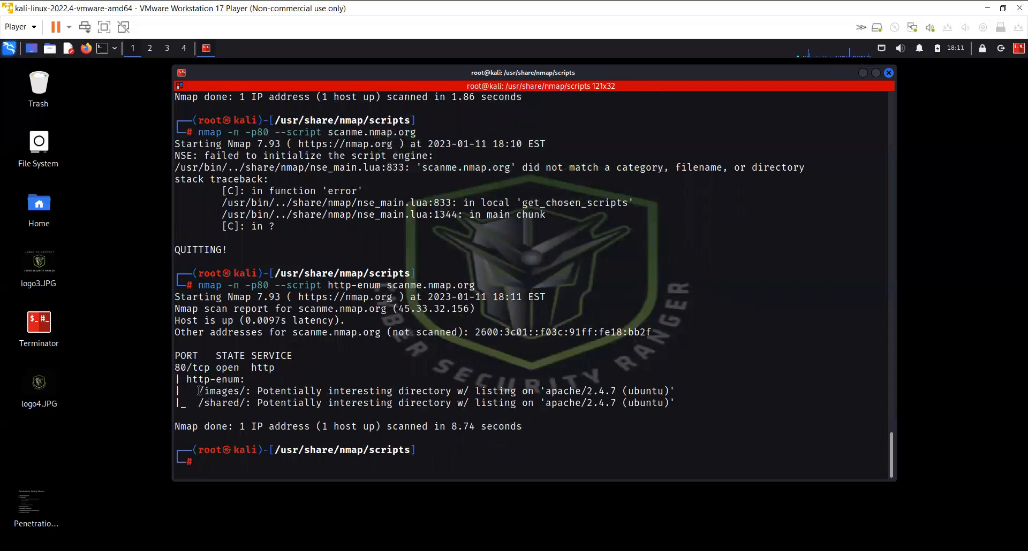
double_click(221, 391)
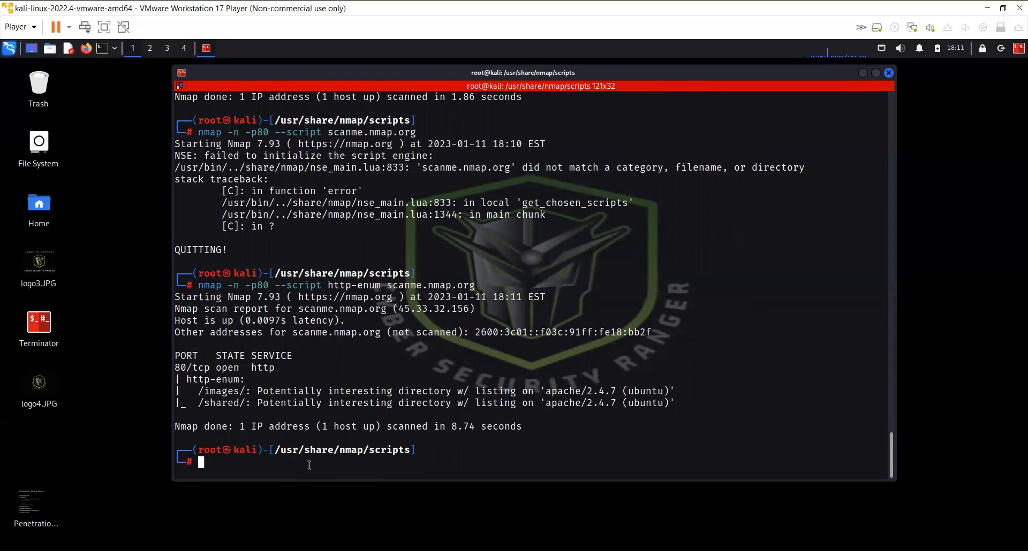
- Clear the screen, relist the nmap scripts and browse through the smb script files
type("clear")
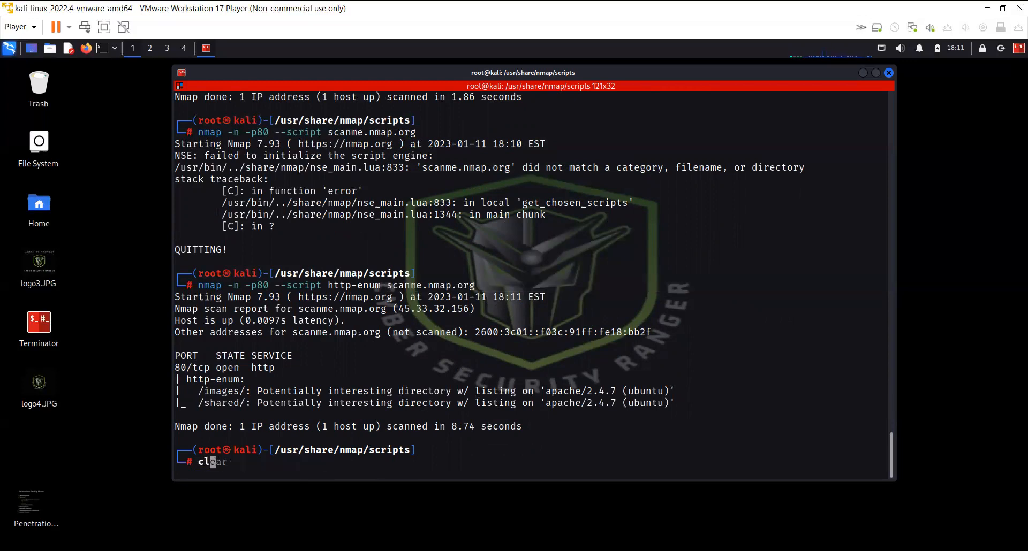
key("Return")
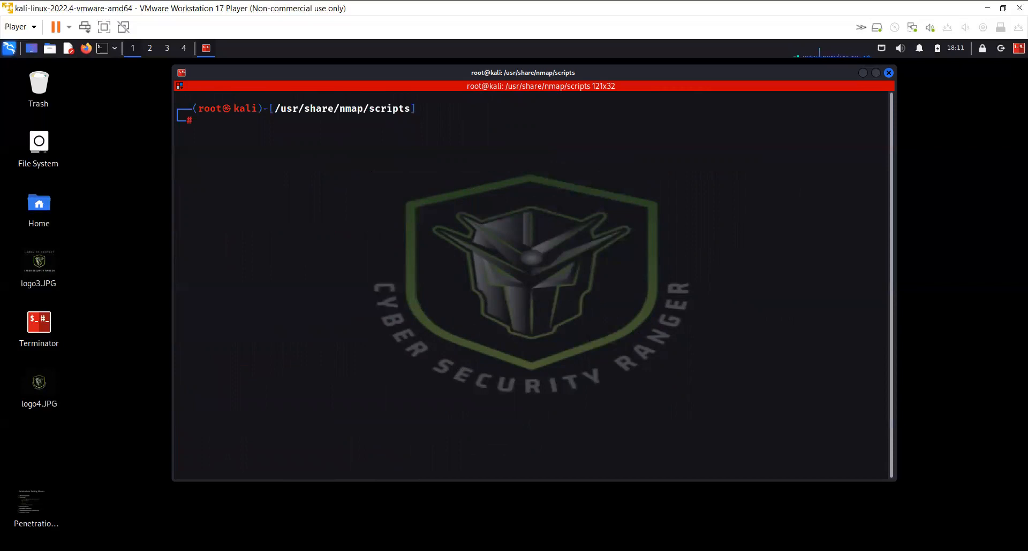
mouse_move(495, 488)
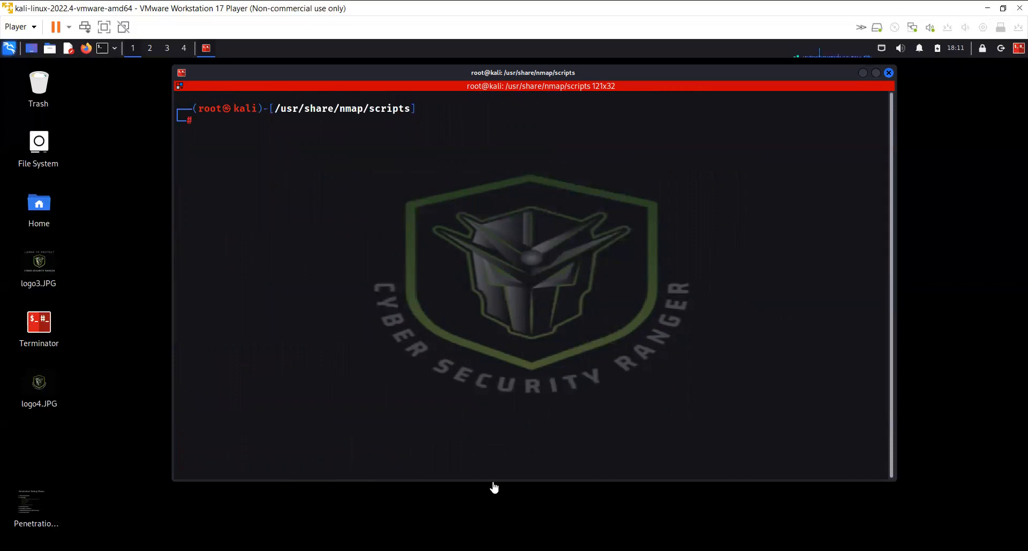
mouse_move(612, 220)
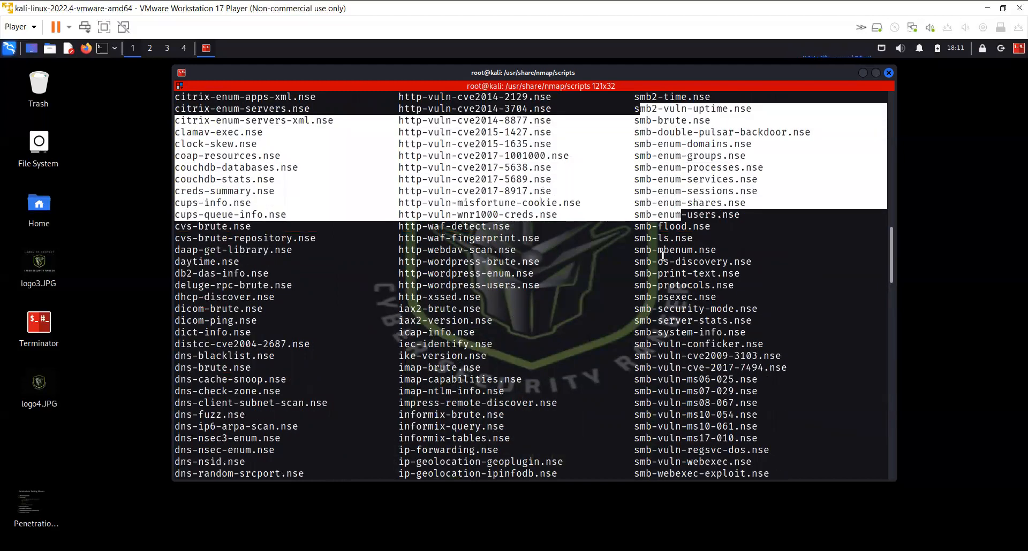
mouse_move(679, 330)
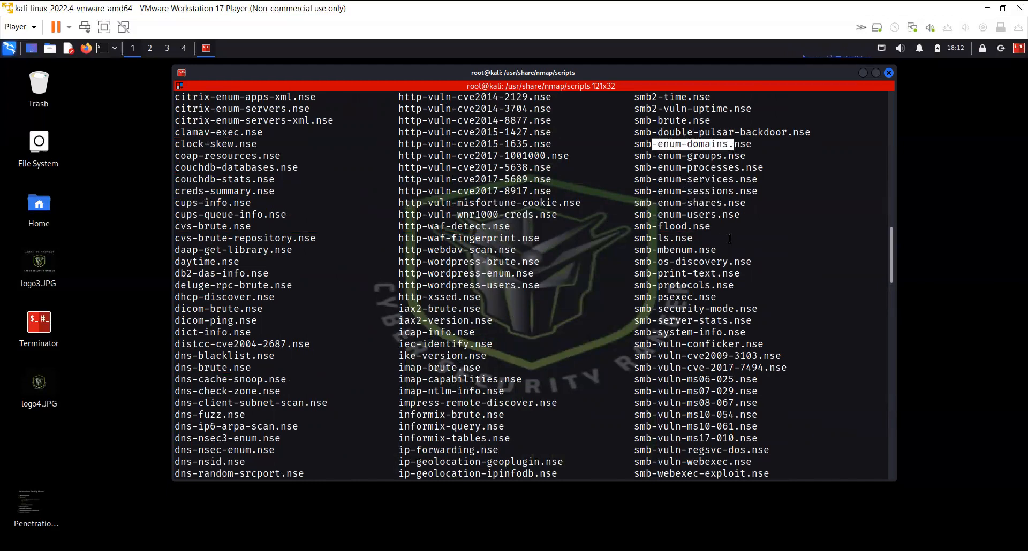
scroll("up", 3)
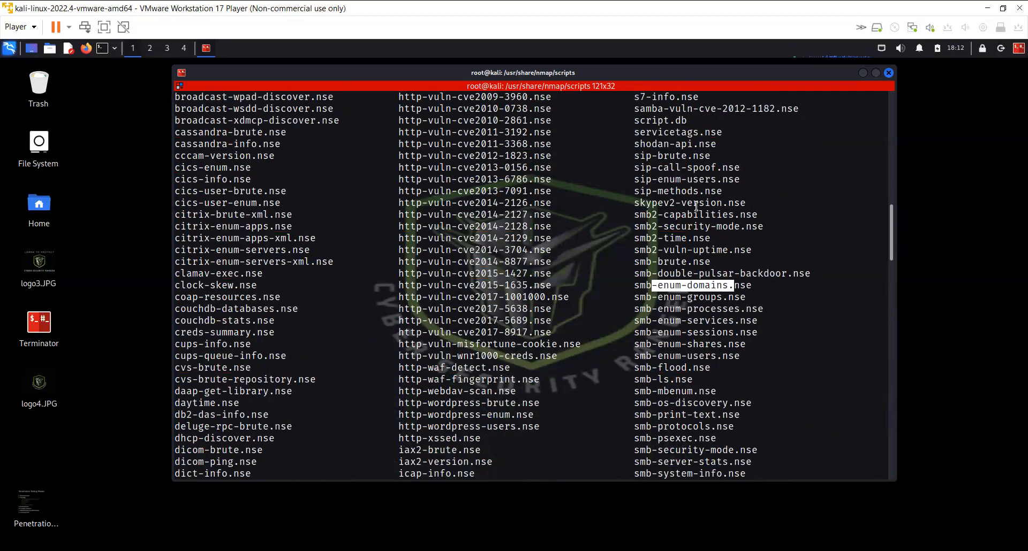
scroll("down", 3)
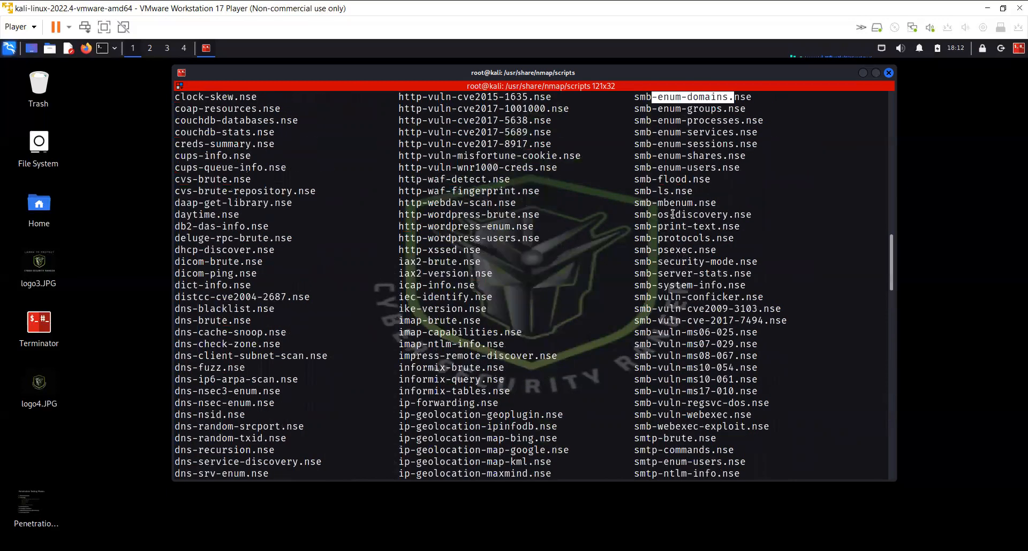
scroll("down", 3)
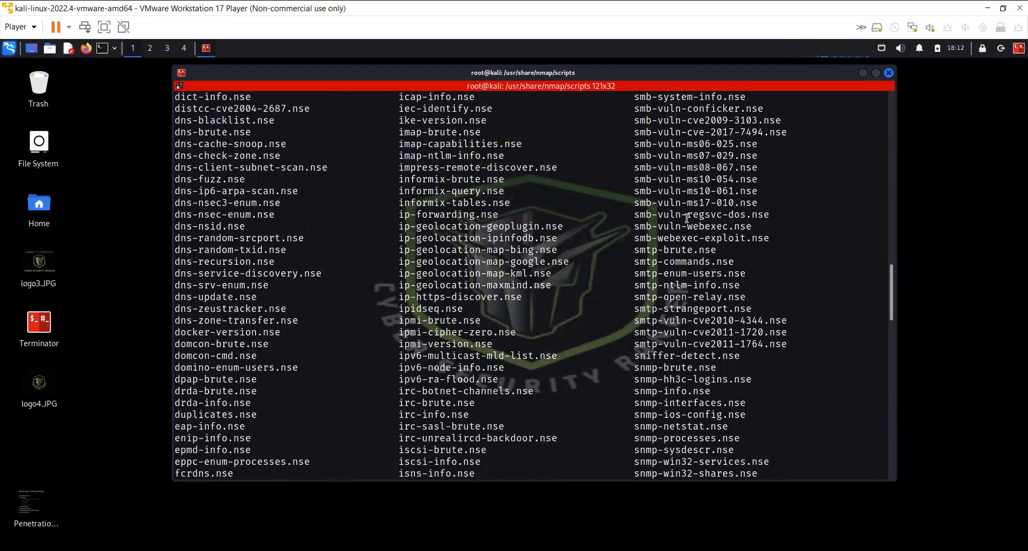
mouse_move(723, 258)
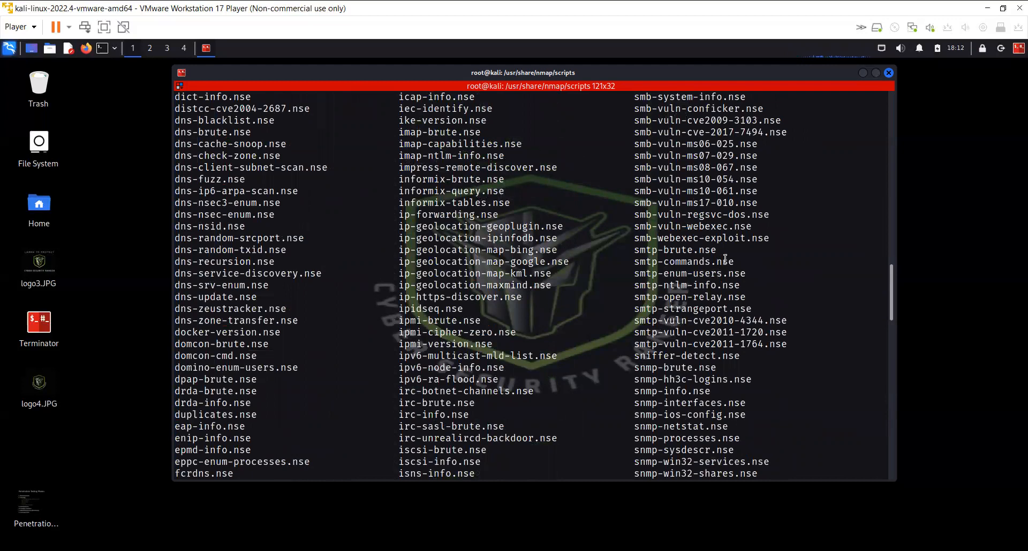
scroll("down", 3)
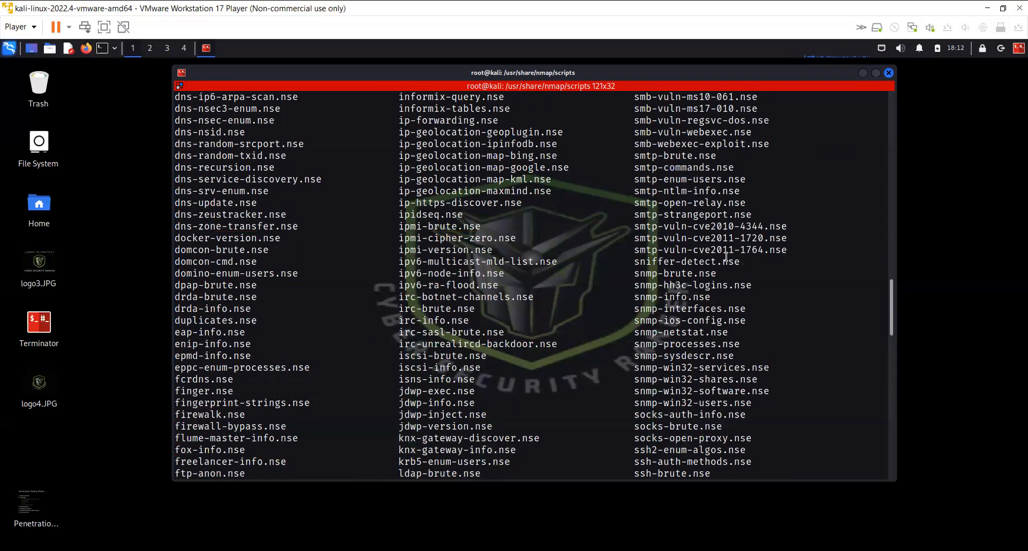
scroll("up", 3)
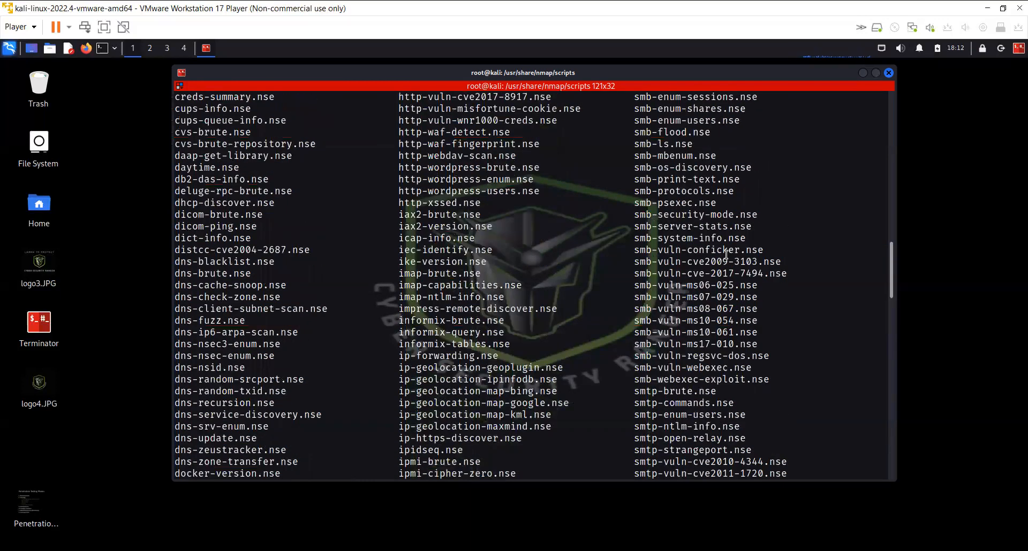
scroll("up", 3)
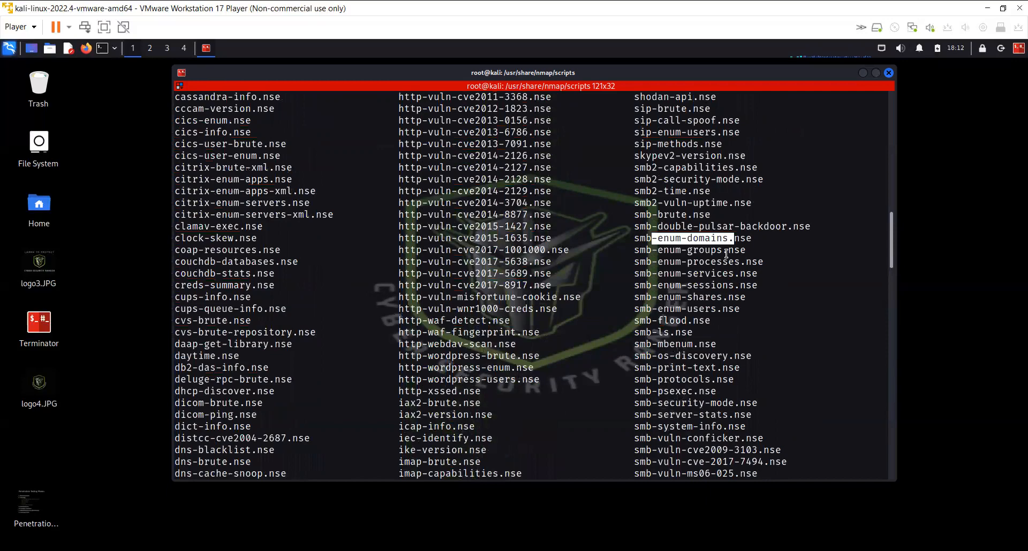
scroll("down", 3)
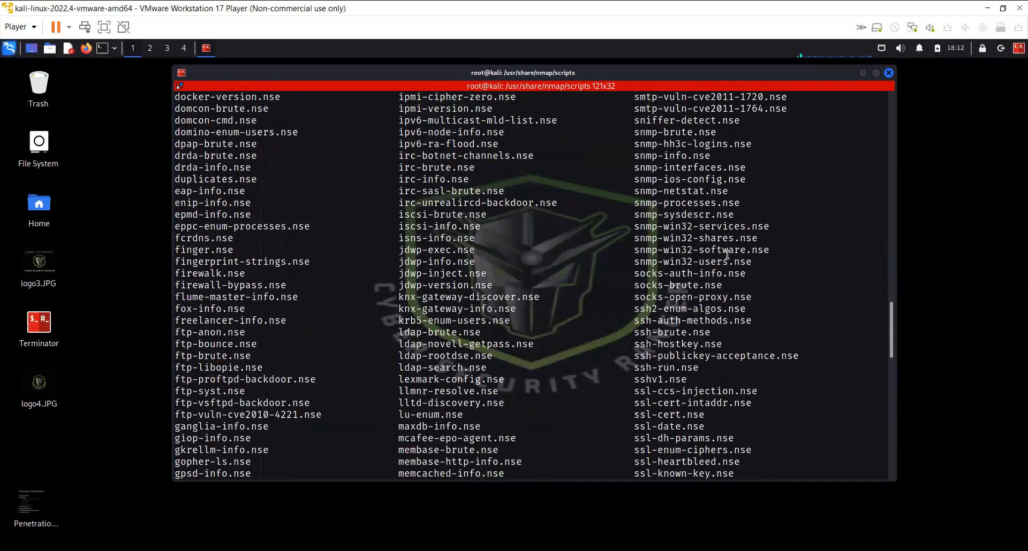
scroll("down", 3)
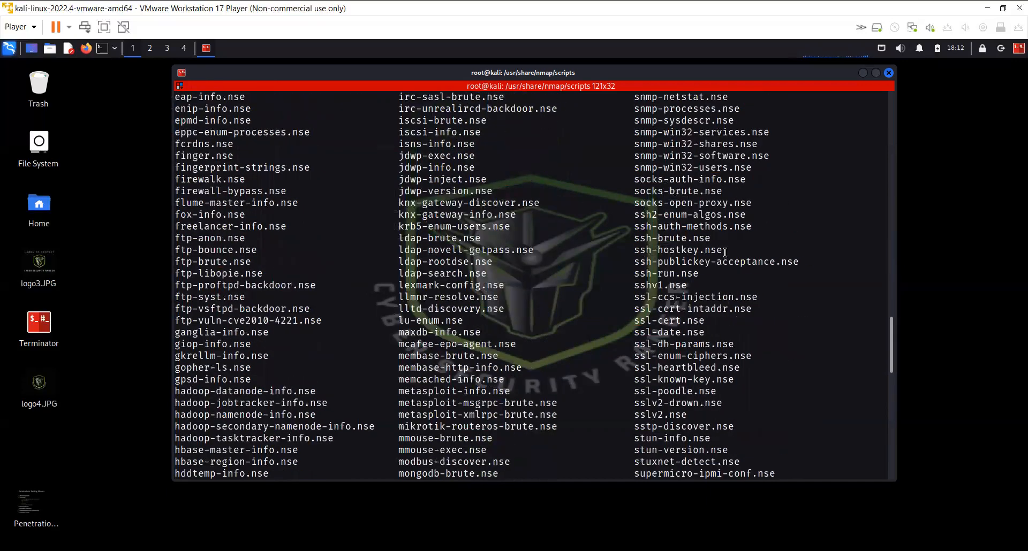
scroll("up", 3)
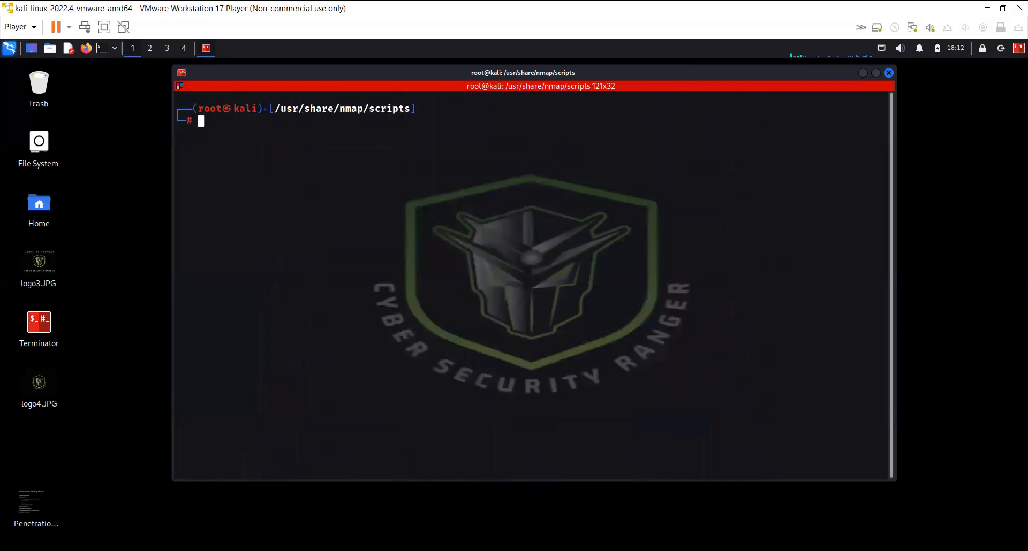
- Run nmap -p 445 --script smb-os-discovery 192.168.36.131, pointing out port 445 in the command
type("nmap -p 445 --script smb-os-discovery 192.168.36.131")
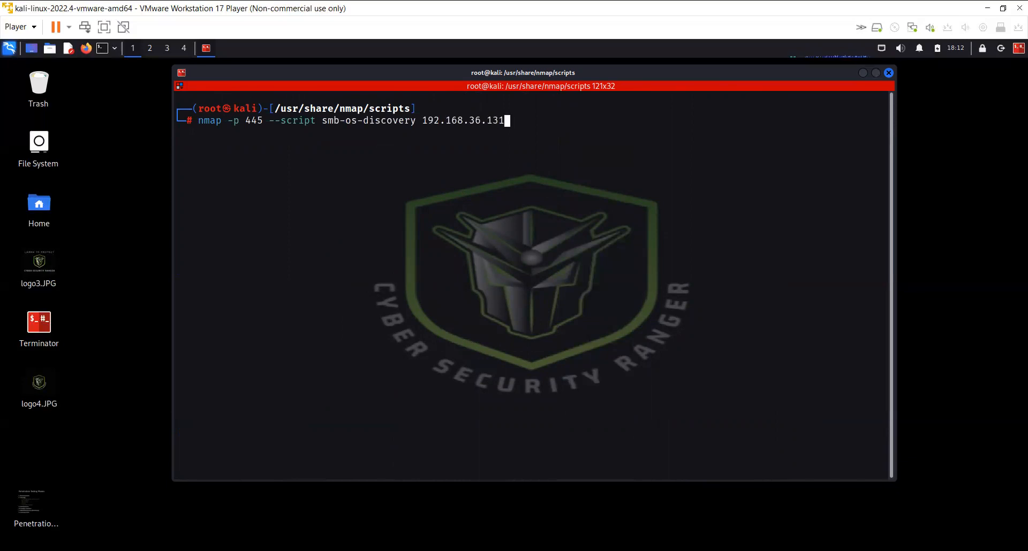
mouse_move(505, 121)
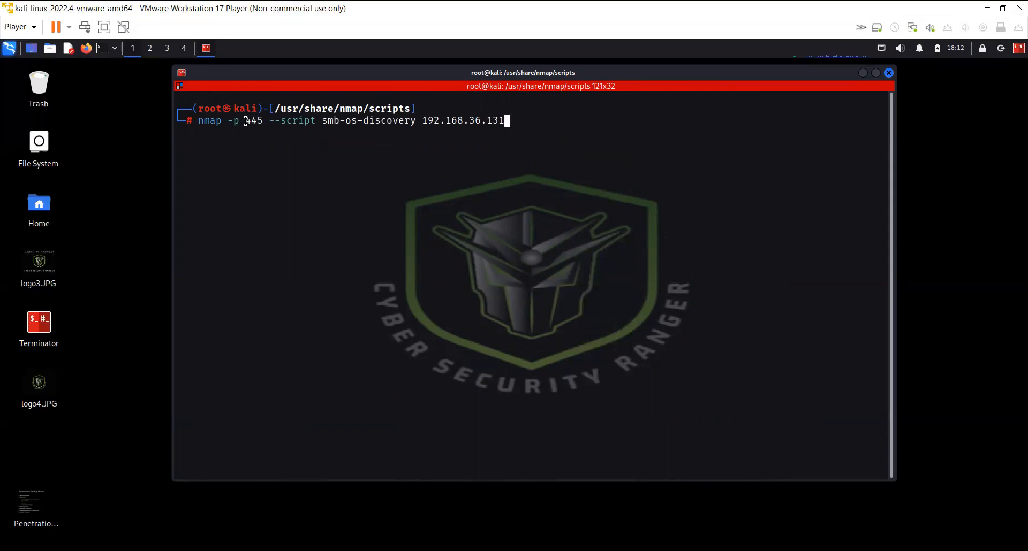
double_click(251, 121)
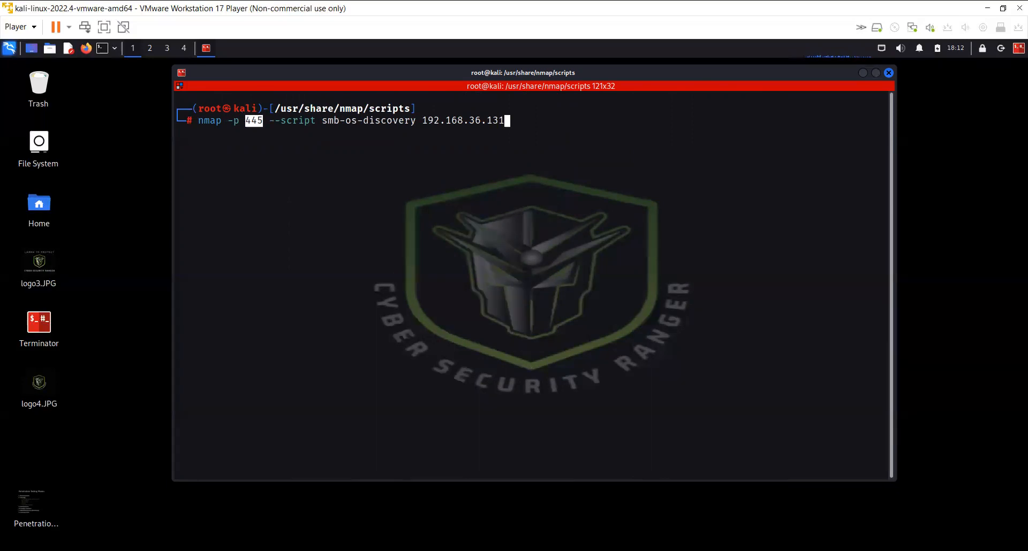
key("Return")
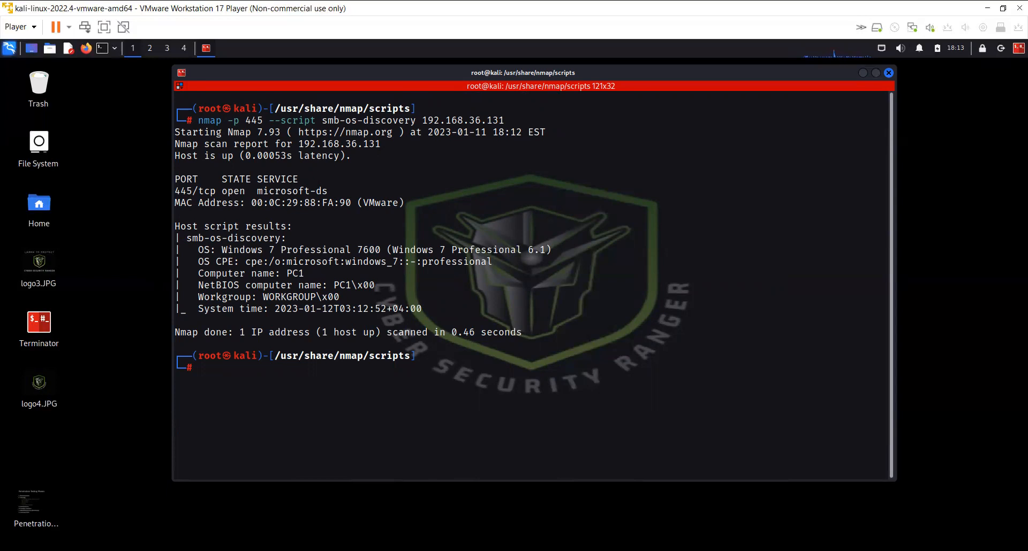
mouse_move(609, 282)
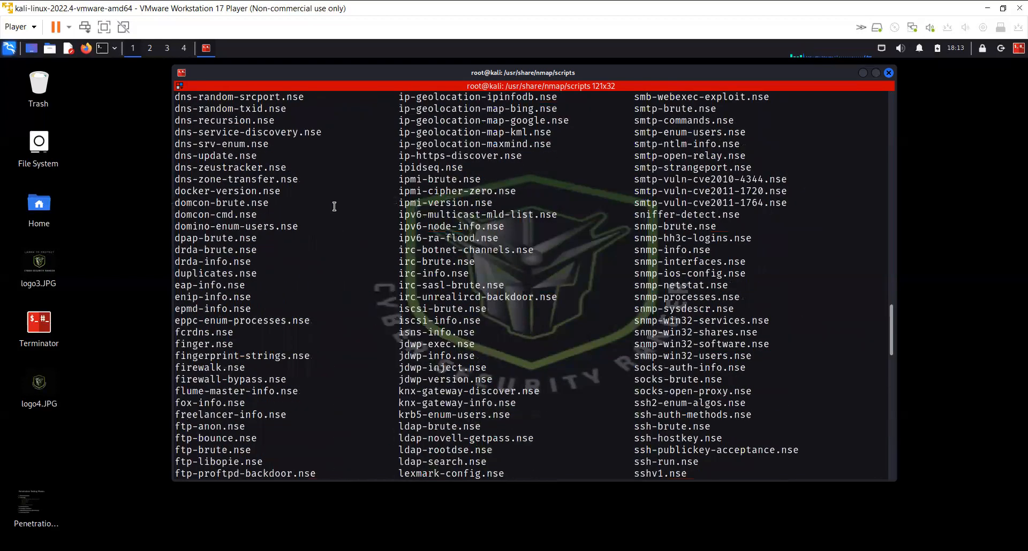
- Scroll the script listing and point out the dns-brute.nse script
scroll("up", 3)
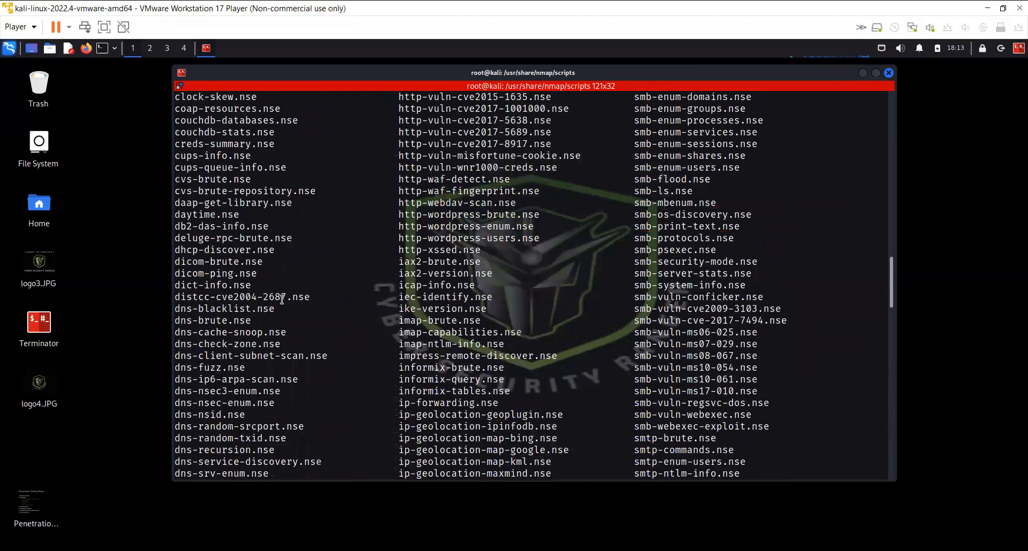
double_click(212, 320)
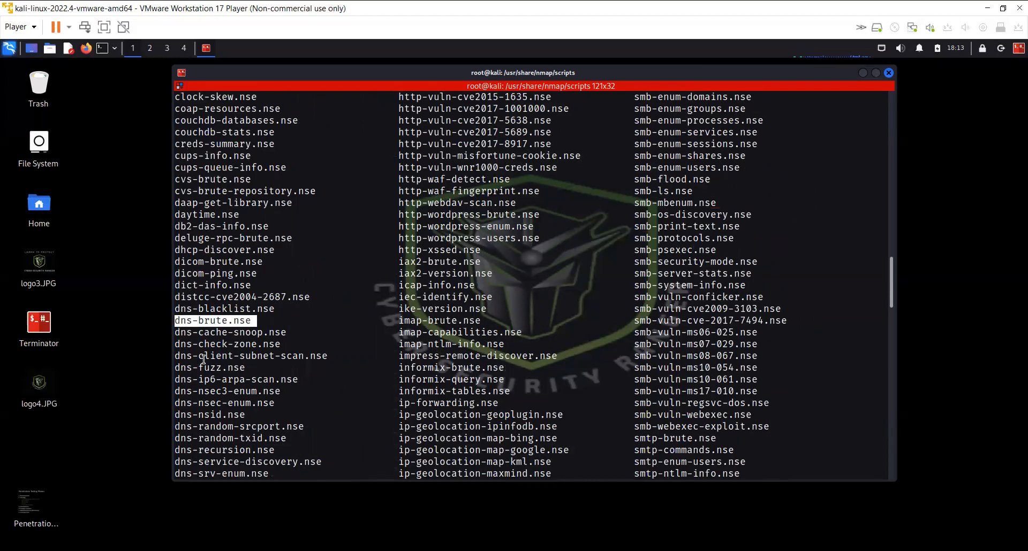
mouse_move(206, 387)
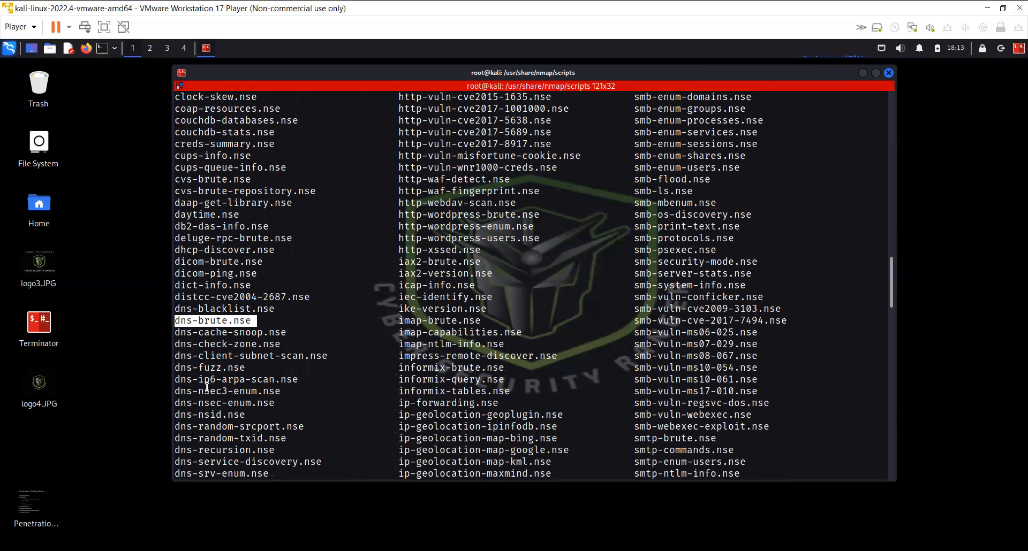
scroll("down", 3)
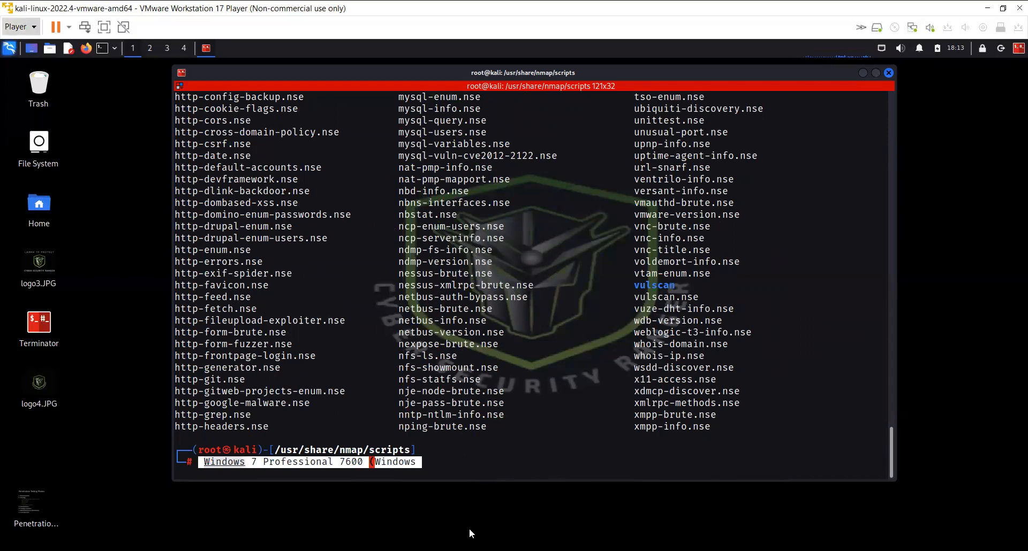
mouse_move(592, 361)
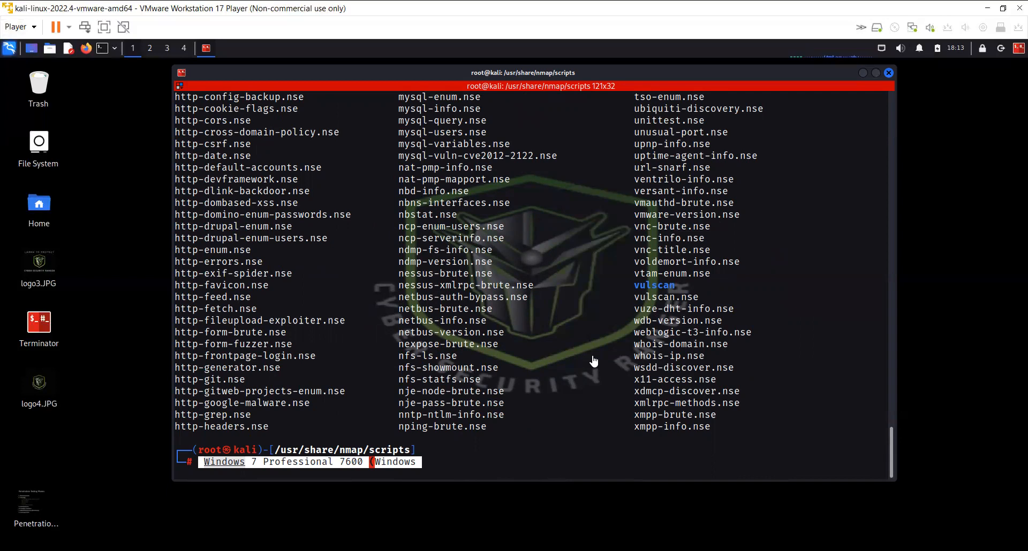
mouse_move(454, 449)
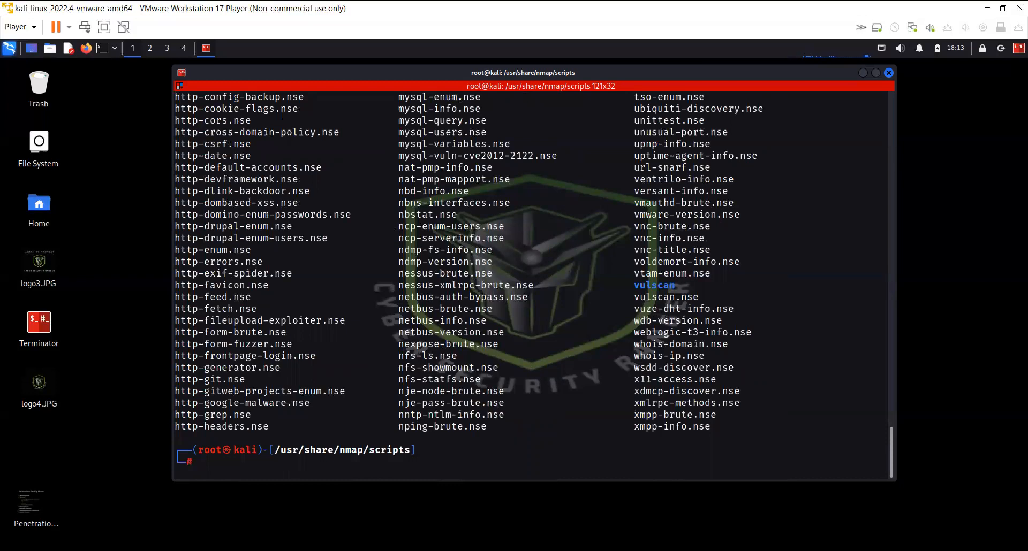
- Run nmap -n -p80 --script dns-brute cisco.com and let it enumerate hostnames
type("nmap -n -p80 --script dns-brute cisco.com")
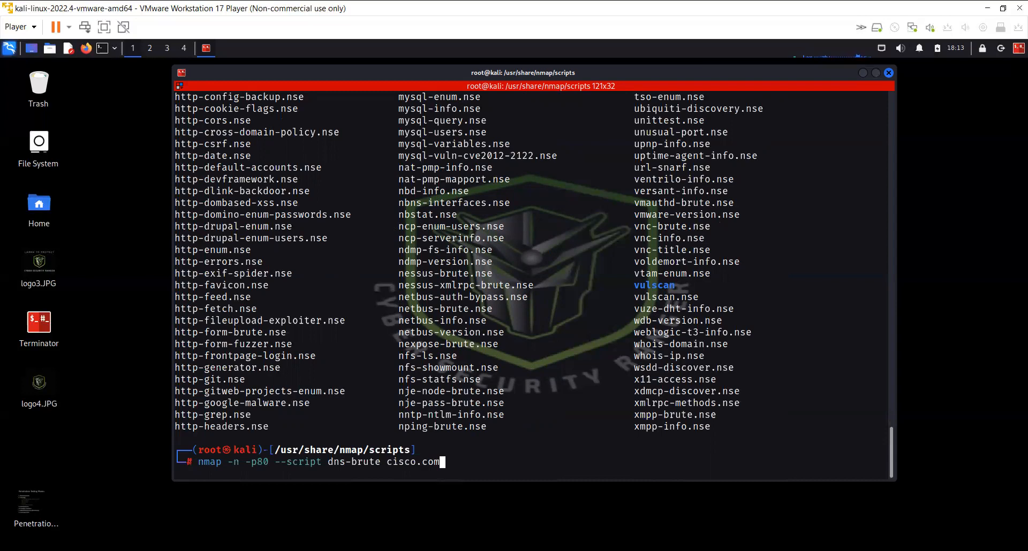
left_click(334, 461)
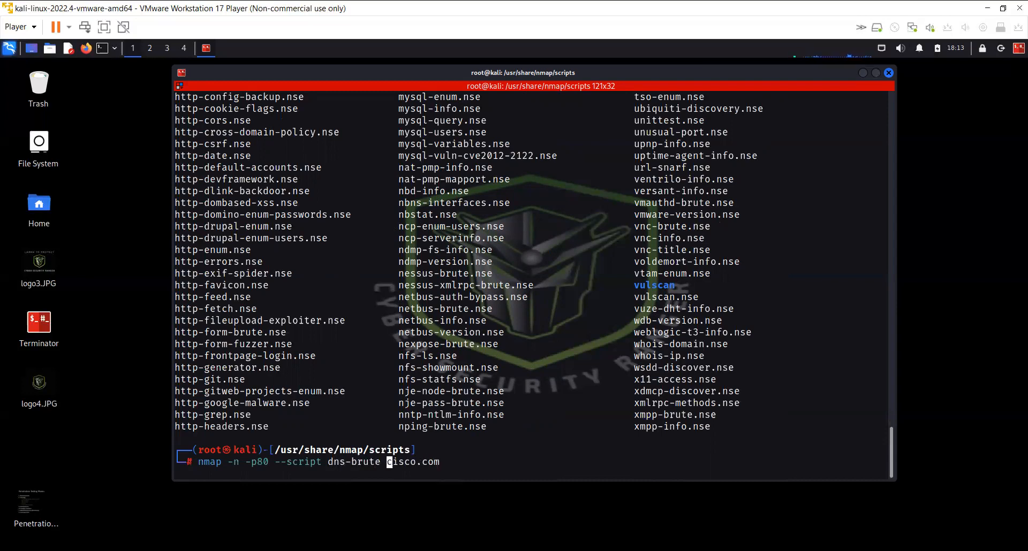
key("Return")
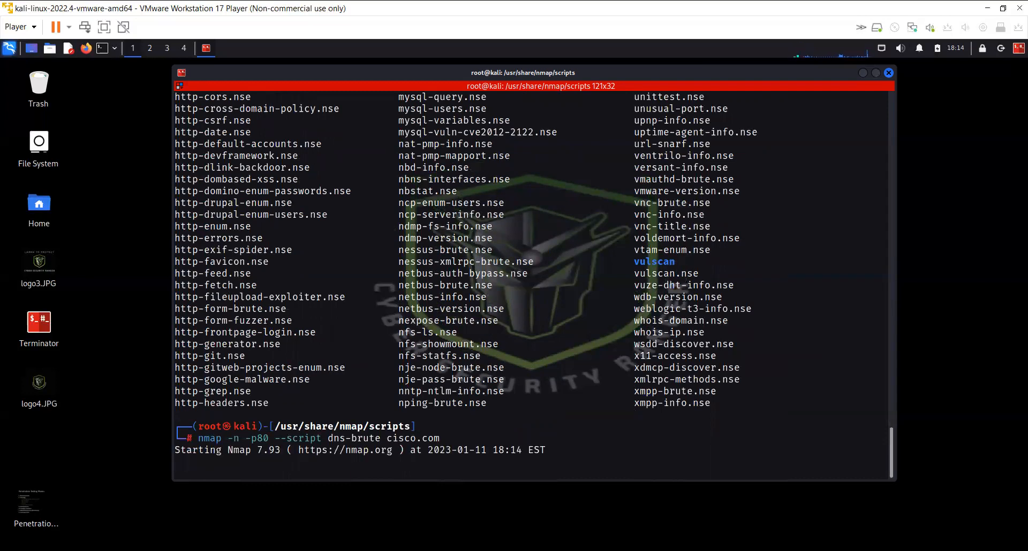
mouse_move(445, 434)
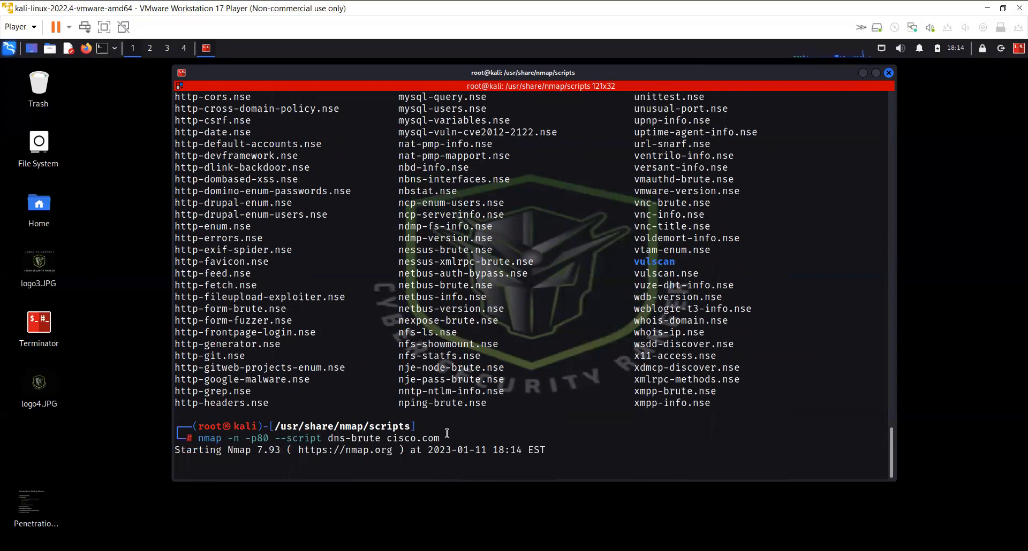
key("Return")
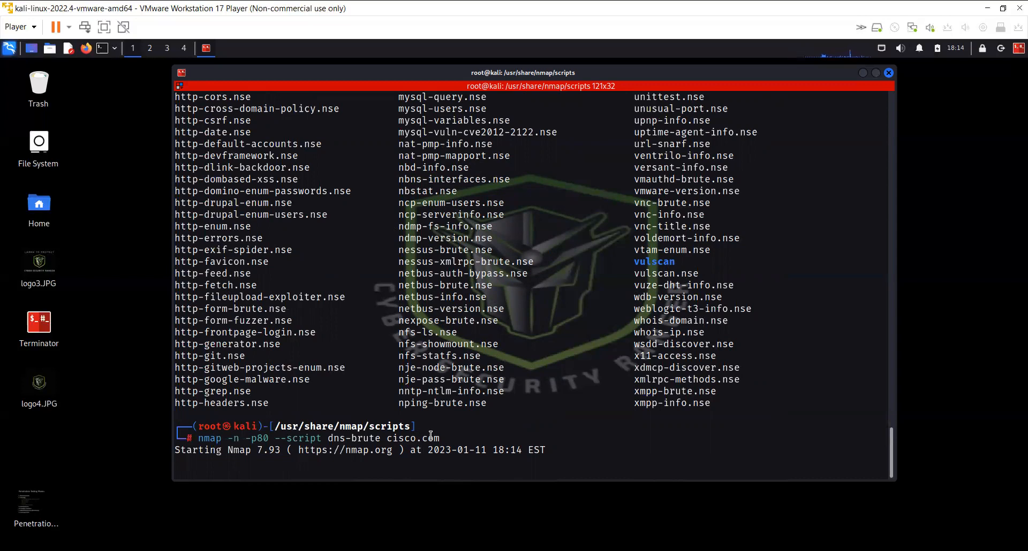
key("Return")
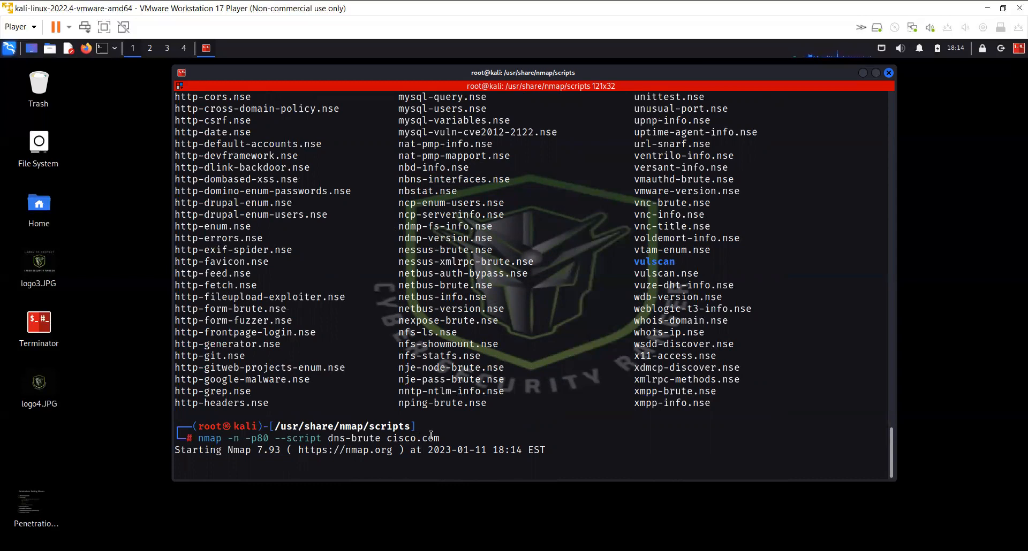
key("Return")
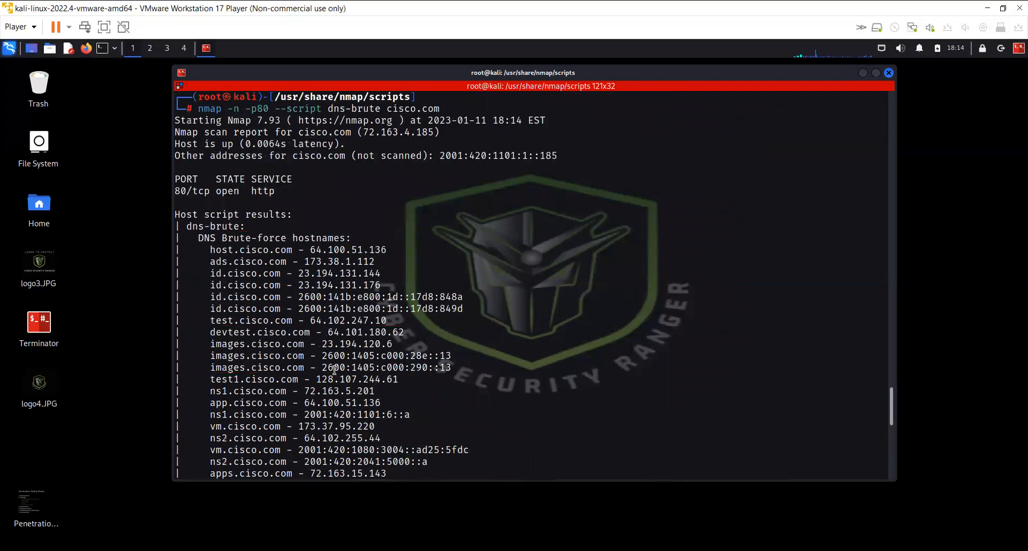
- Scroll through the cisco.com dns-brute results until Nmap reports done in 23.21 seconds
scroll("up", 3)
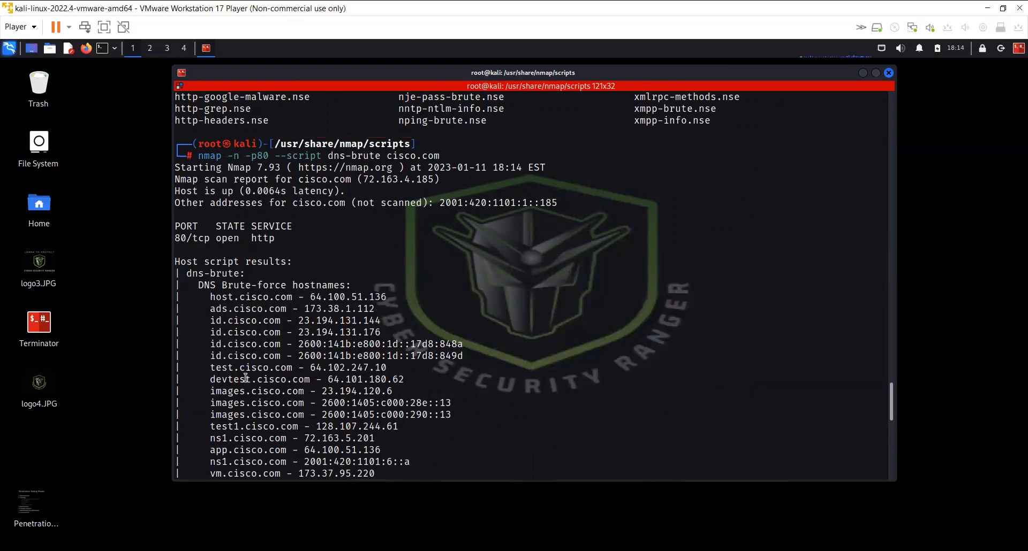
scroll("down", 3)
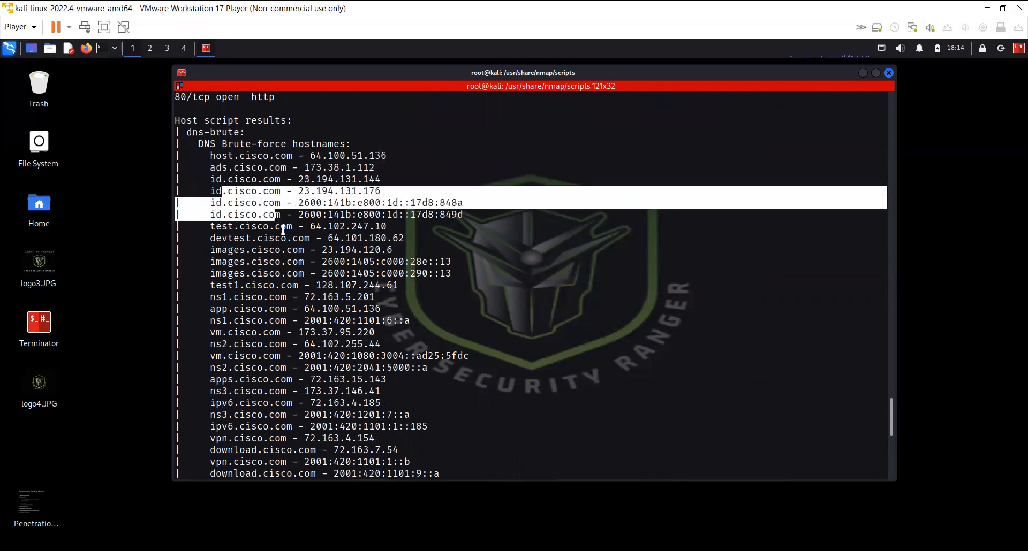
scroll("down", 3)
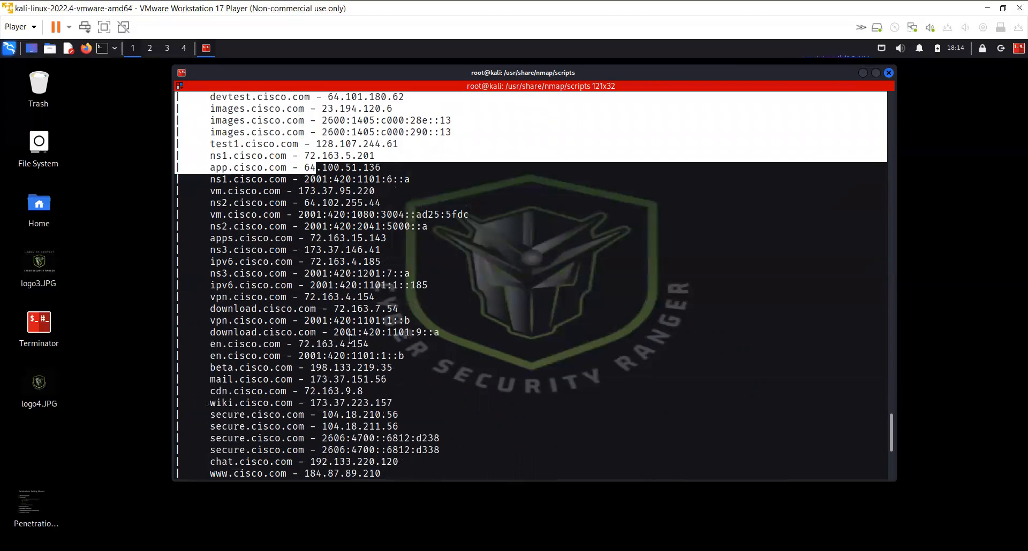
scroll("down", 3)
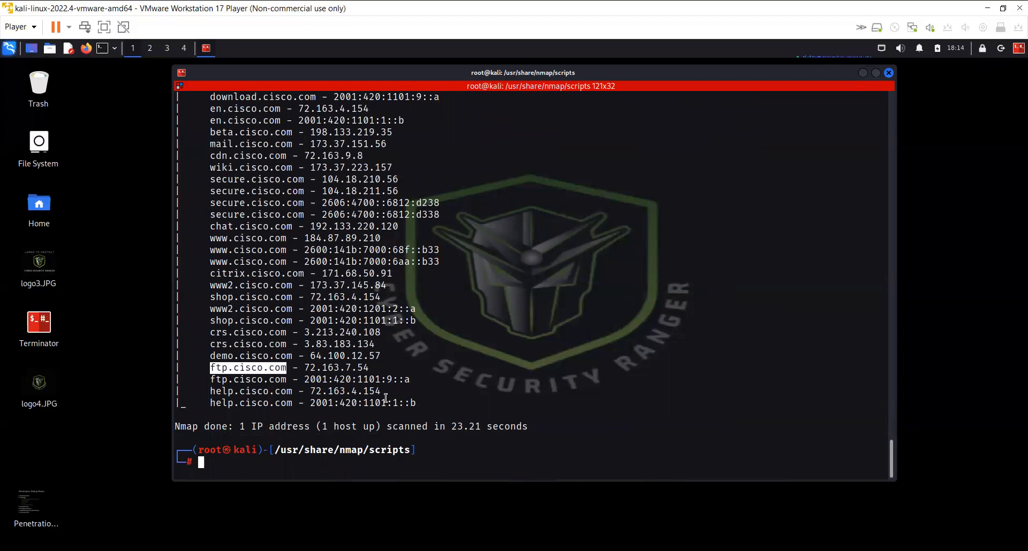
- Clear the terminal output and drag the Terminator window further left on the desktop
type("clear")
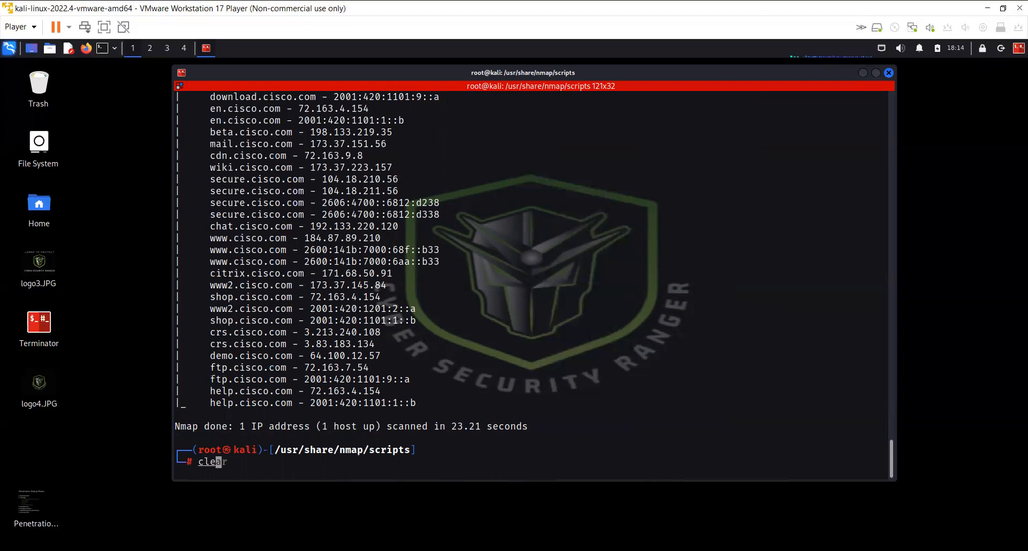
key("Return")
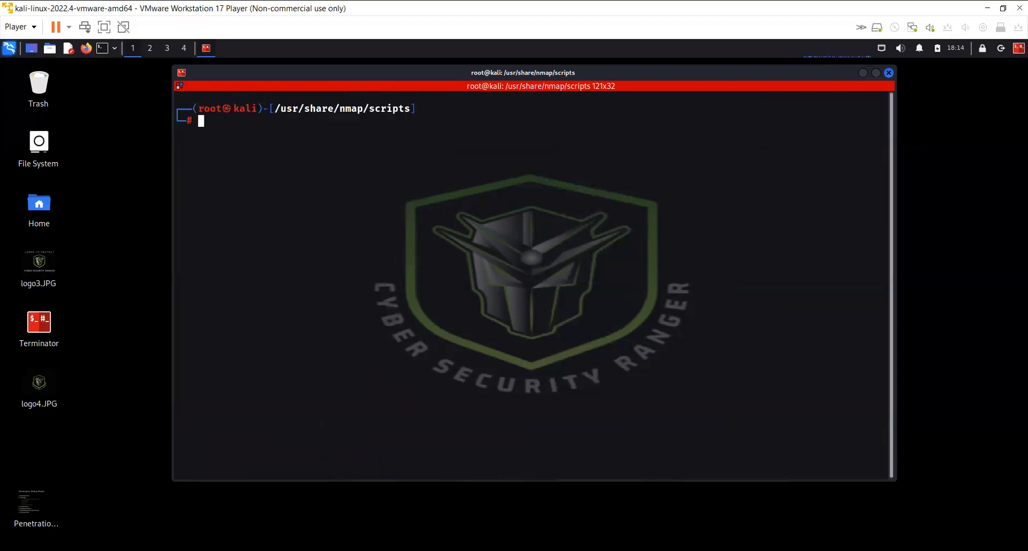
mouse_move(481, 500)
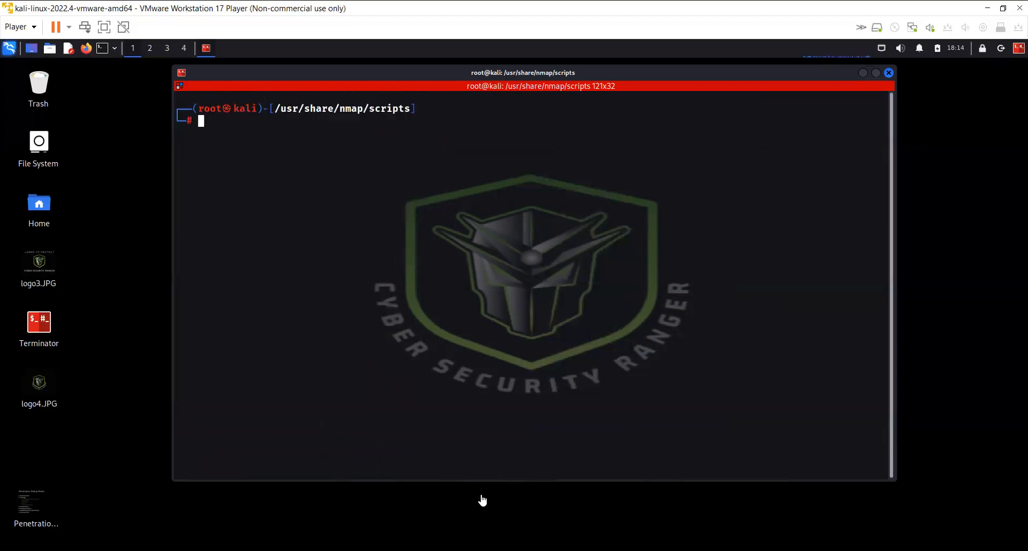
mouse_move(606, 336)
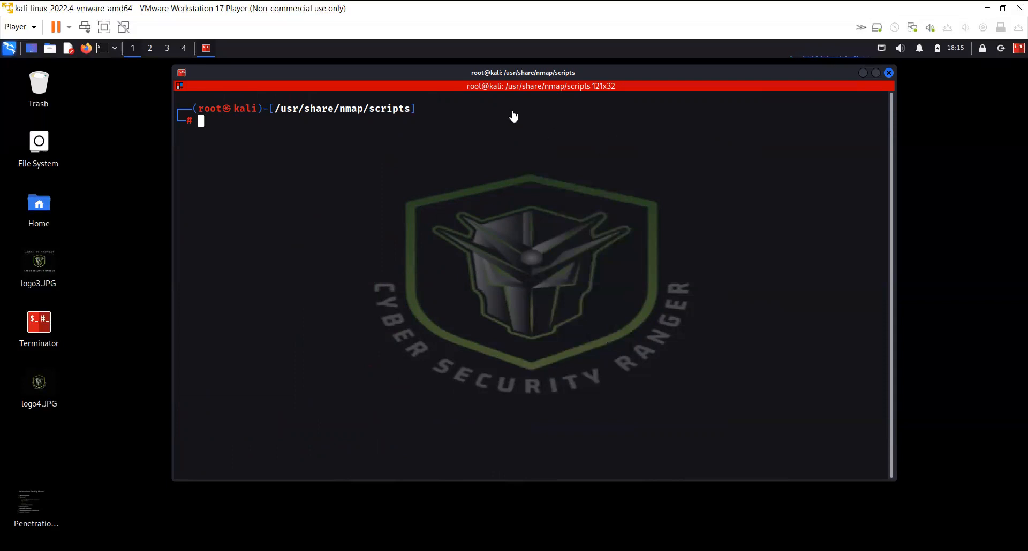
left_click_drag(523, 72, 430, 78)
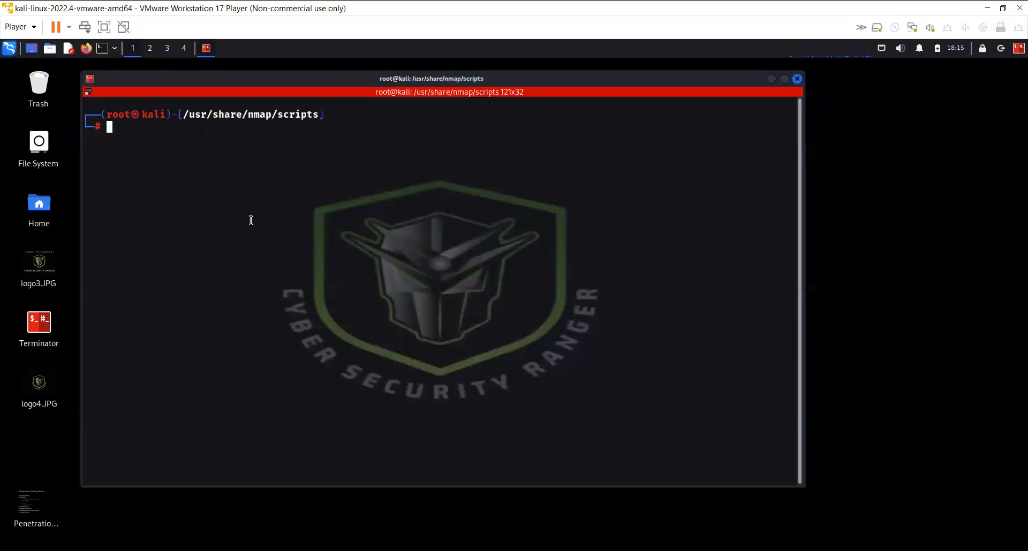
mouse_move(676, 231)
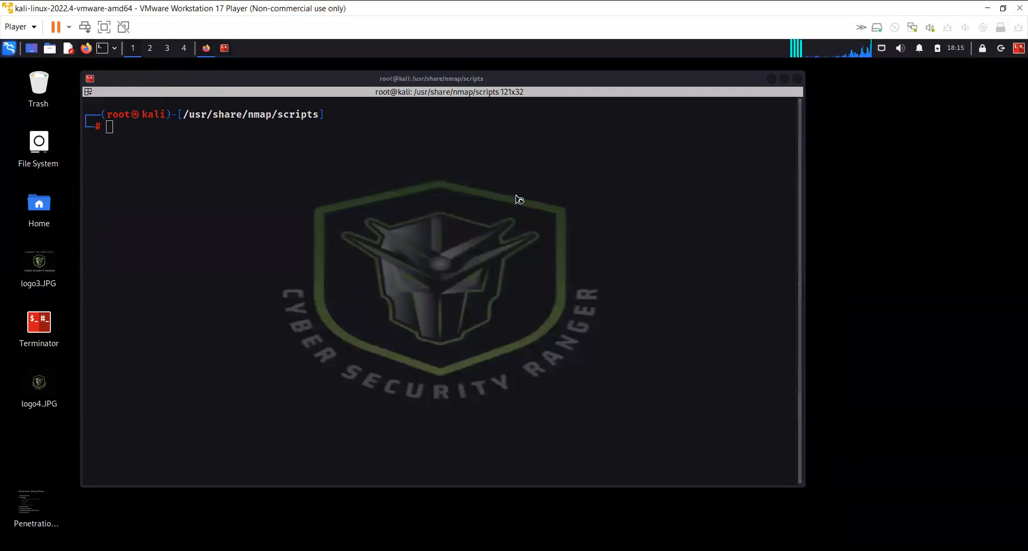
- Launch Firefox and load google.com
left_click(85, 48)
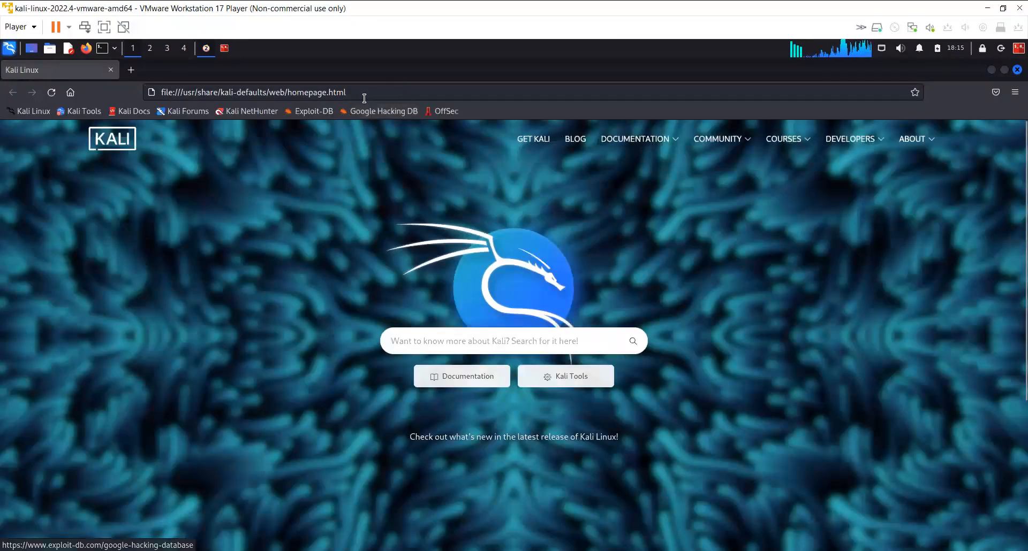
left_click(253, 92)
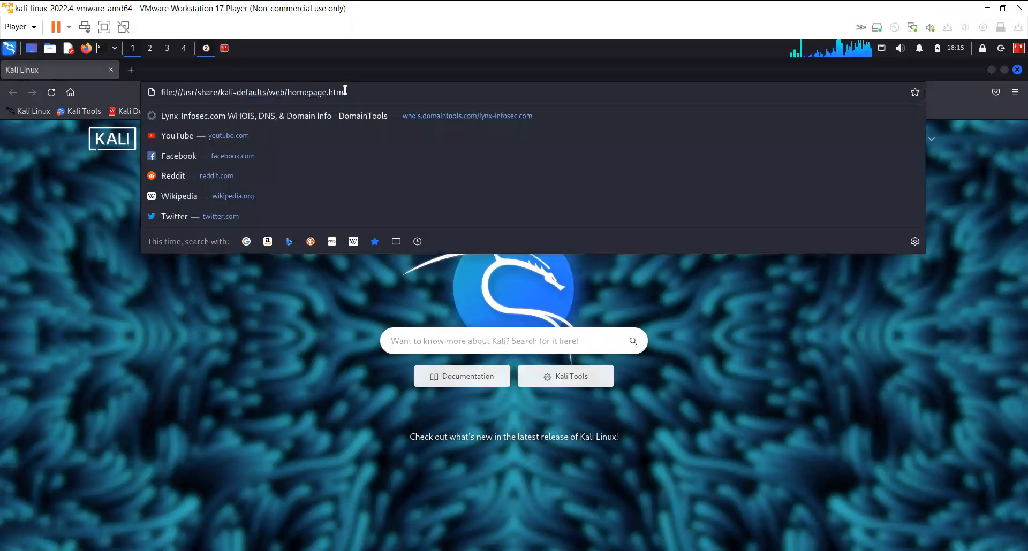
type("google.com/")
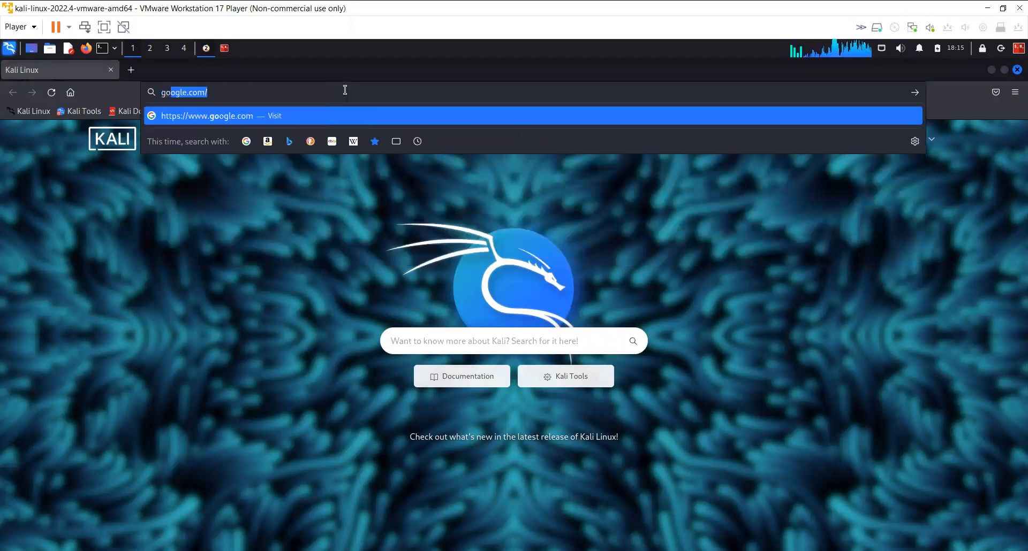
key("Return")
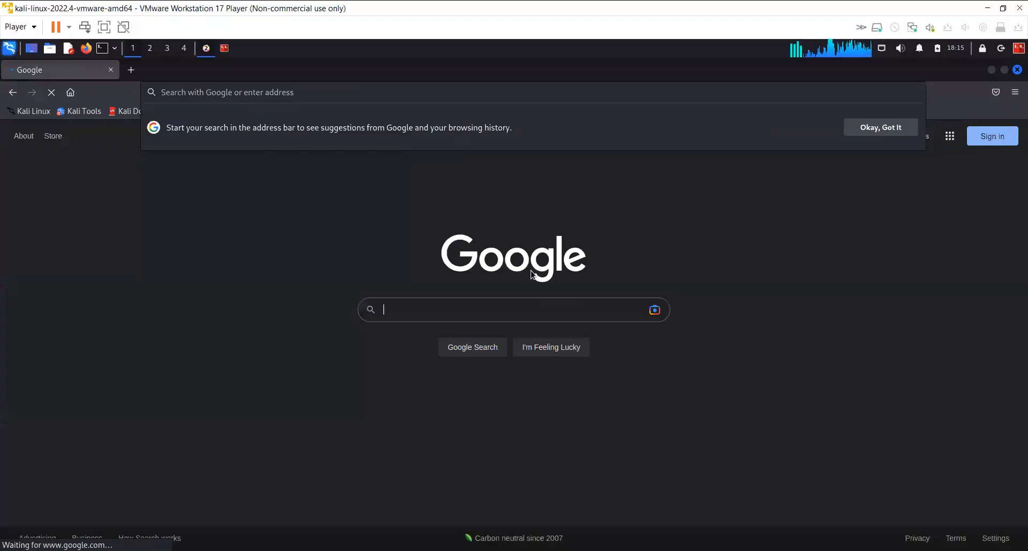
- Search Google for 'nmap vulnscan' and open the scipag/vulscan GitHub repository result
type("n")
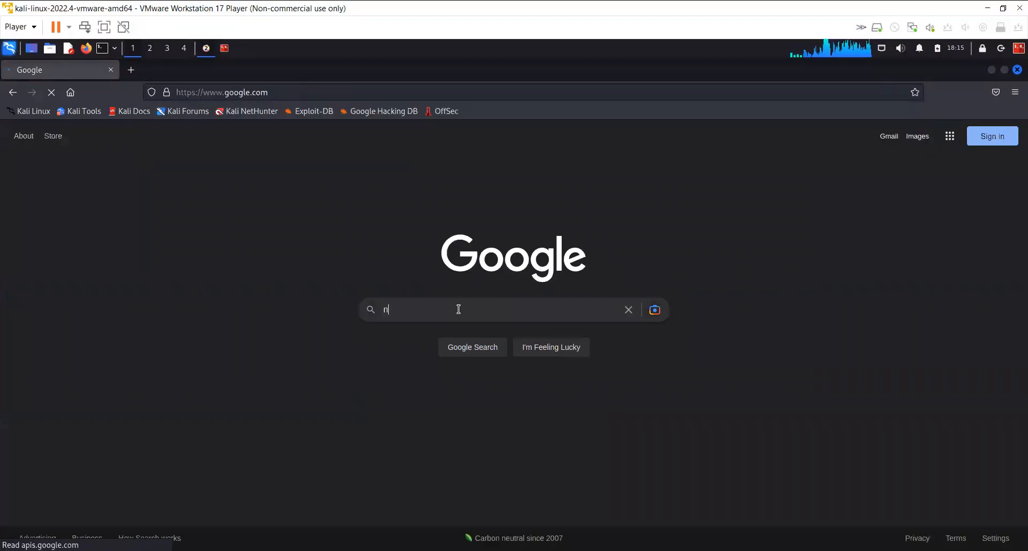
type("map")
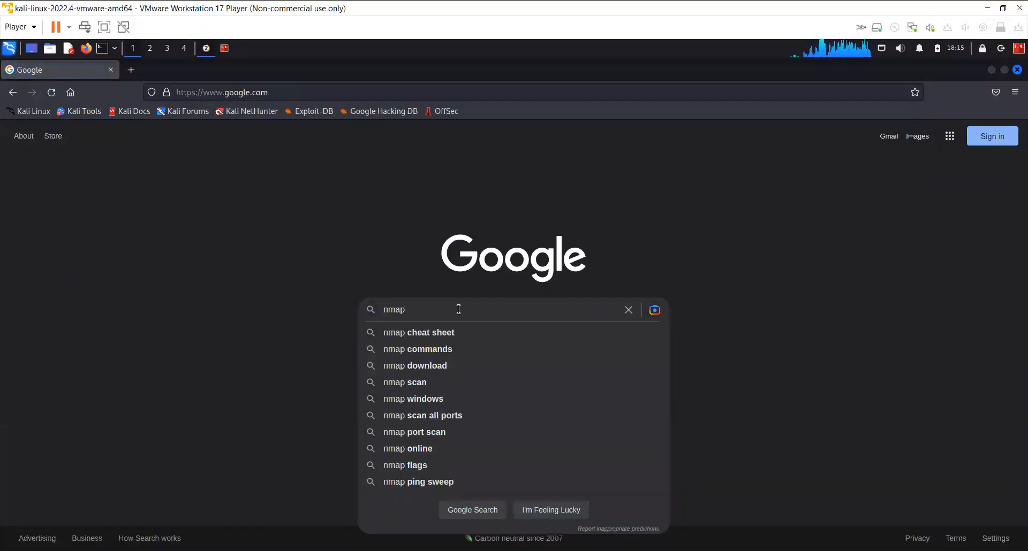
type("vulnscan script")
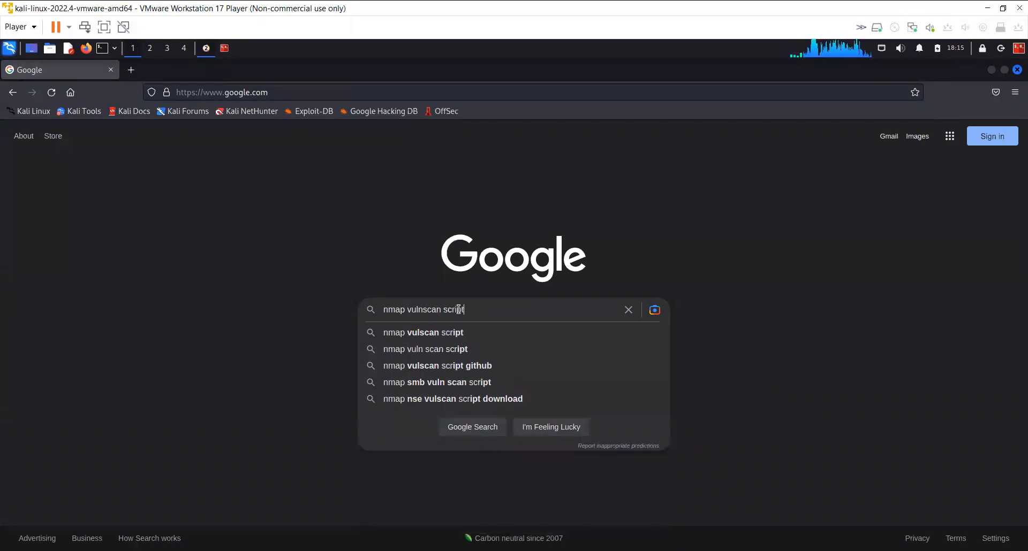
key("Return")
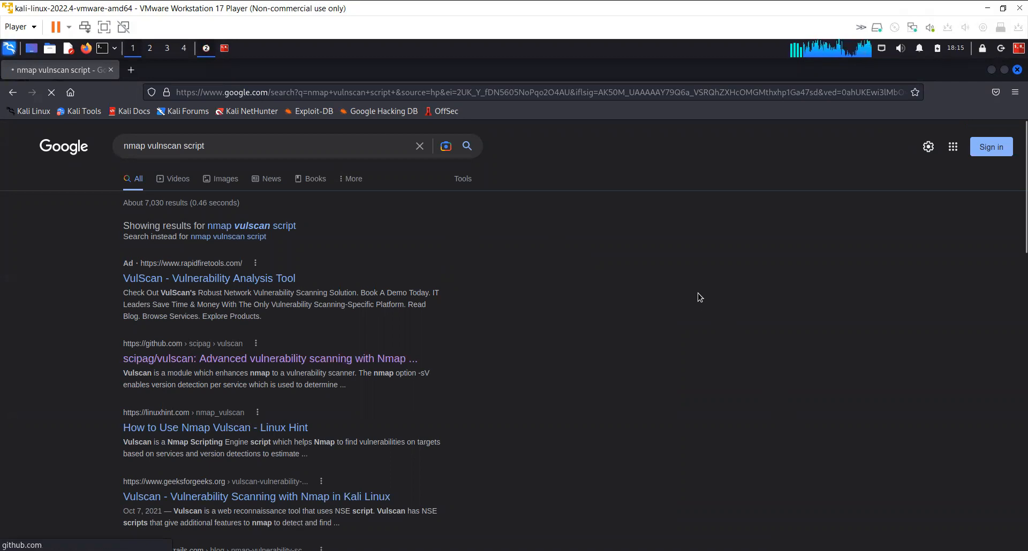
left_click(269, 359)
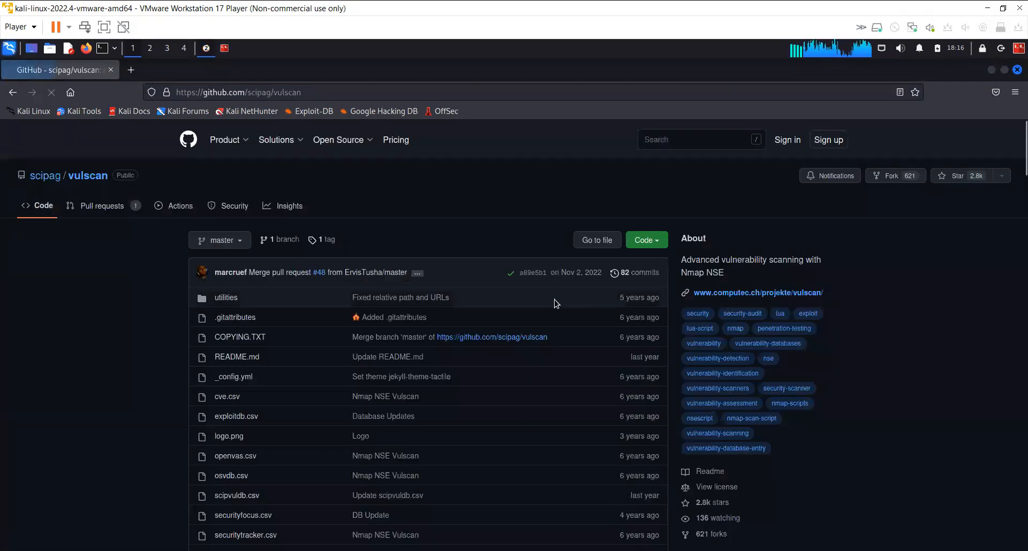
- Show the vulscan repository's clone URL and scroll to its README installation and usage instructions
left_click(645, 240)
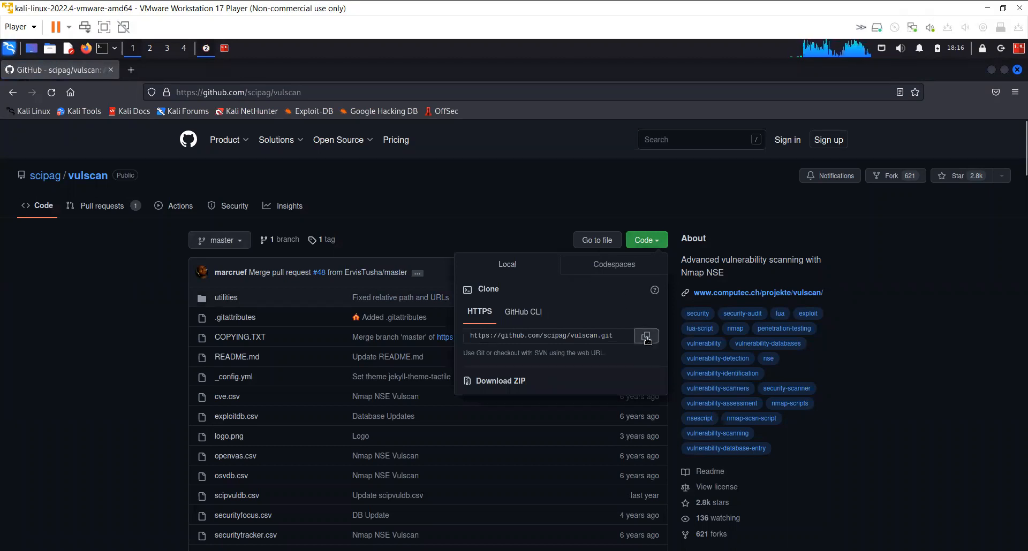
scroll("down", 3)
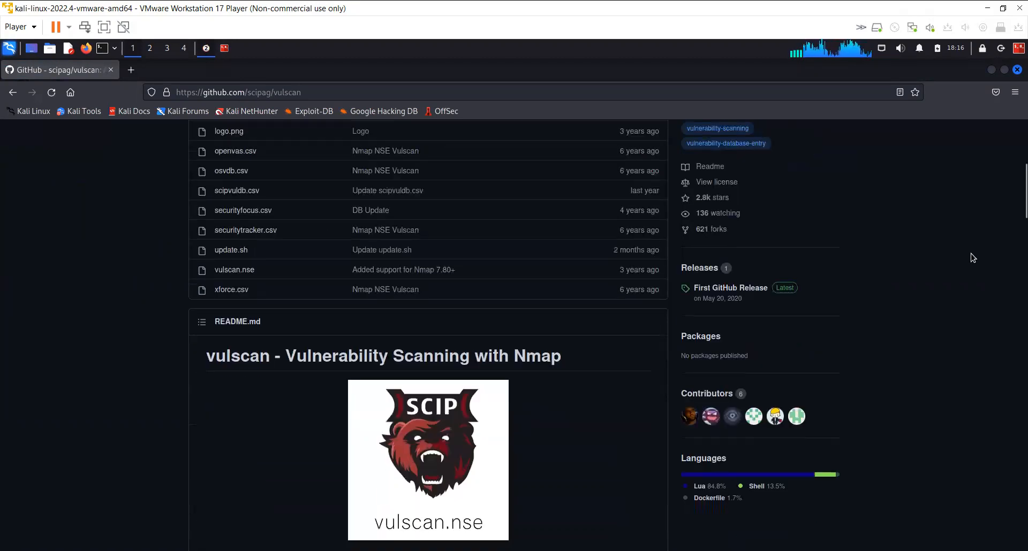
scroll("down", 3)
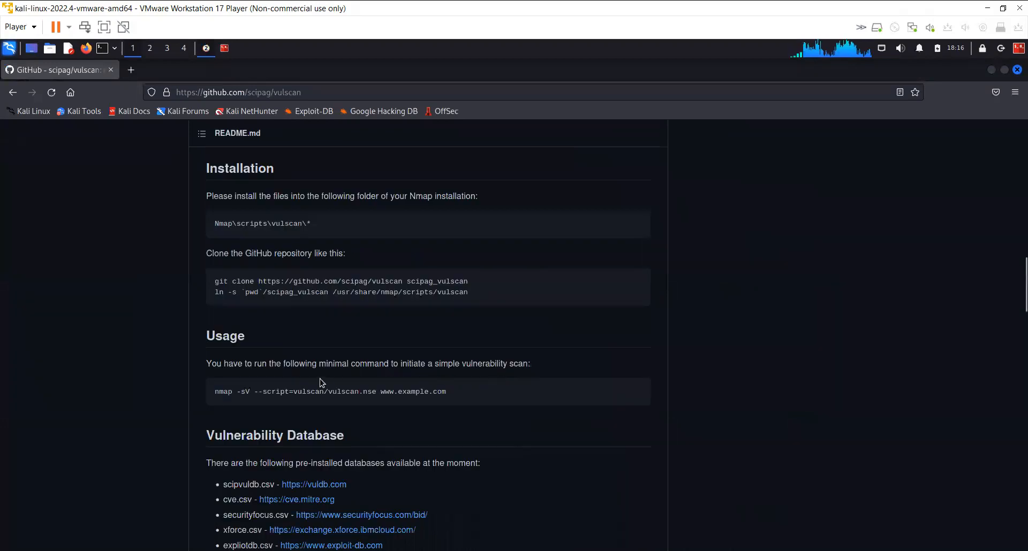
mouse_move(355, 299)
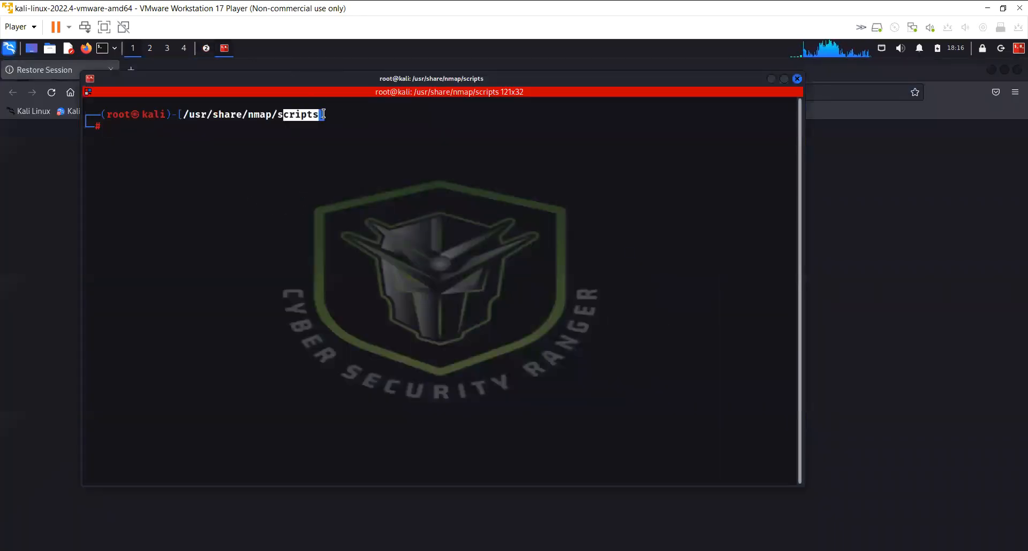
- Clone scipag/vulscan, then move into /usr/share/nmap/scripts and locate the vulscan folder
type("git clone https://github.com/scipag/vulscan scipag_vulscan")
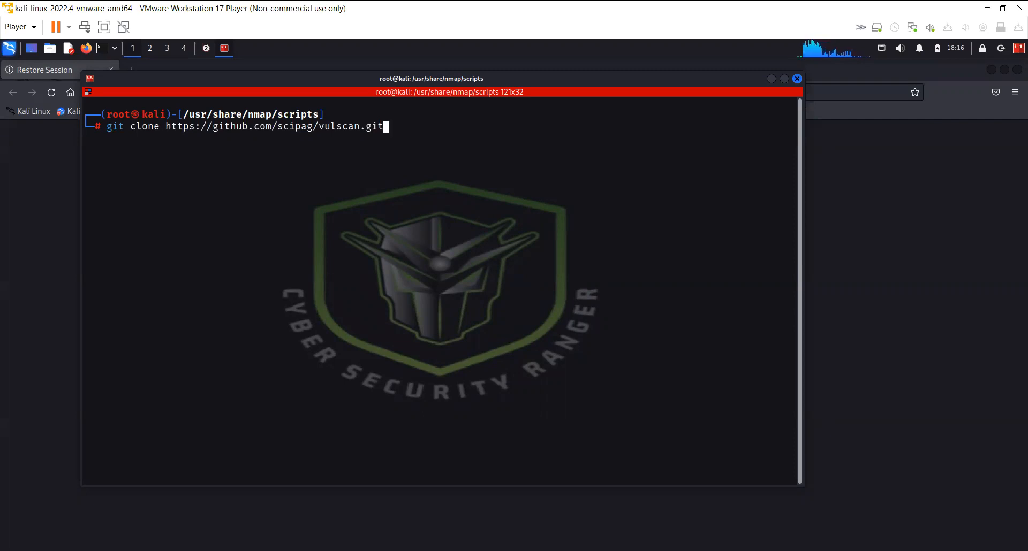
type("clear")
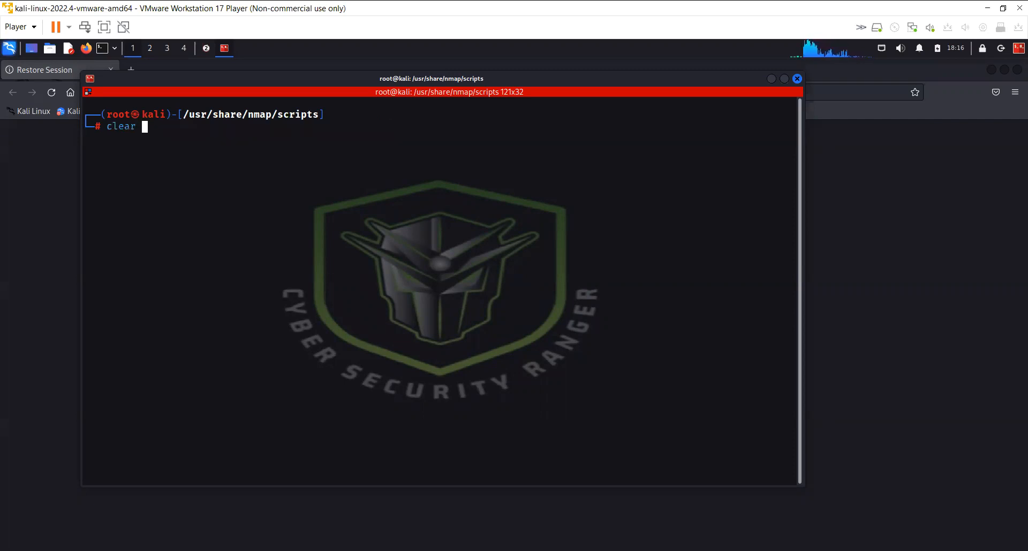
type("cd /usr/share/nmap/scripts")
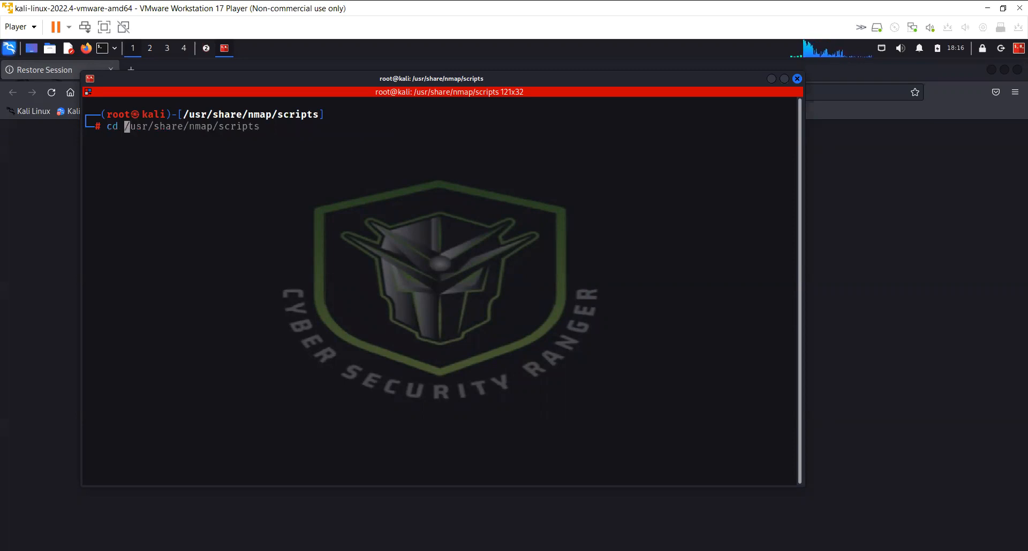
key("Return")
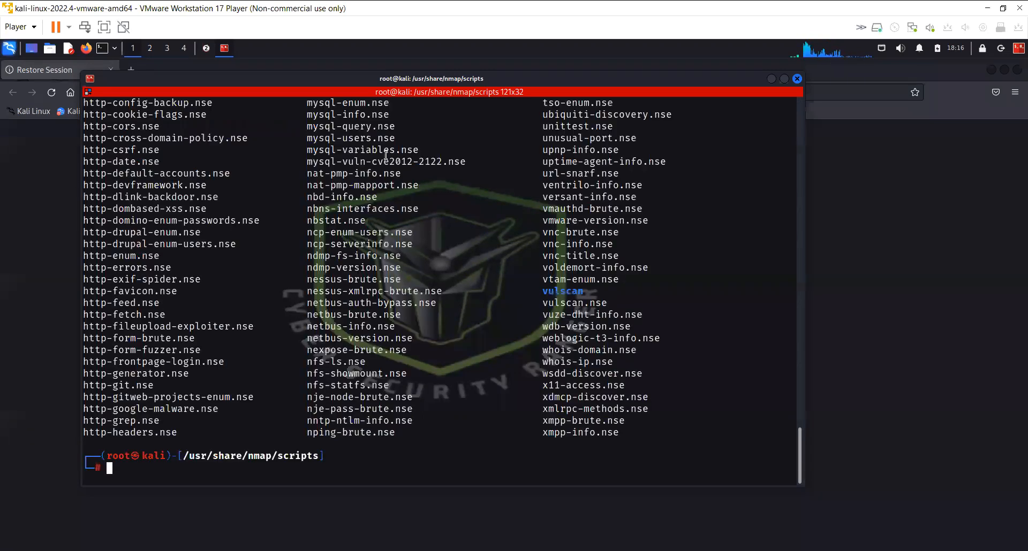
double_click(562, 291)
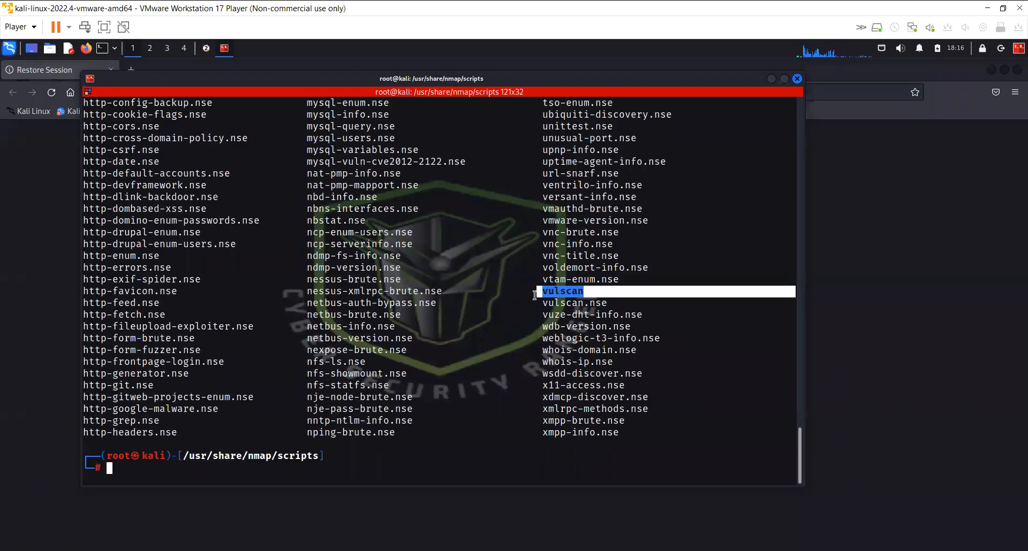
- Change into the vulscan folder and list its contents, picking out vulscan.nse
type("clear")
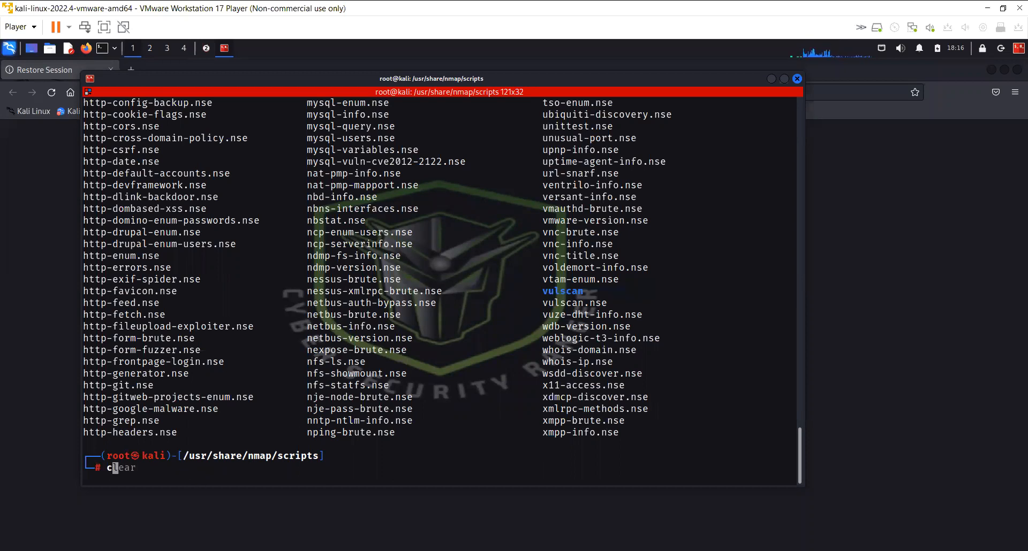
key("Return")
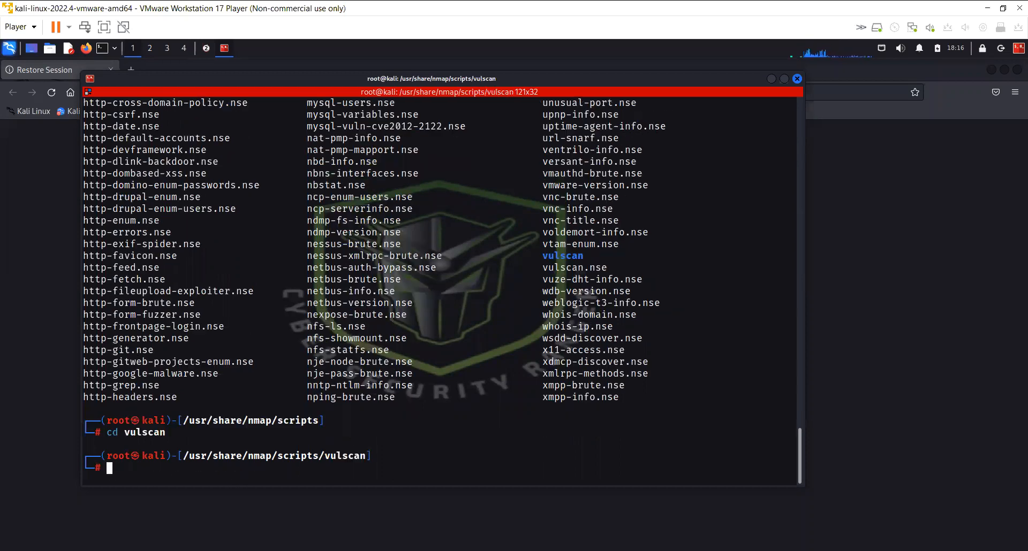
type("ls")
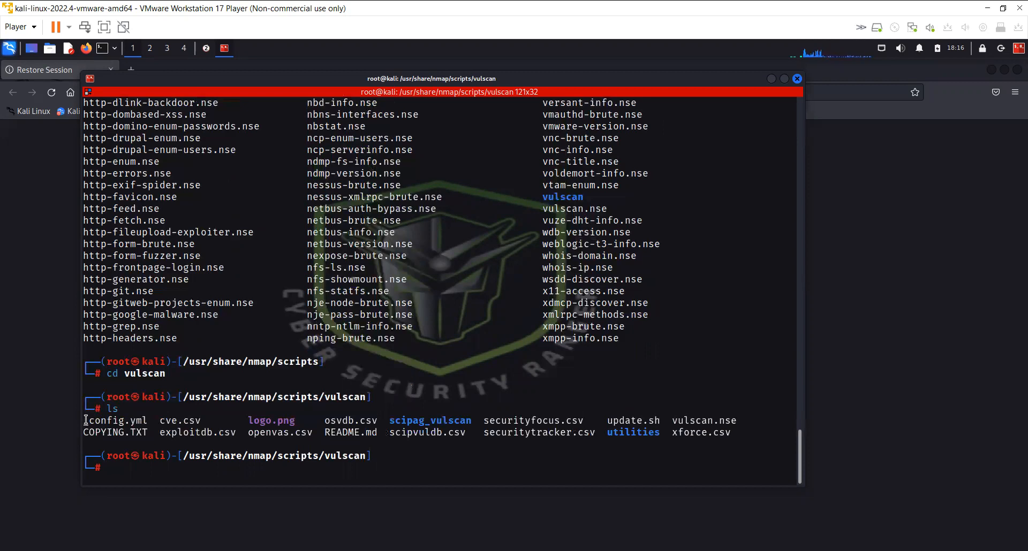
double_click(694, 421)
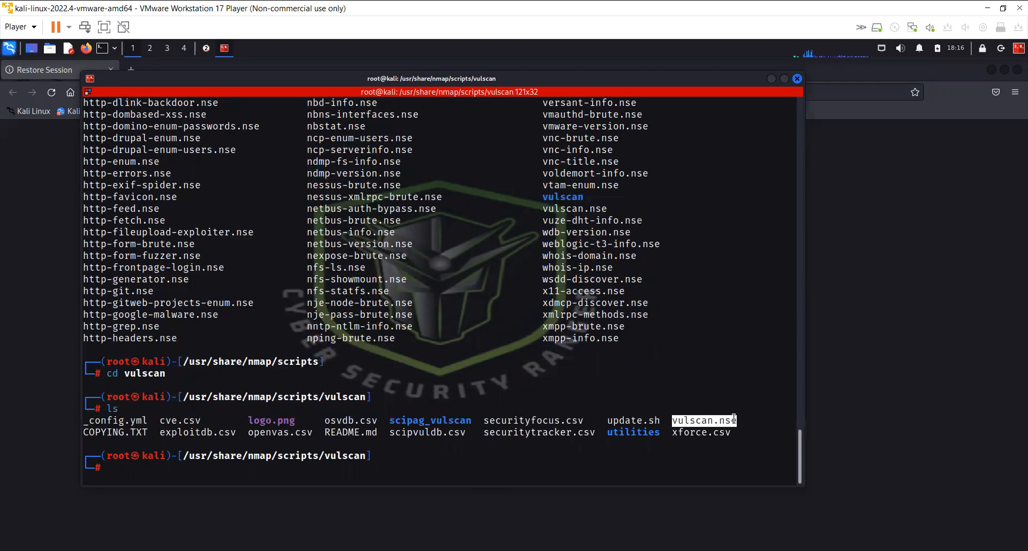
mouse_move(447, 37)
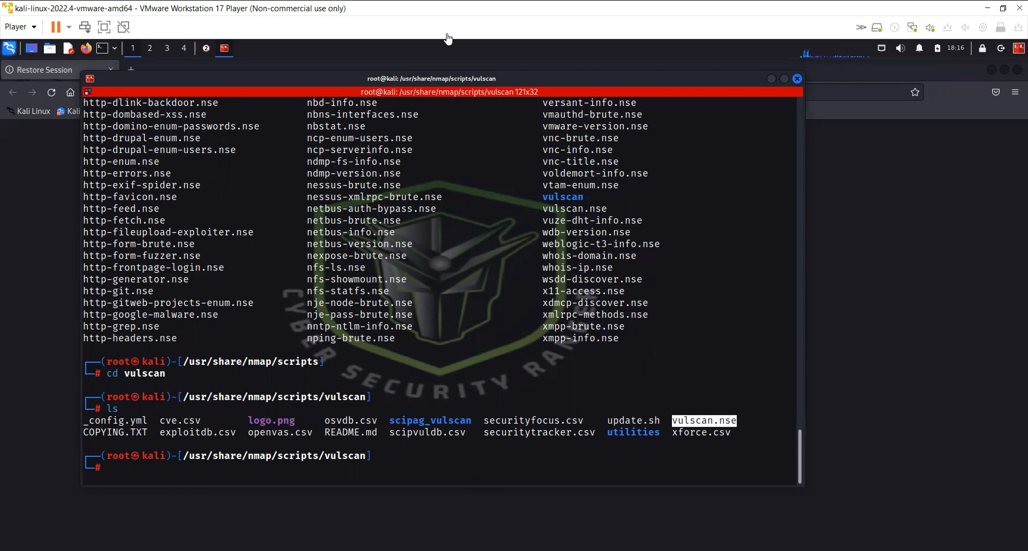
mouse_move(700, 428)
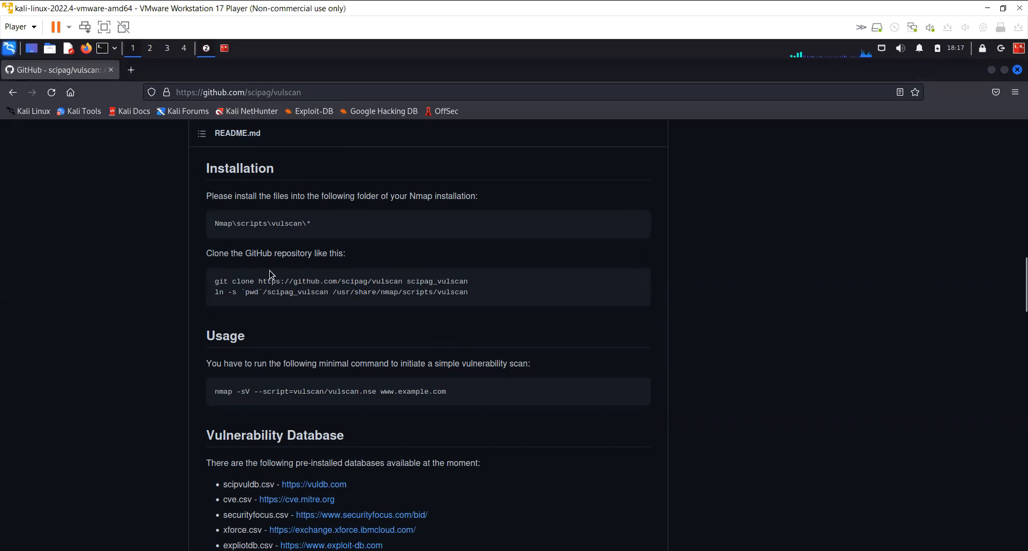
left_click_drag(205, 169, 477, 196)
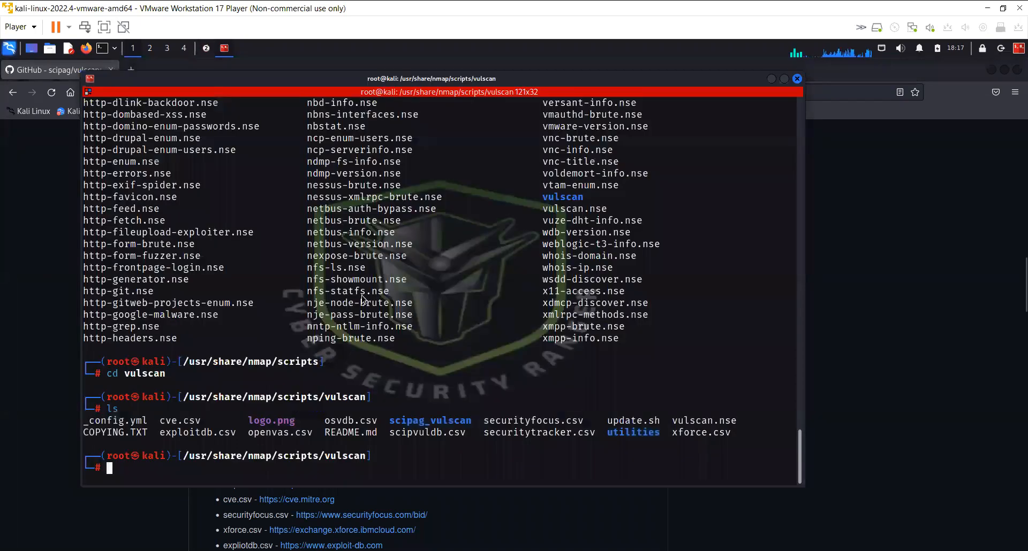
mouse_move(396, 404)
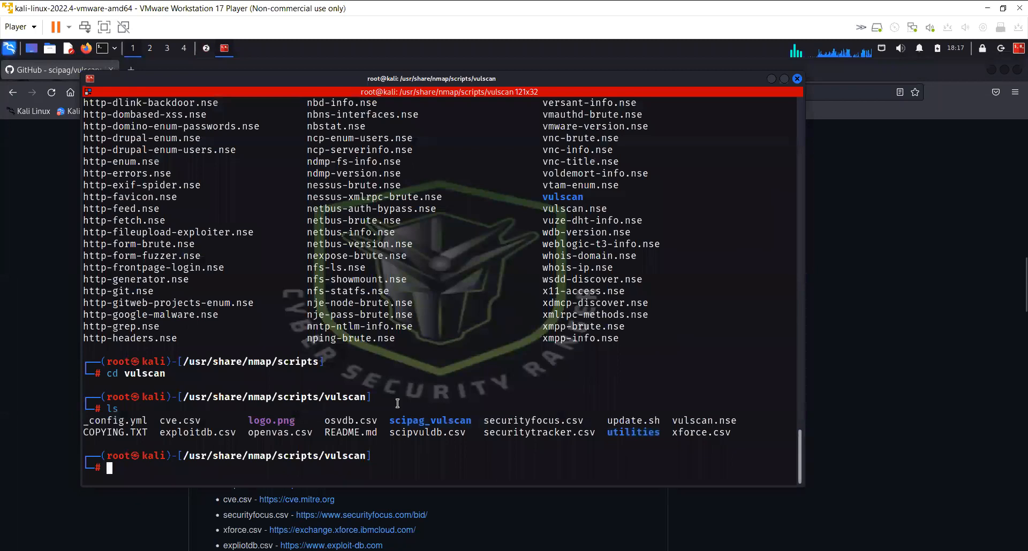
mouse_move(413, 441)
type("cd .")
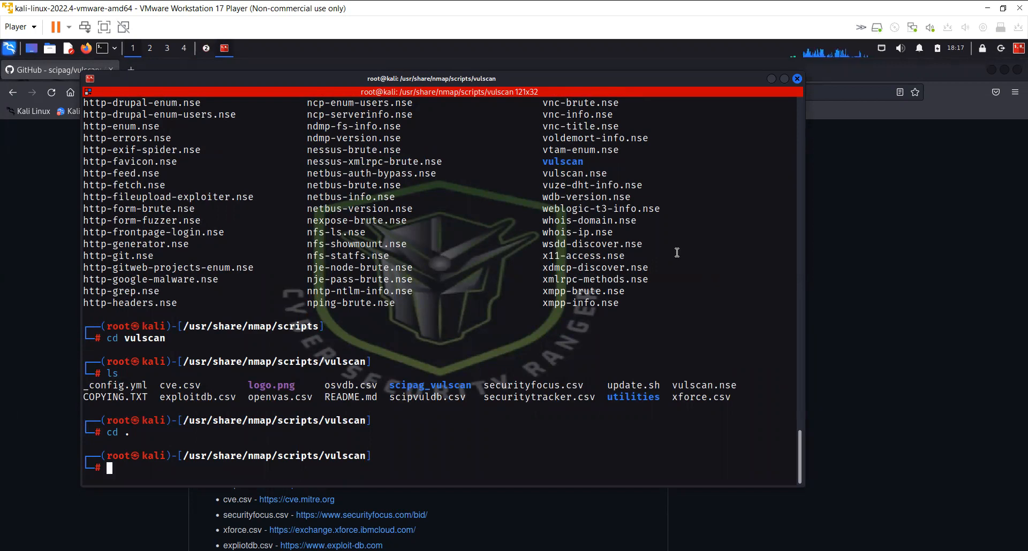
mouse_move(515, 102)
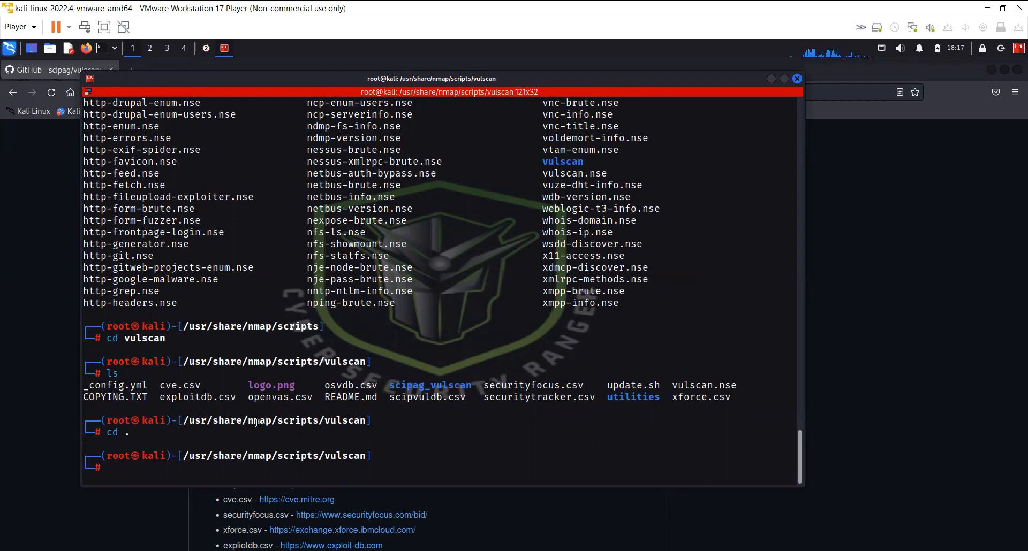
- Run nmap -sV --script=vulnscan/vulnscan against 192.168.36.147, which quits as the script name is not matched
type("nmap -sV --script=vulnscan/vulnscan 192.168.36.147")
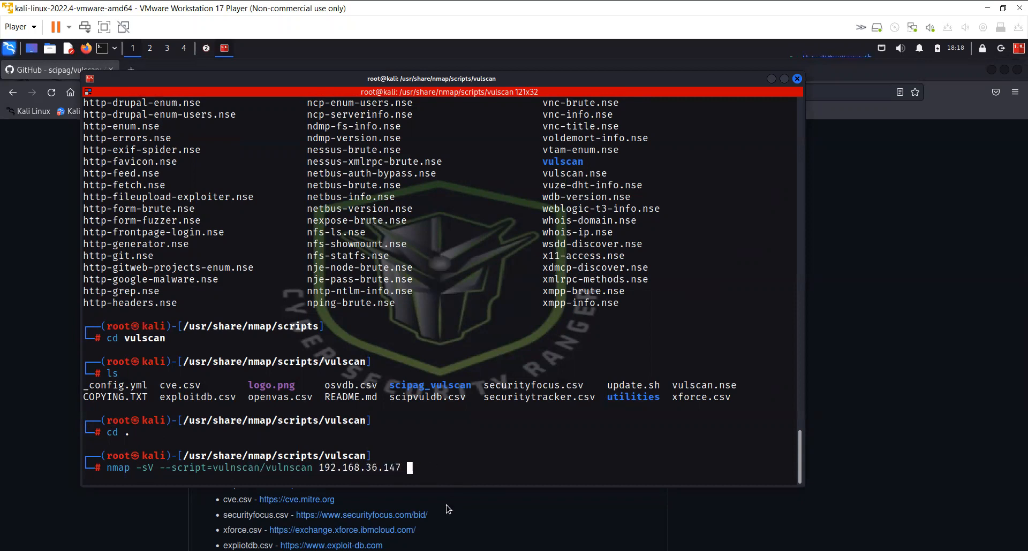
type("31")
key("Return")
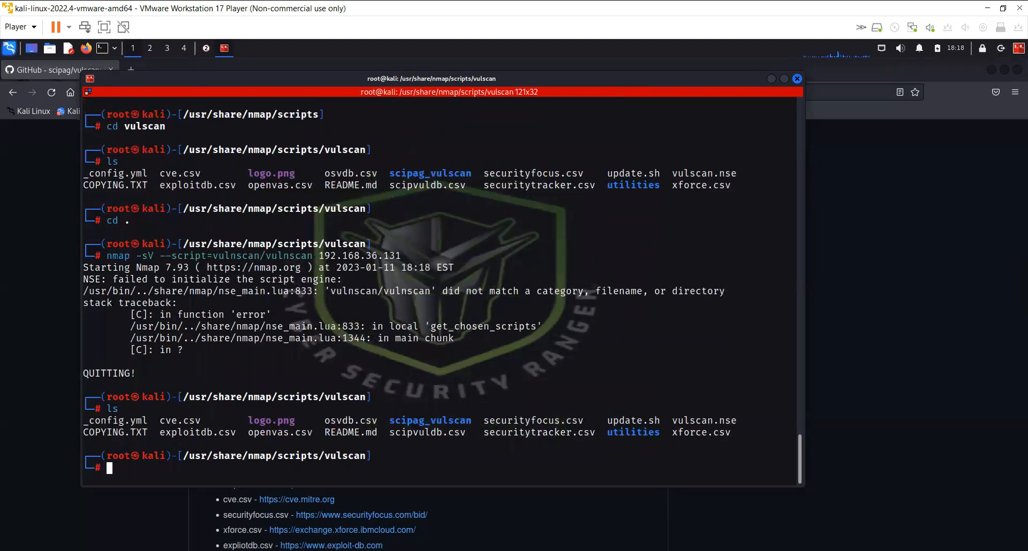
- Retry the scan with --script=vulnsca.nse against 192.168.36.131, which still fails to match
type("nmap -sV --script=vulnscan/vulnscan 192.168.36.131")
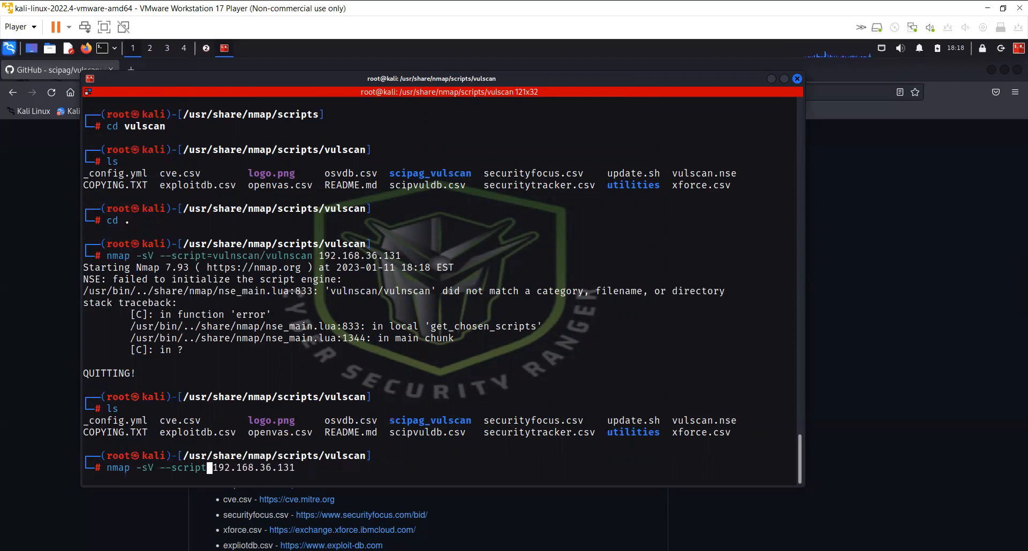
type("vu")
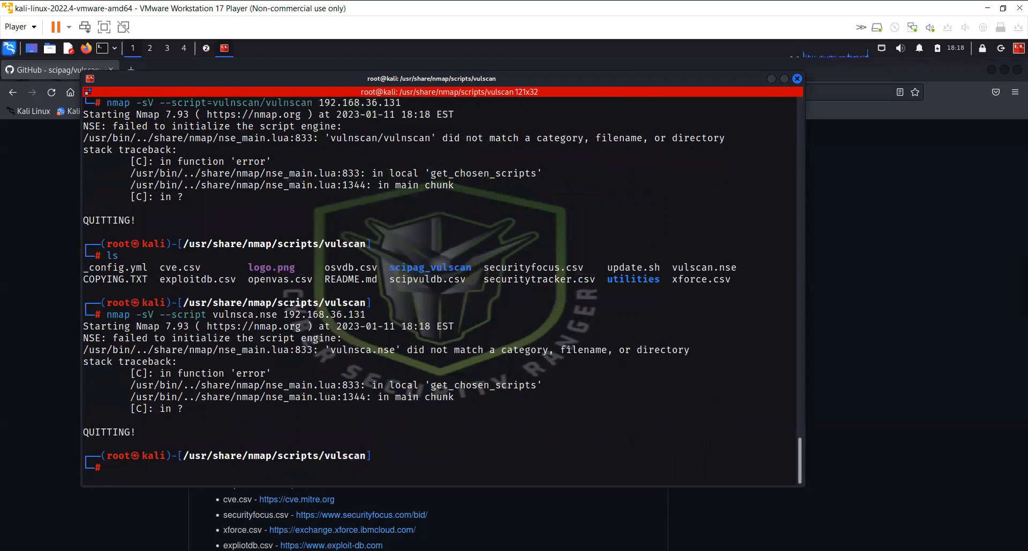
type("nmap -sV --script vulnsca.nse 192.168.36.131")
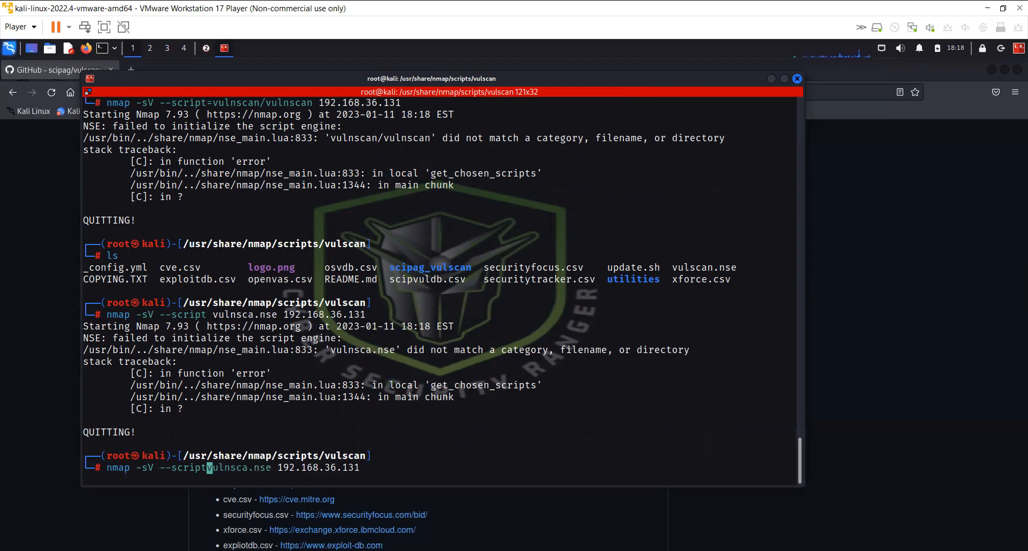
type("=")
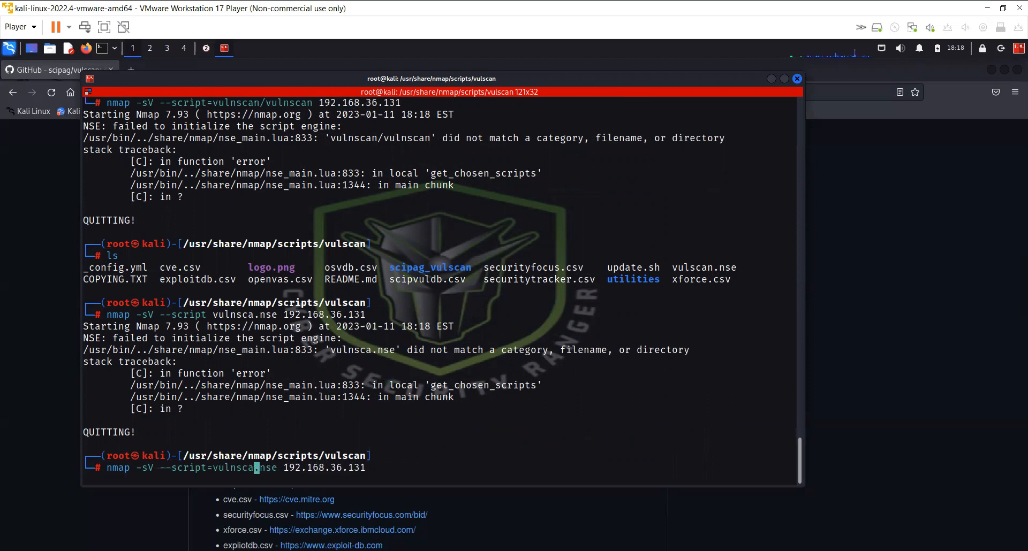
key("Return")
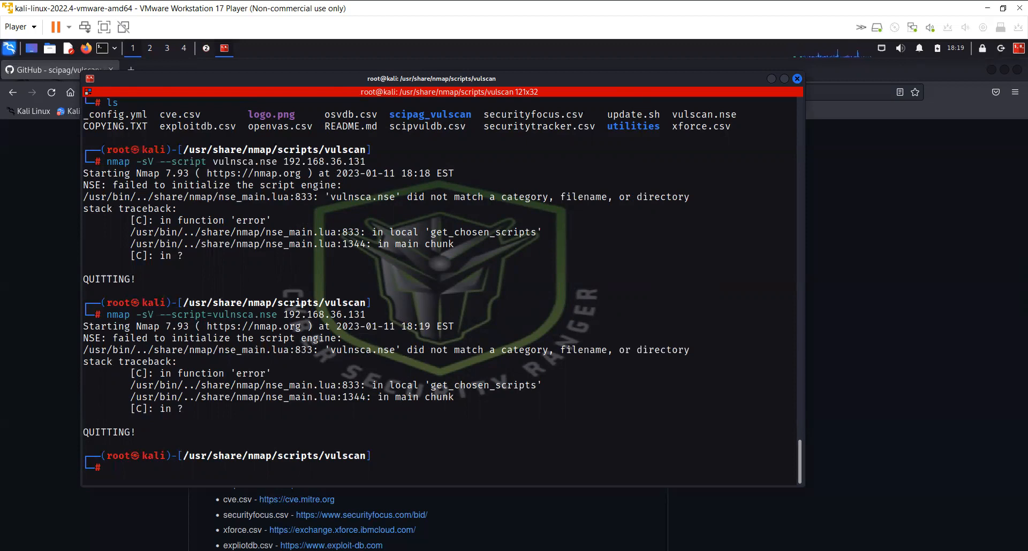
- Relist the vulscan files and rerun nmap -sV with the vulnscan/vulnscan script path
type("ls")
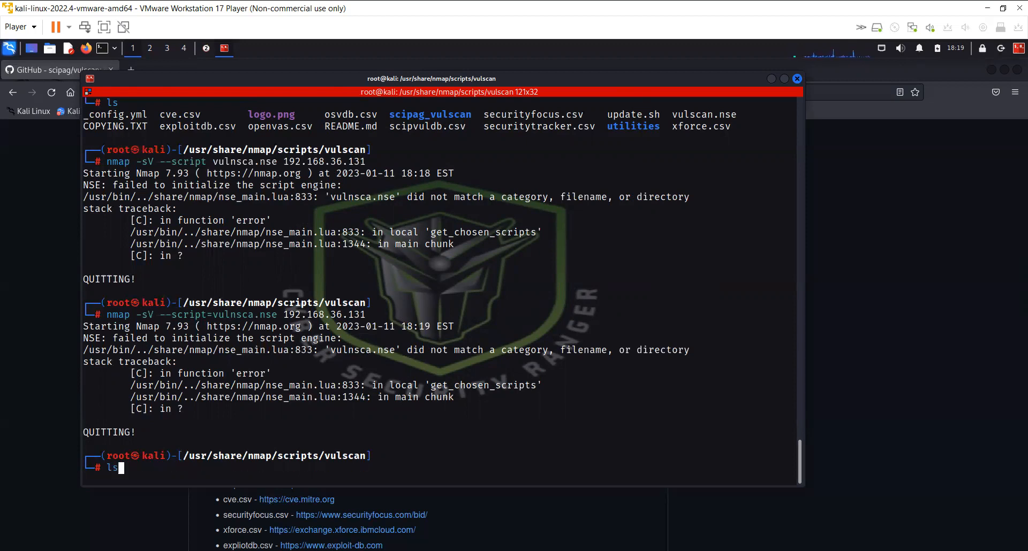
type("nmap -sV --script=vulnscan/vulnscan 192.168.36.131")
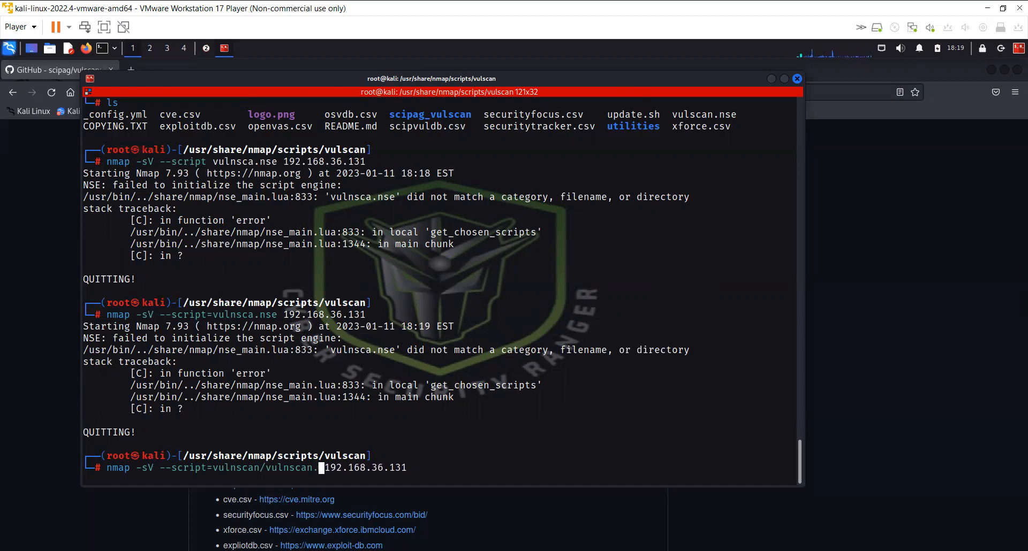
type("nse")
key("Return")
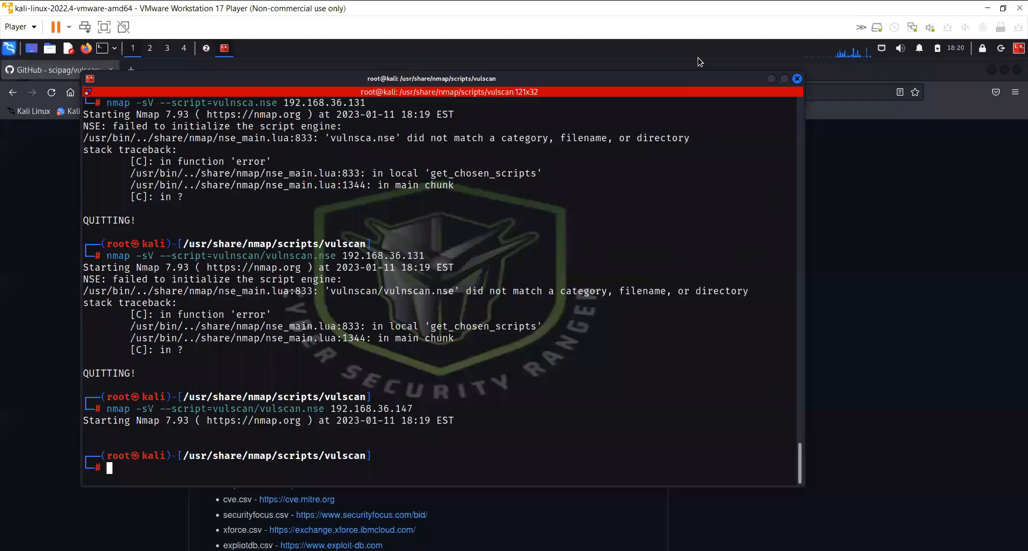
mouse_move(493, 362)
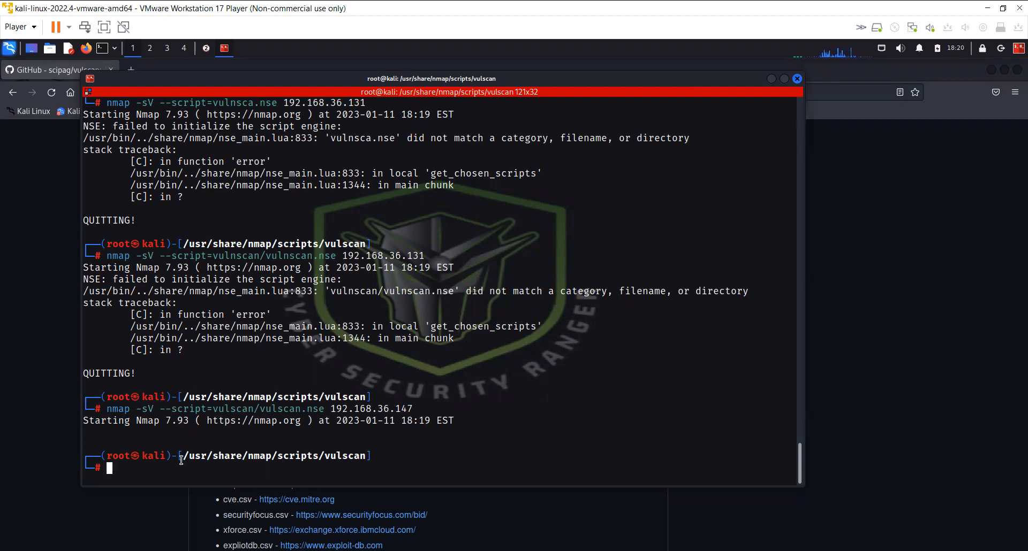
- Run nmap -sV --script=vulscan/vulscan.nse against 192.168.36.147 so findings start listing
type("nmap -sV --script=vulscan/vulscan.nse 192.168.36.147")
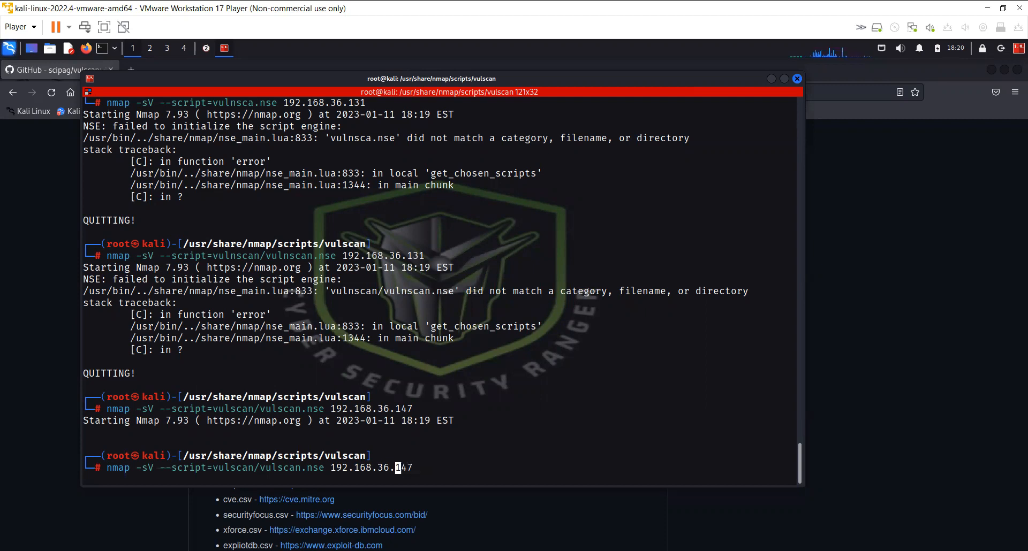
key("Home")
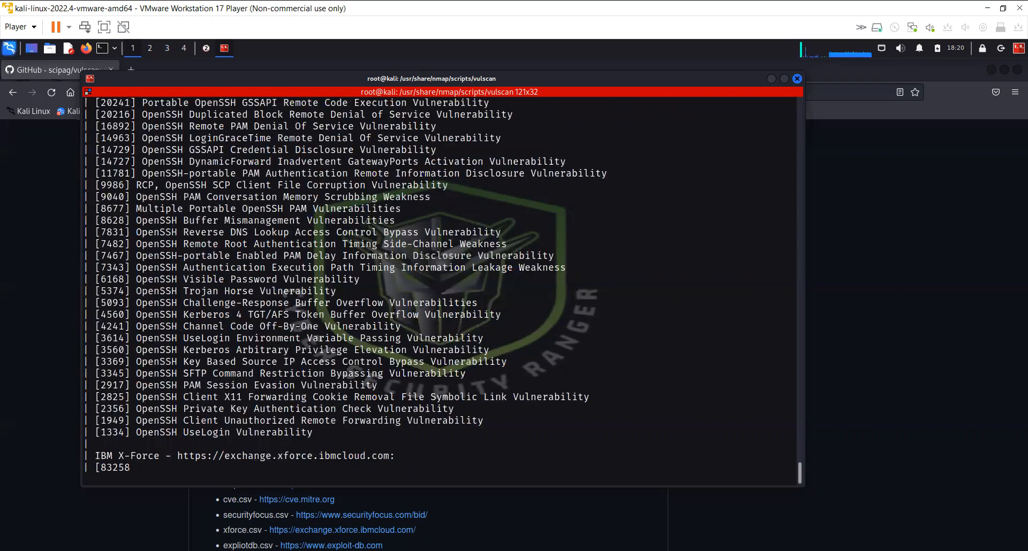
- Scroll through the MySQL and Jetty vulnerability listings, return to the prompt and retype the vulscan command
scroll("down", 3)
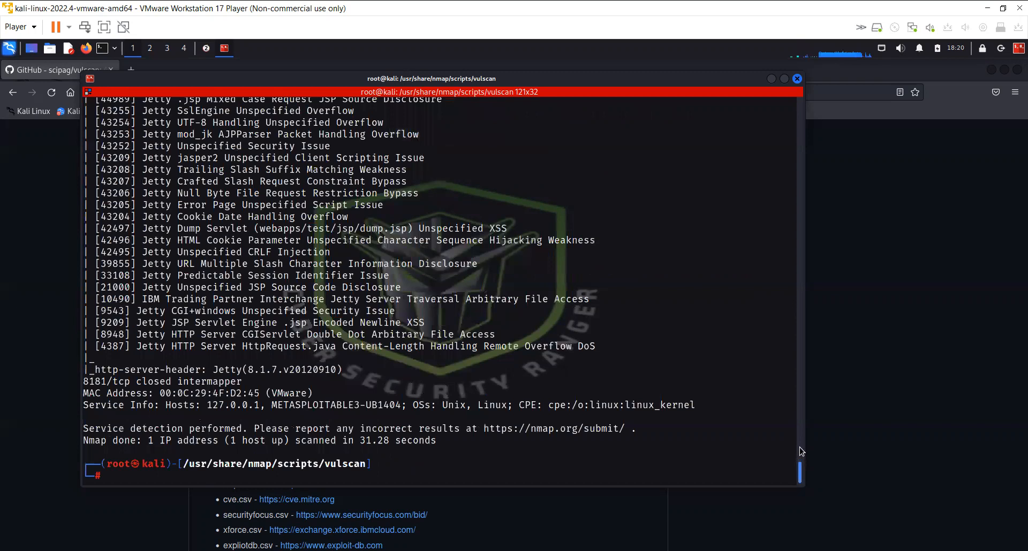
scroll("up", 3)
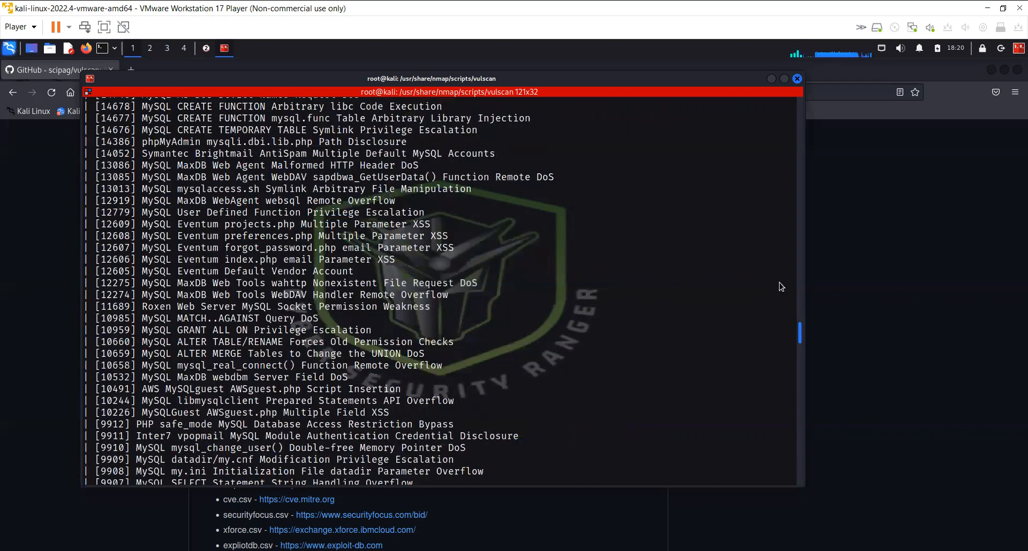
scroll("up", 3)
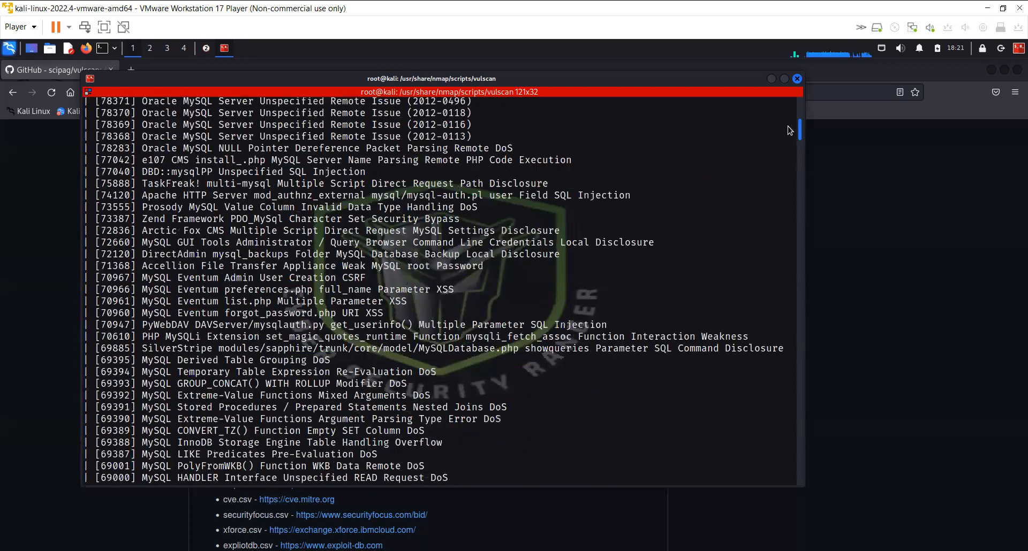
scroll("down", 3)
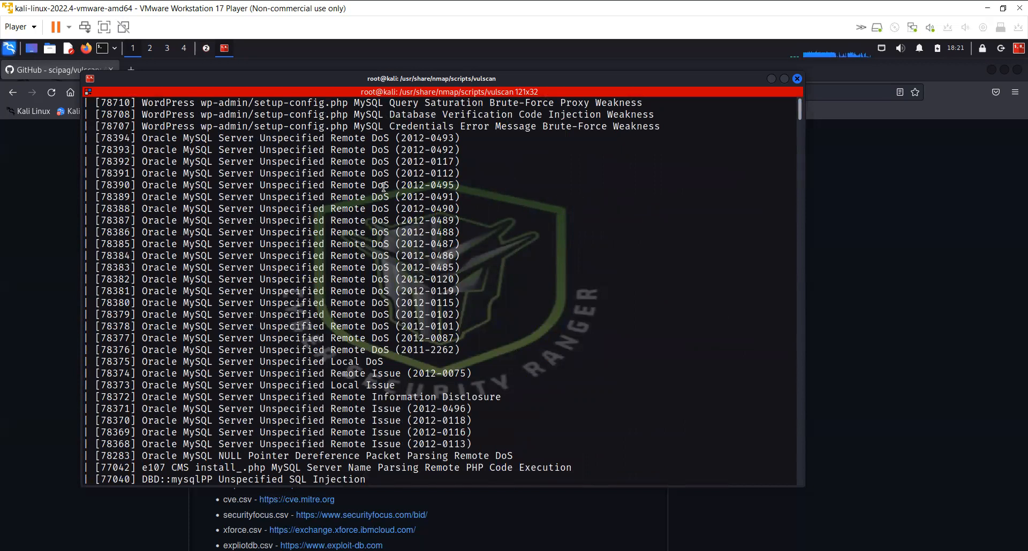
scroll("down", 3)
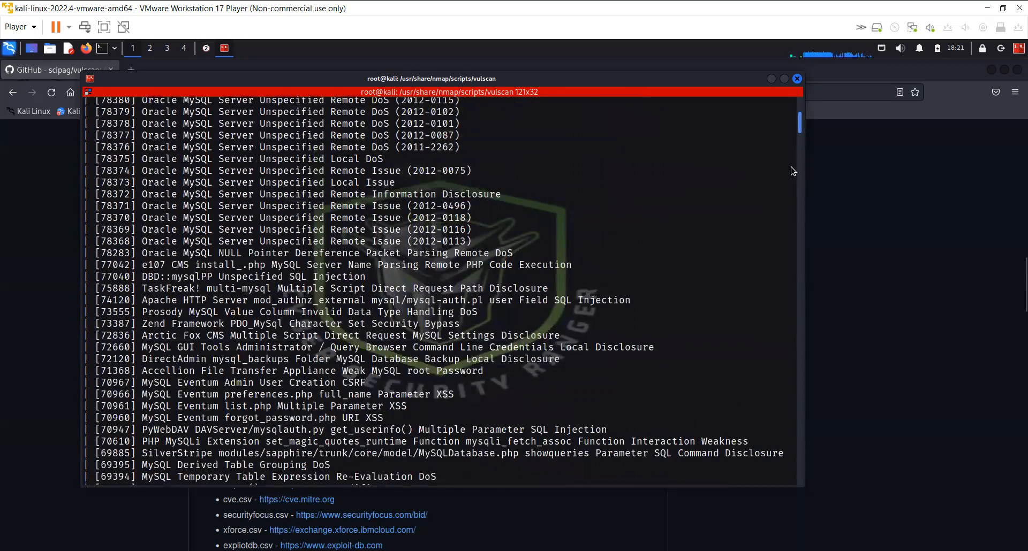
scroll("down", 3)
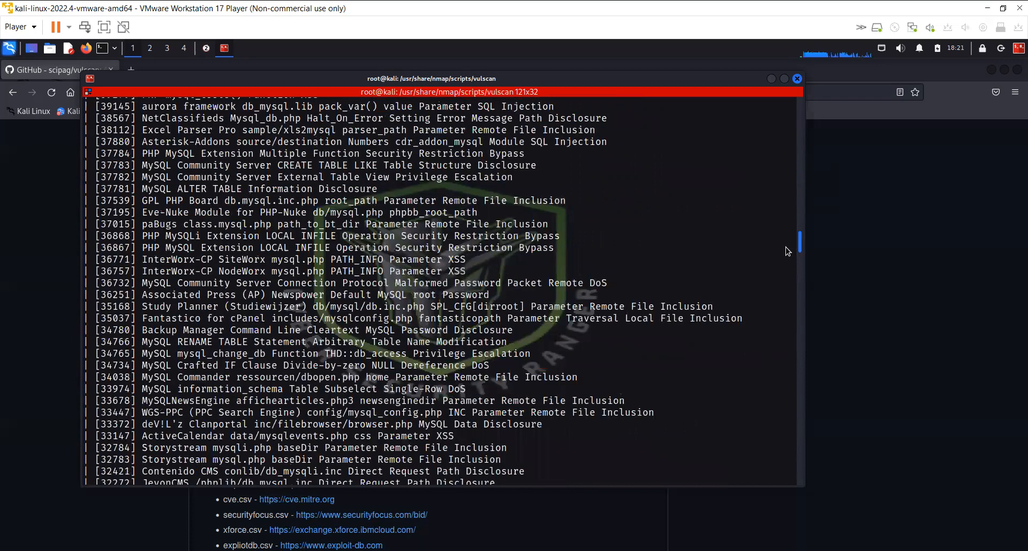
scroll("down", 3)
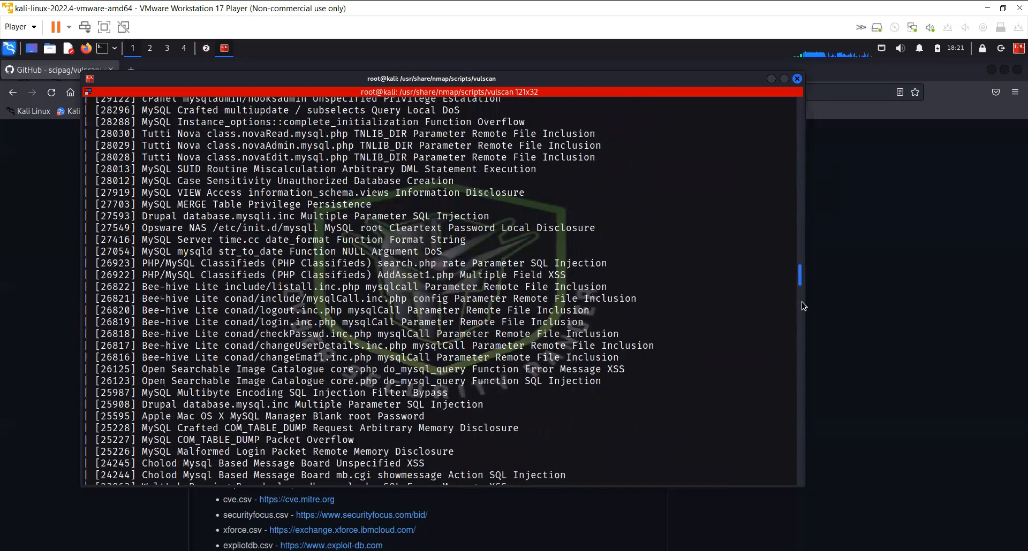
scroll("down", 3)
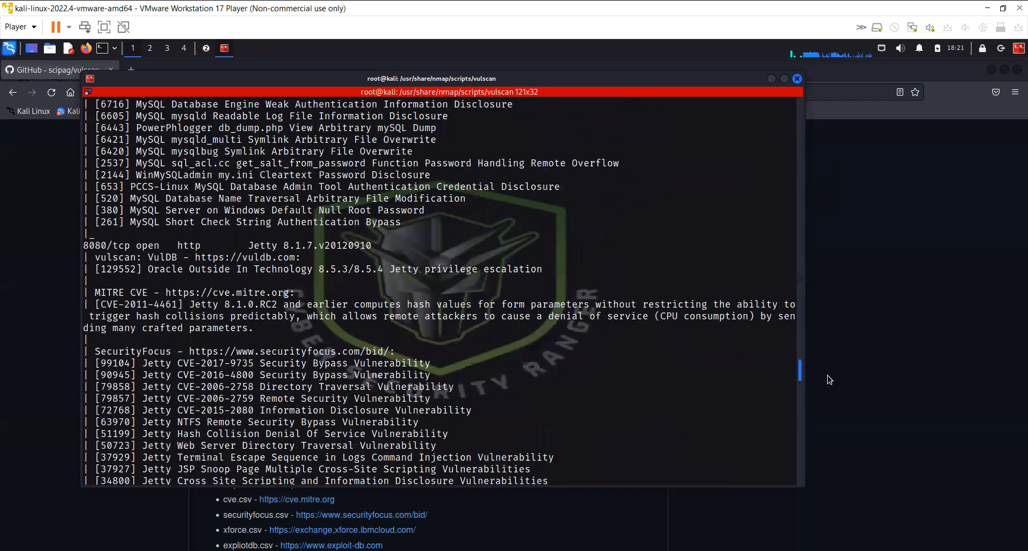
scroll("up", 3)
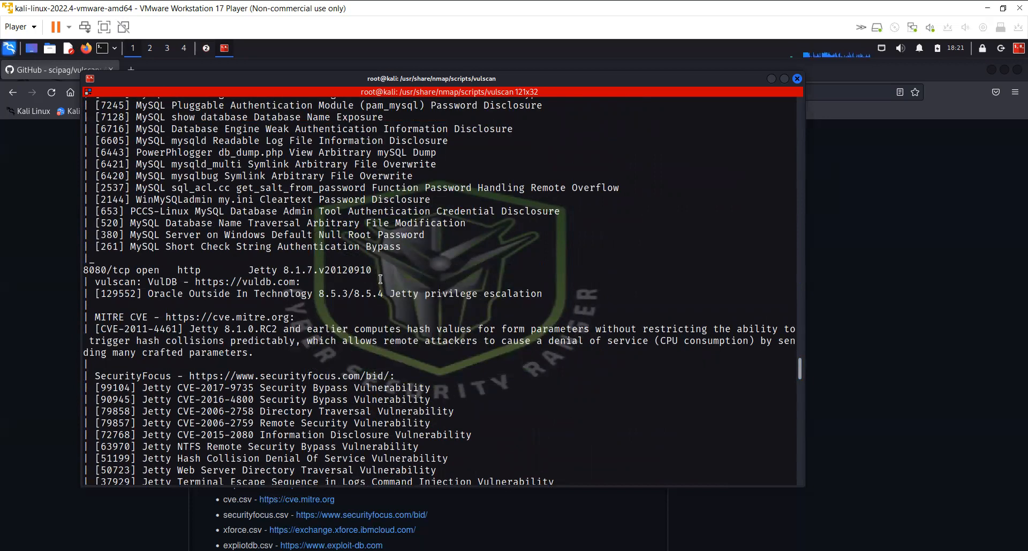
mouse_move(121, 270)
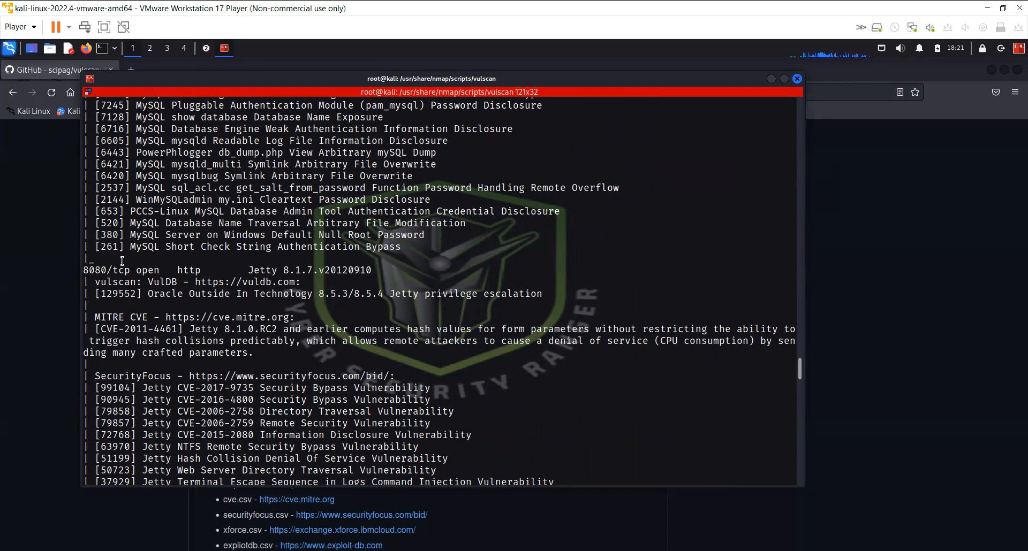
mouse_move(303, 262)
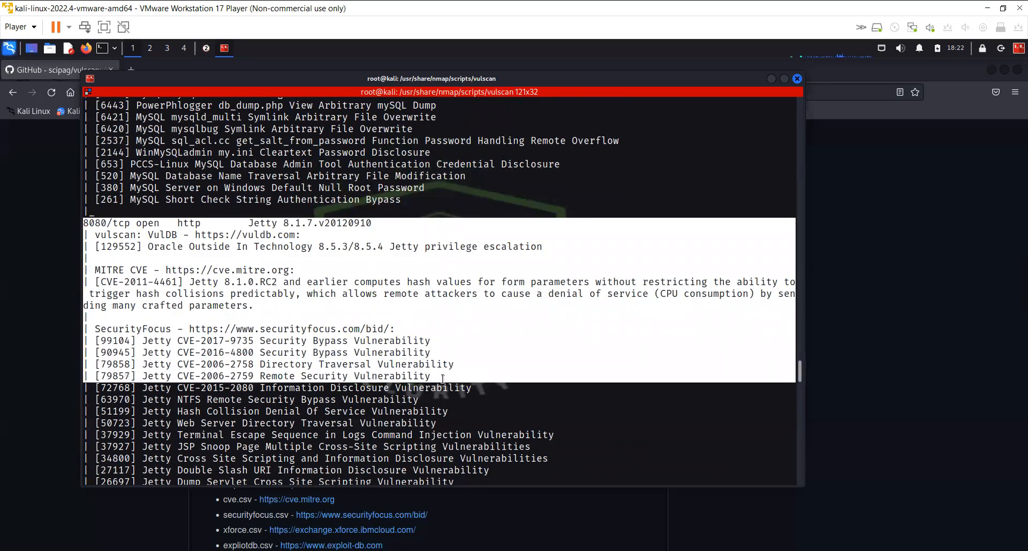
scroll("down", 3)
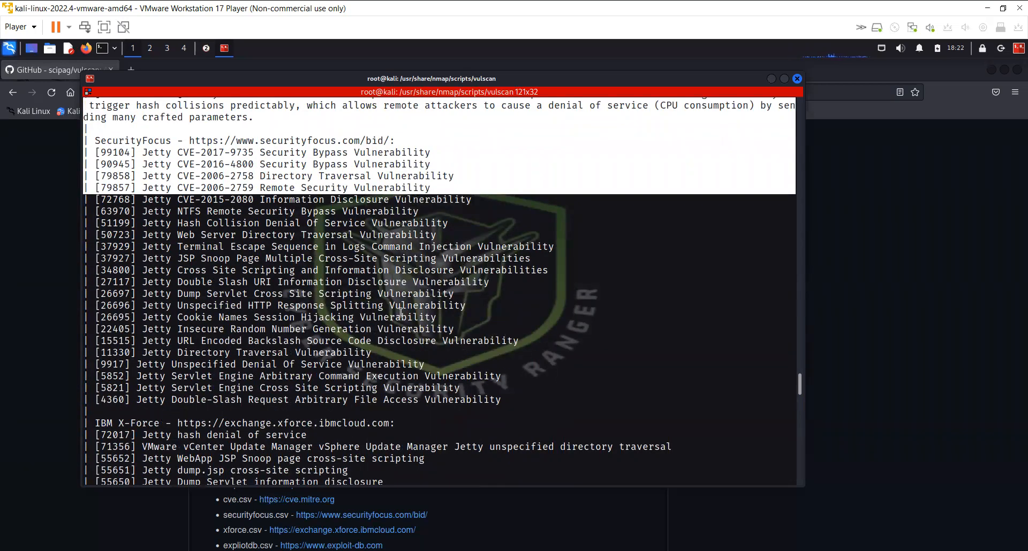
mouse_move(387, 363)
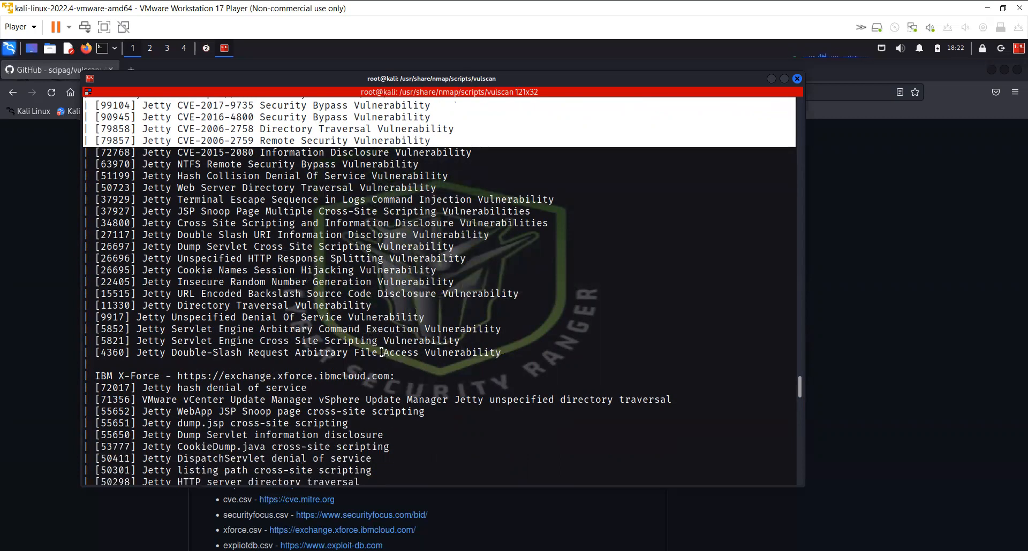
scroll("down", 3)
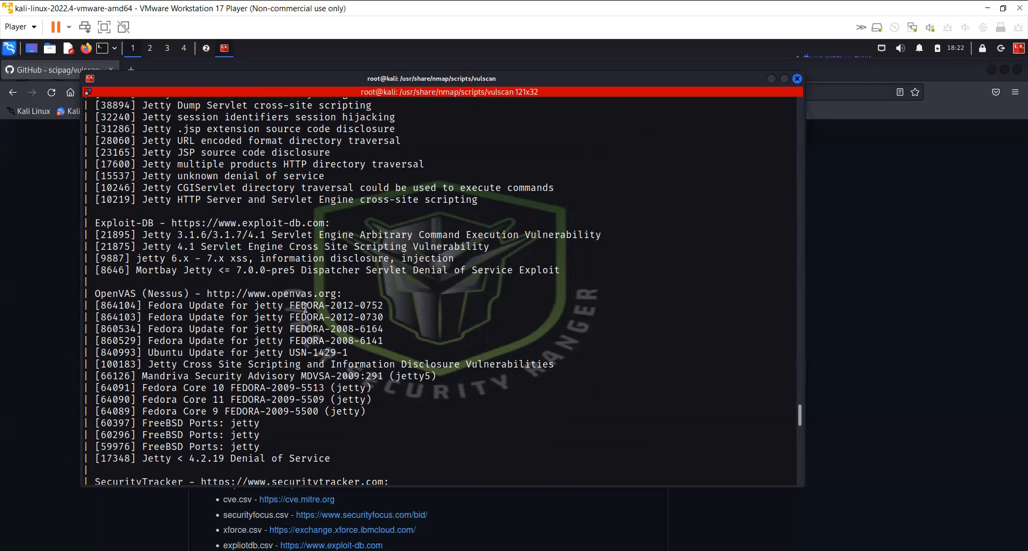
mouse_move(798, 415)
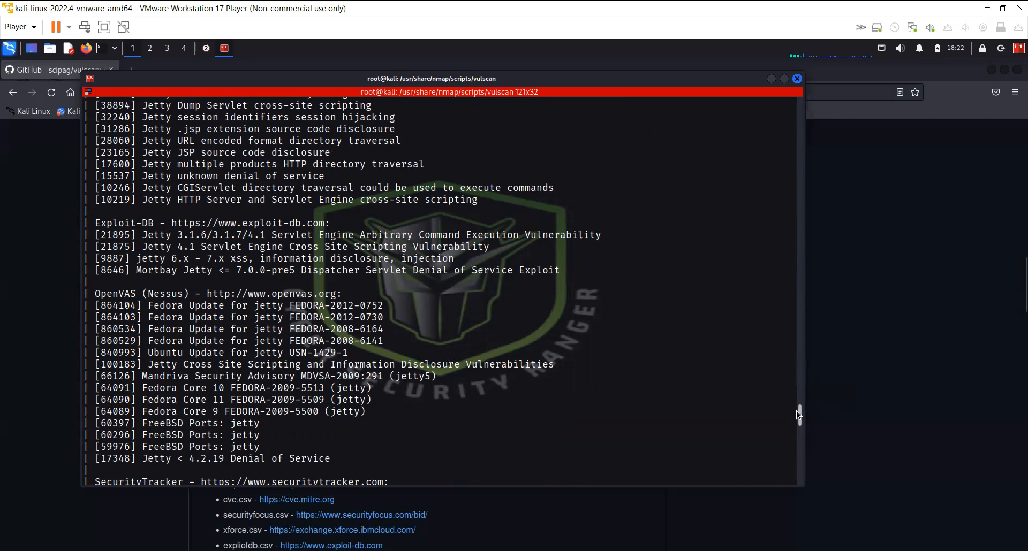
scroll("down", 3)
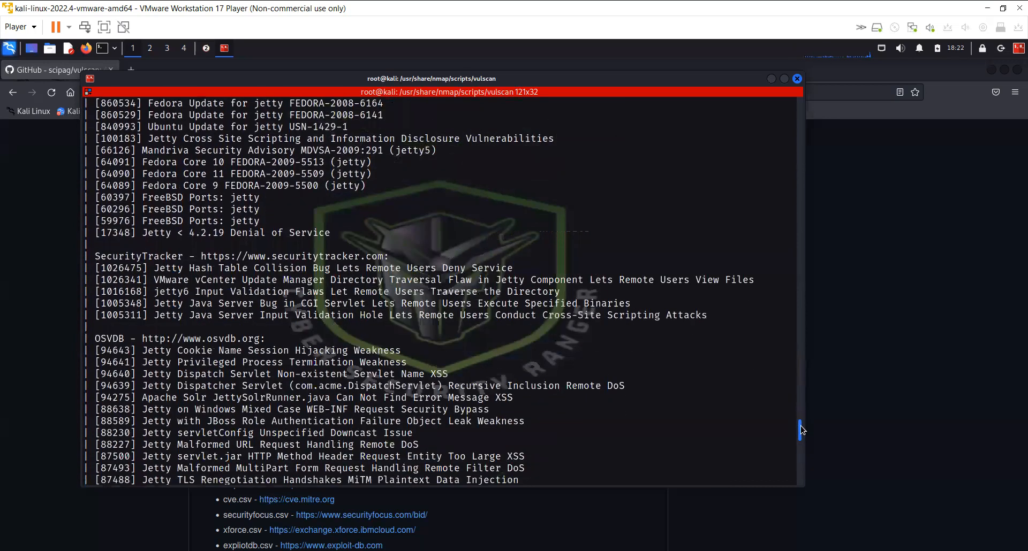
scroll("down", 3)
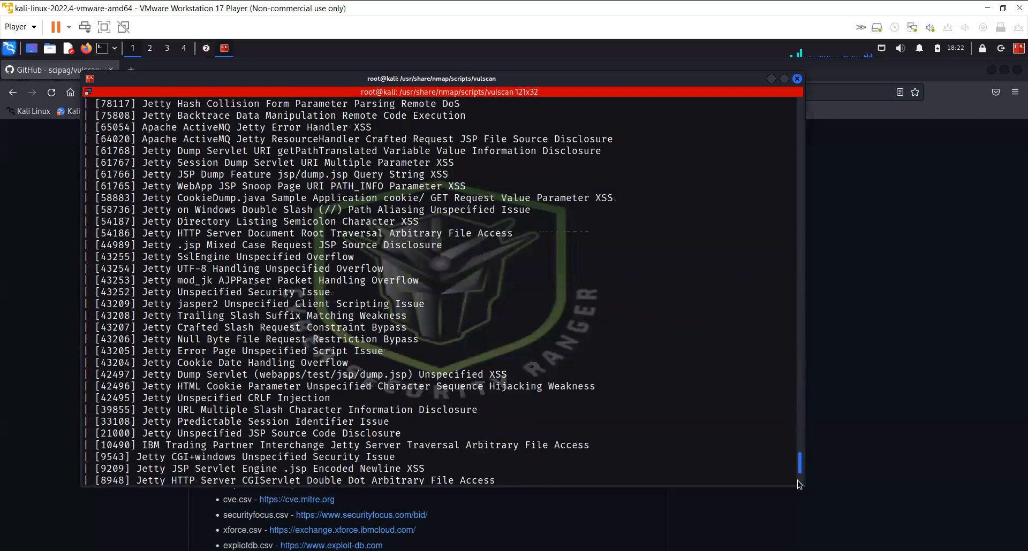
scroll("down", 3)
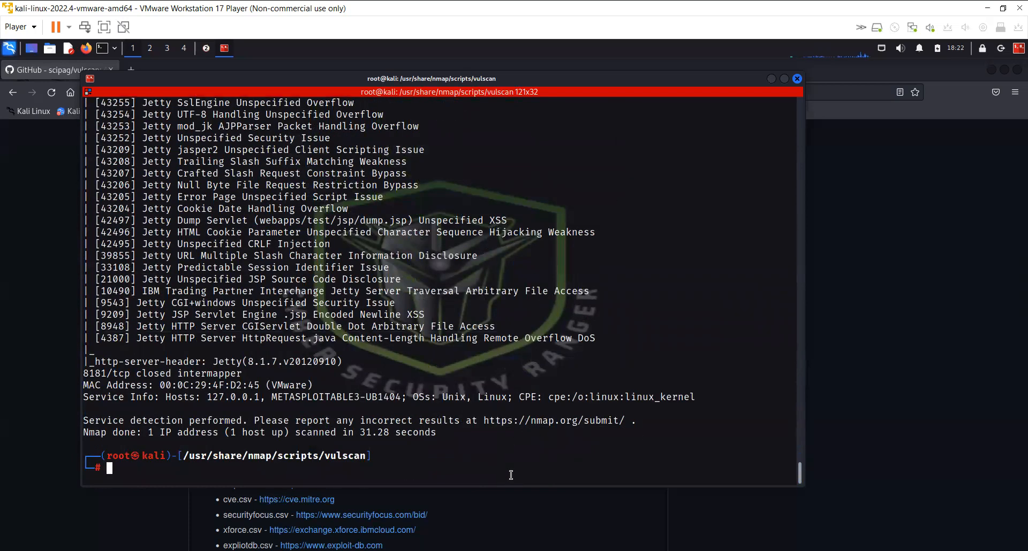
type("nmap -sV --script=vulscan/vulscan.nse 192.168.36.147")
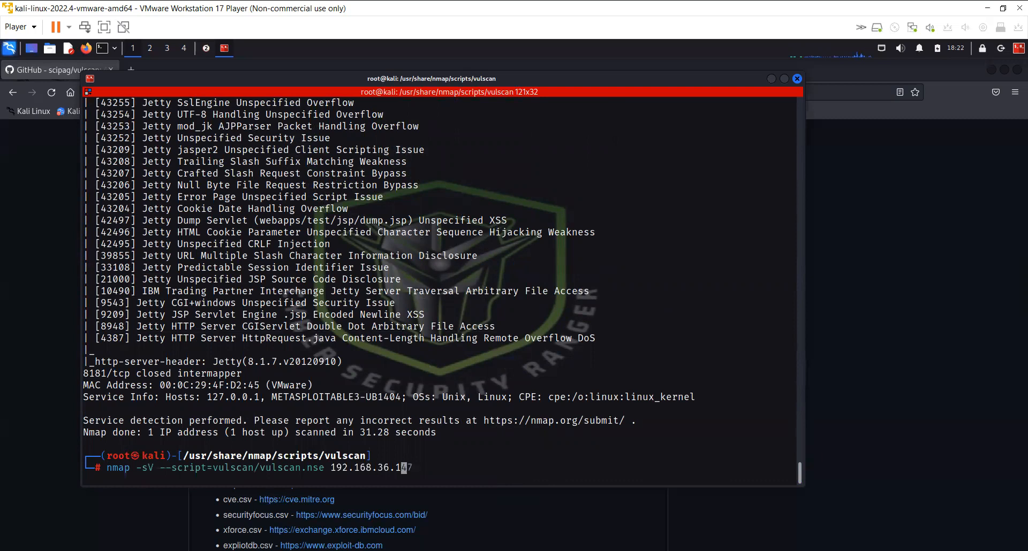
- Run the vulscan scan against 192.168.36.131 to list its Microsoft Windows vulnerabilities
type("31")
key("Return")
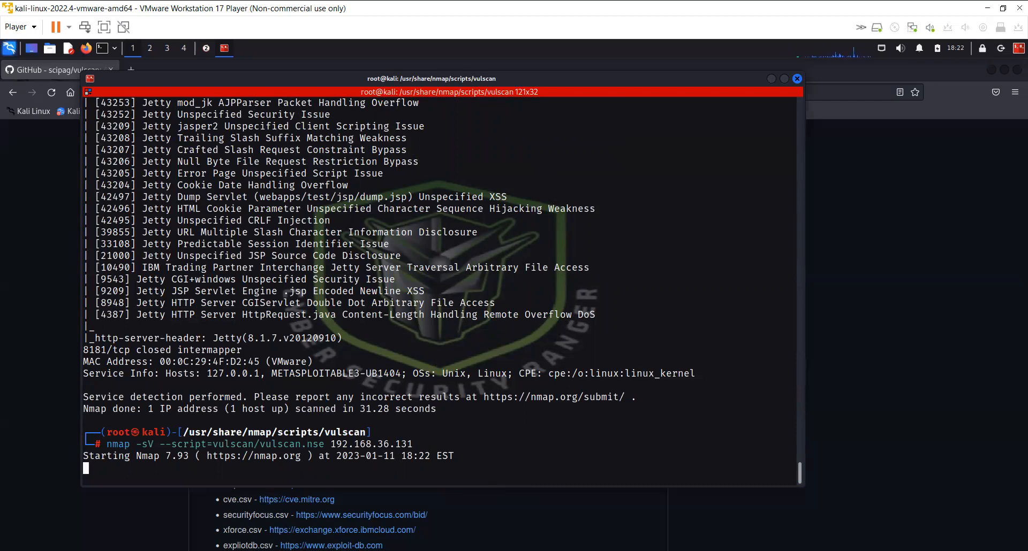
mouse_move(661, 282)
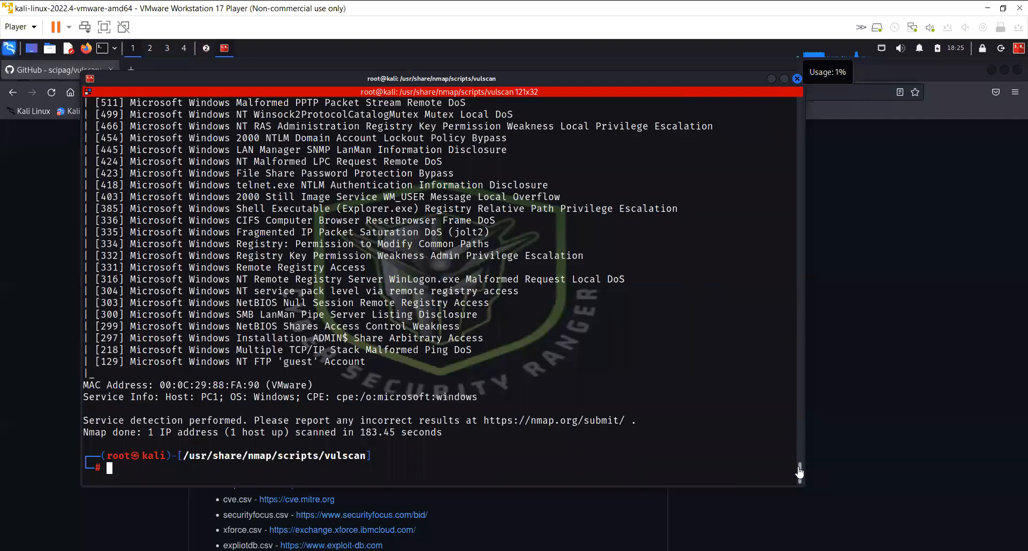
scroll("up", 3)
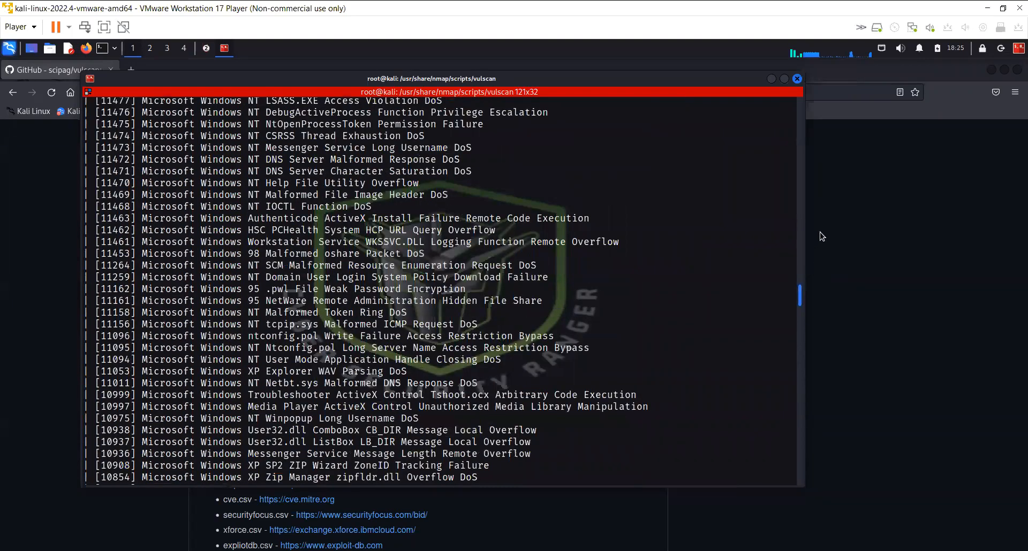
scroll("up", 3)
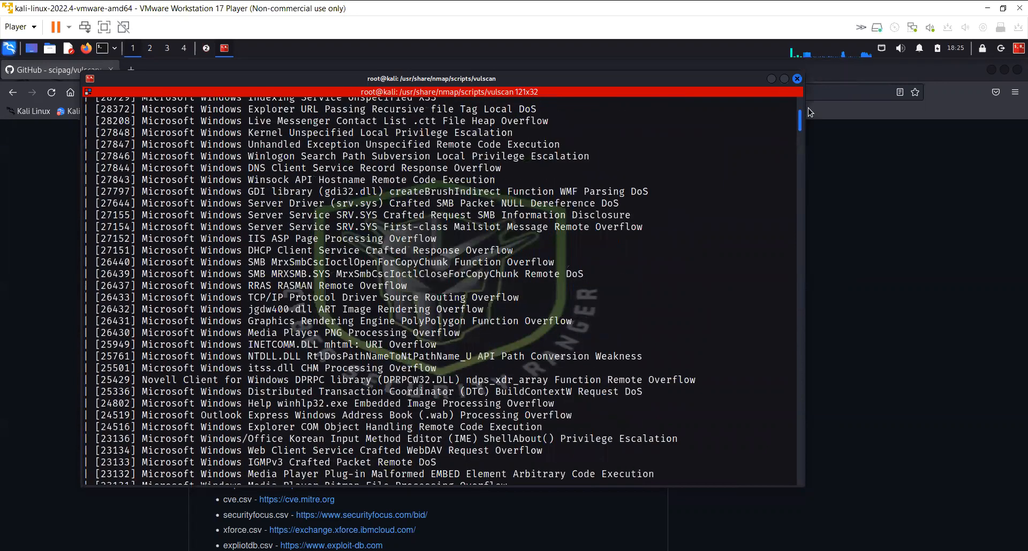
scroll("up", 3)
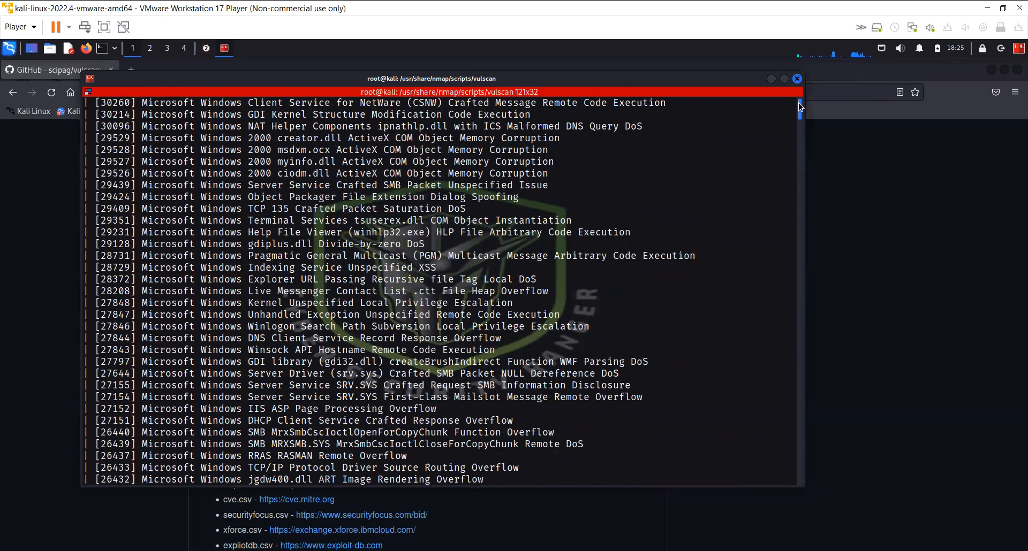
scroll("down", 3)
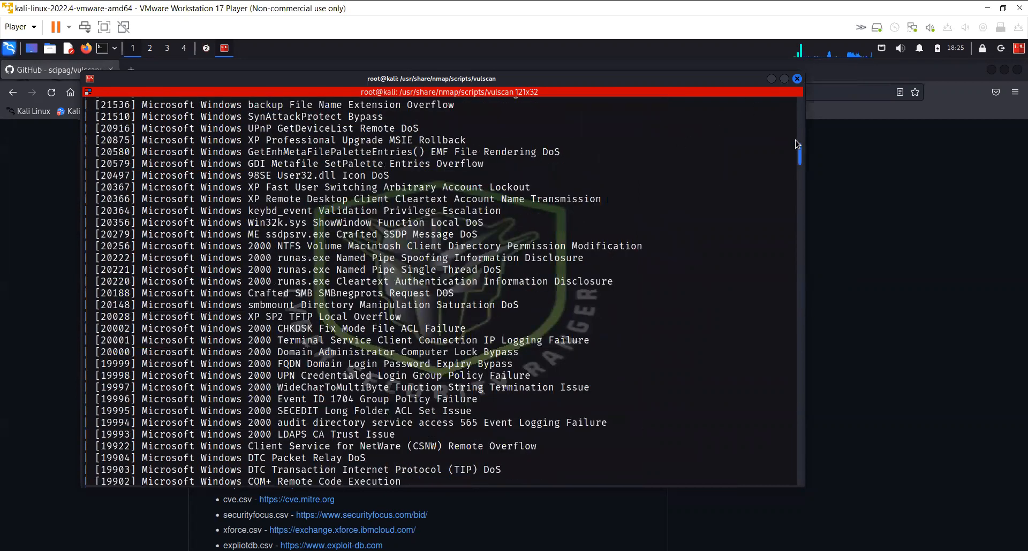
scroll("up", 3)
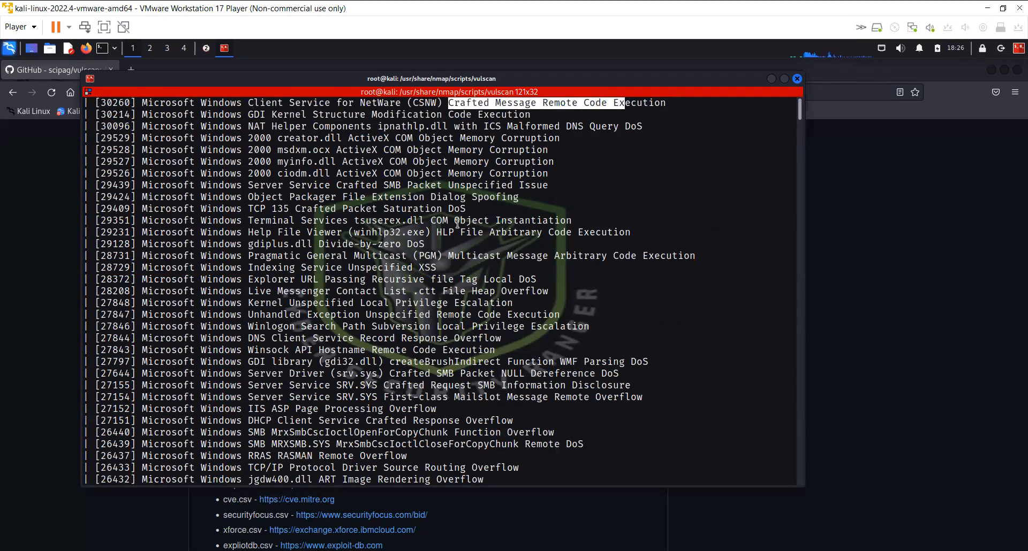
mouse_move(769, 205)
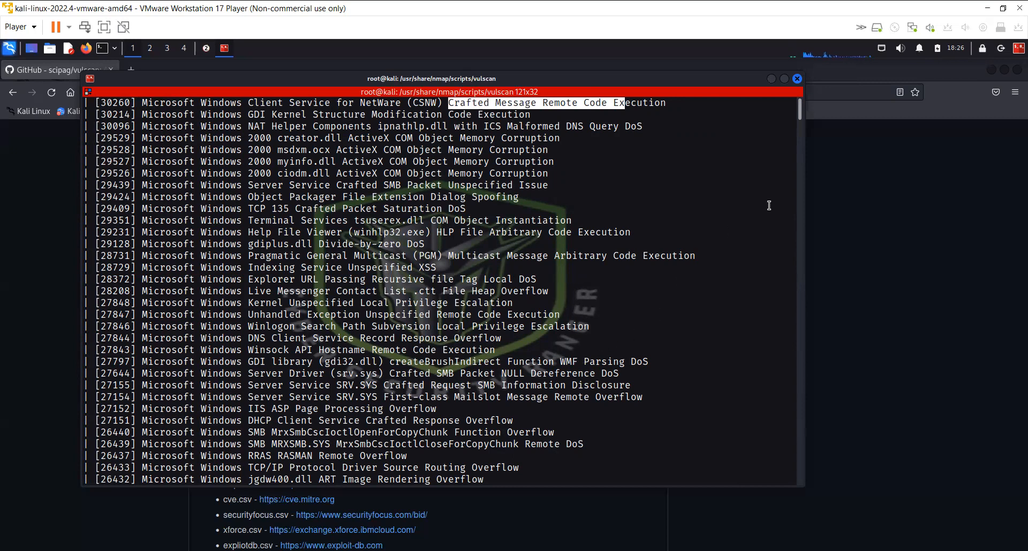
scroll("down", 3)
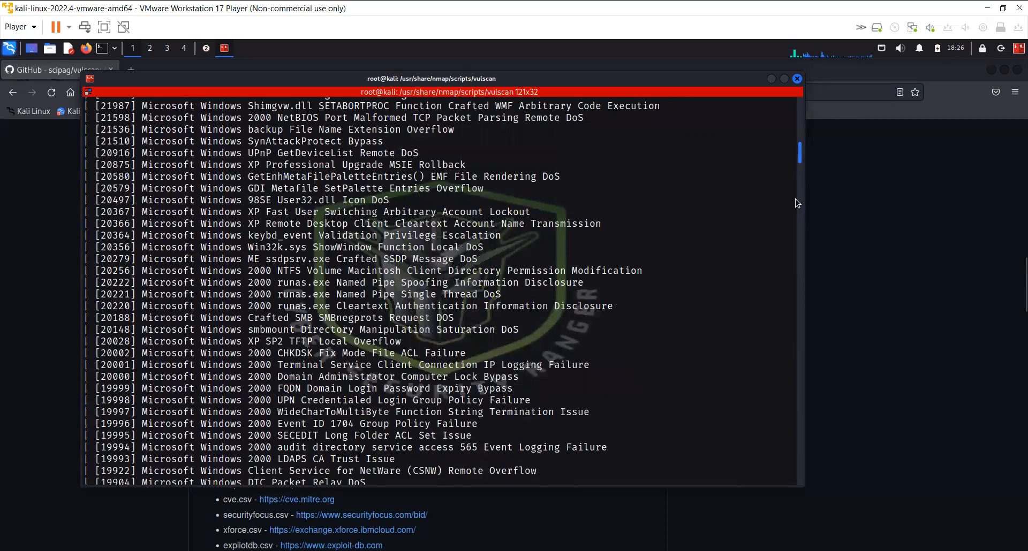
scroll("down", 3)
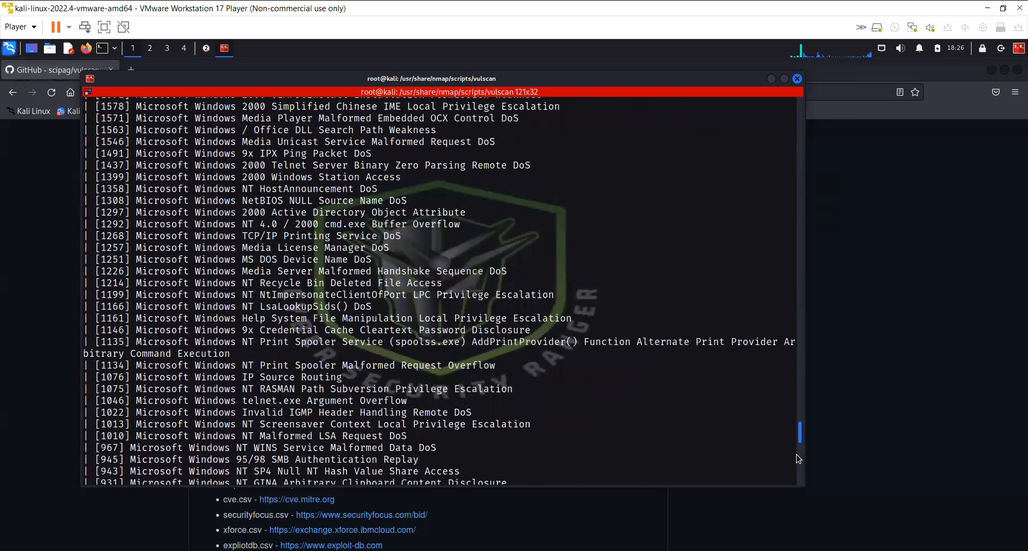
scroll("down", 3)
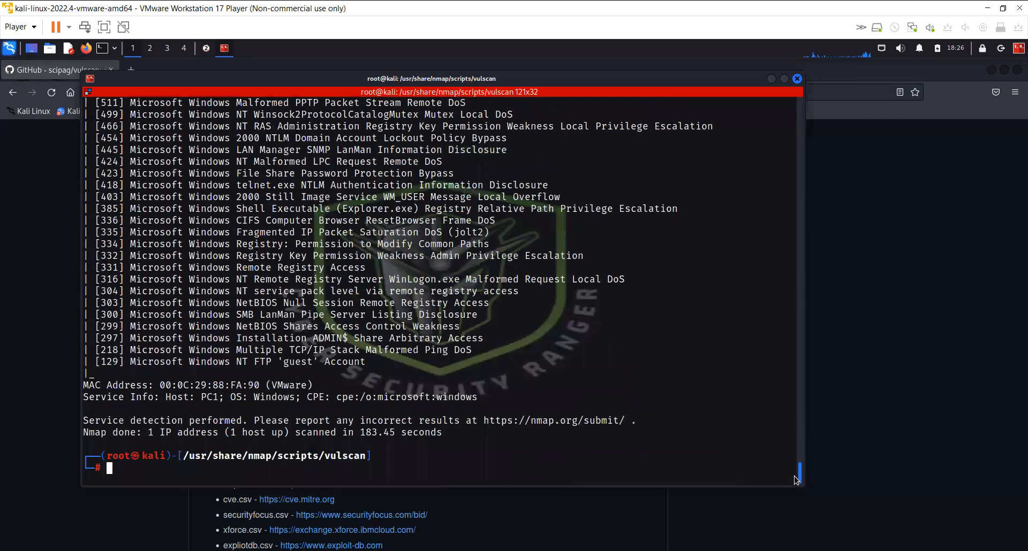
scroll("up", 3)
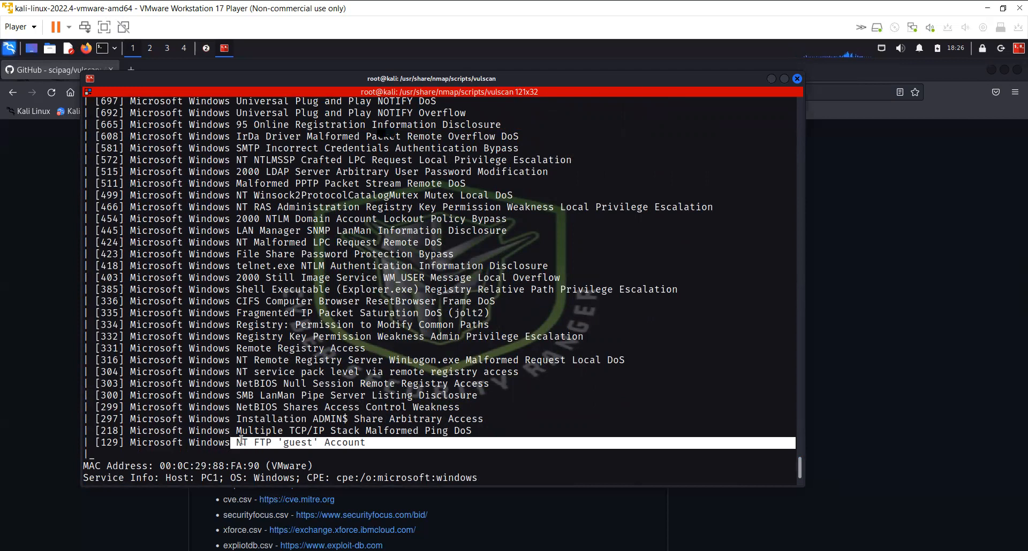
mouse_move(351, 422)
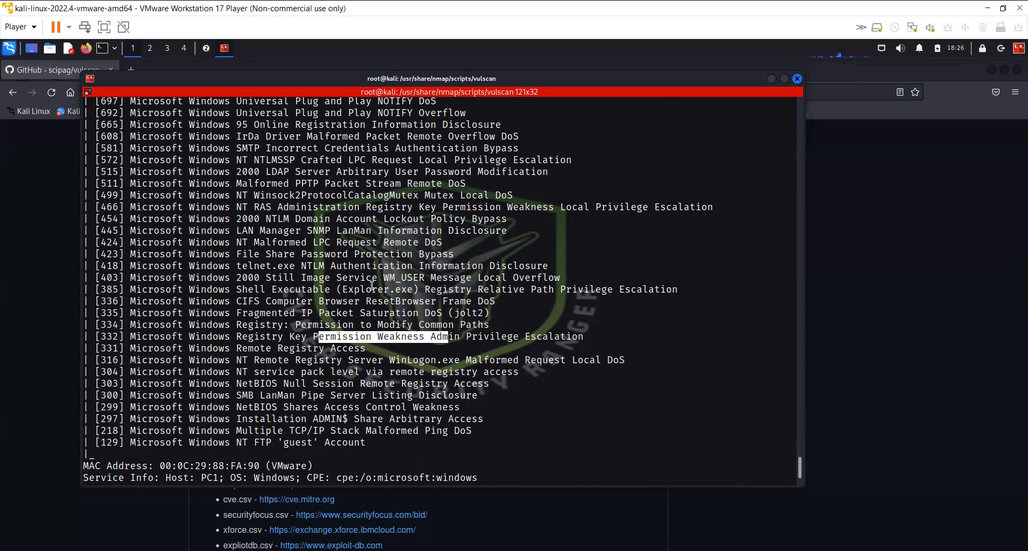
mouse_move(823, 444)
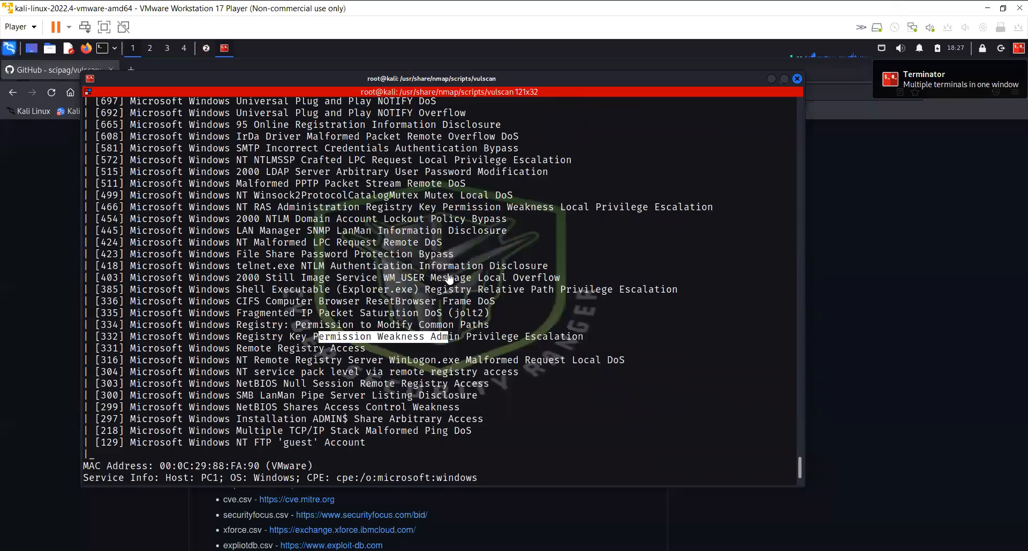
mouse_move(536, 392)
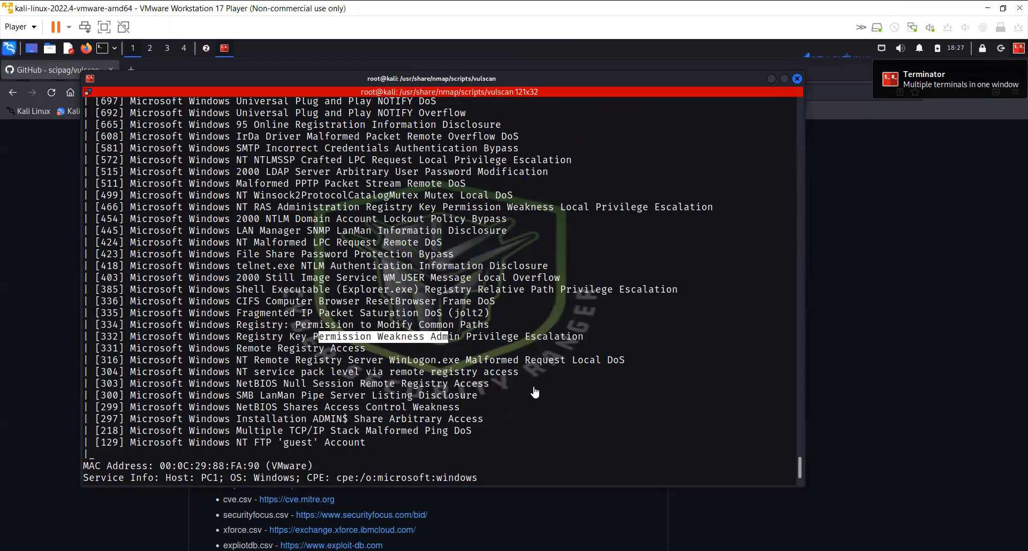
scroll("down", 3)
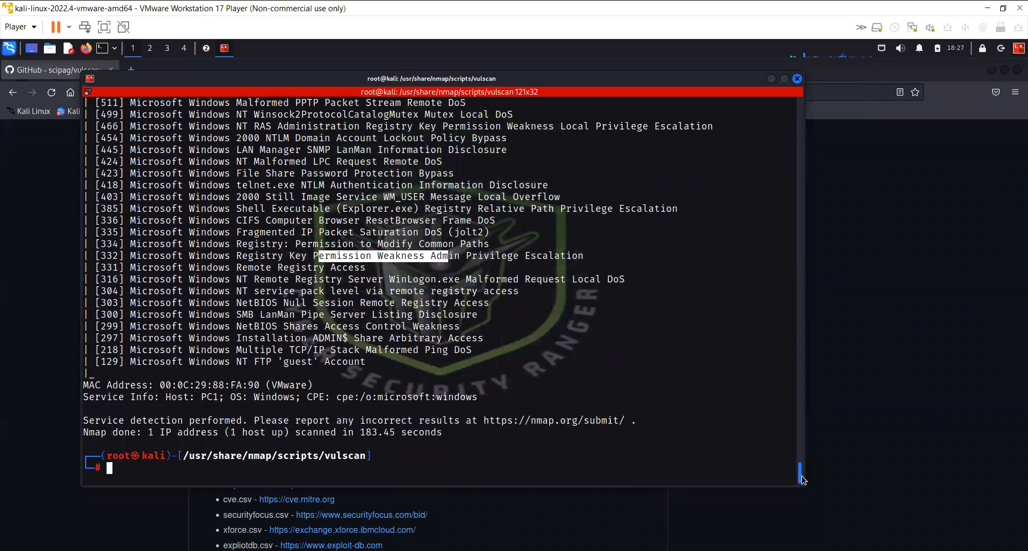
- Run nmap --traceroute --script traceroute-geolocation.nse -p 80 against lynx-infosec.com, showing a United States hop
type("nmap -sV --script=vulscan/vulscan.nse 192.168.36.131")
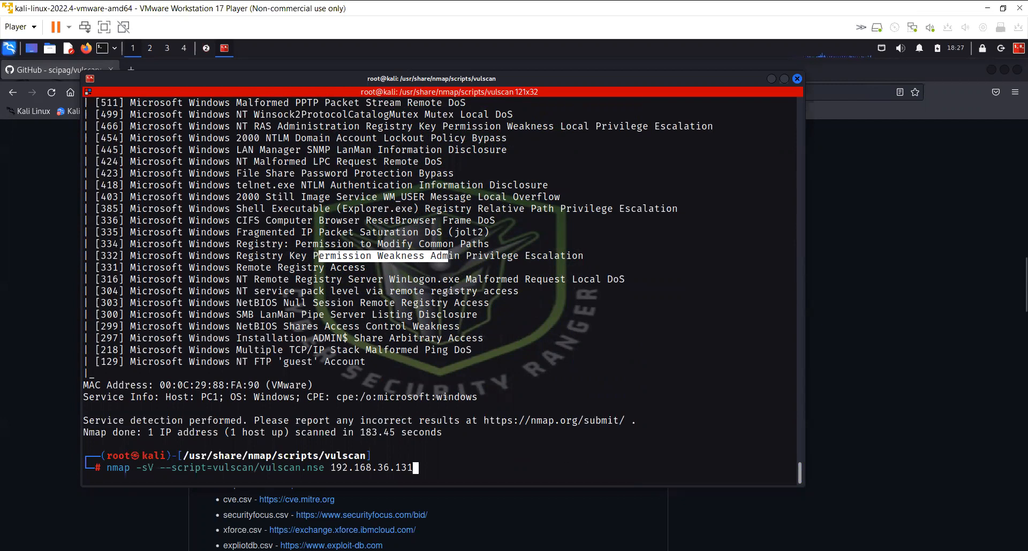
mouse_move(479, 530)
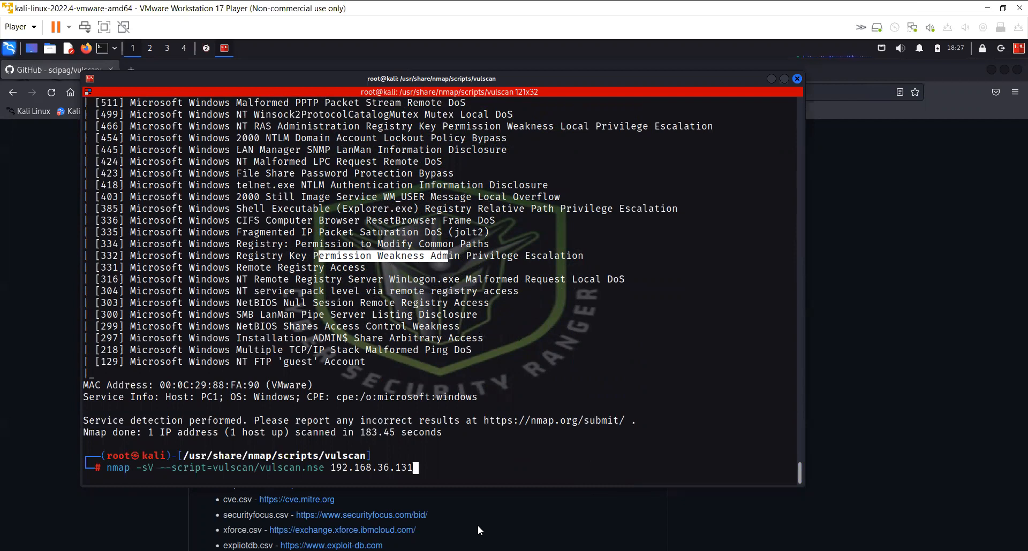
mouse_move(444, 441)
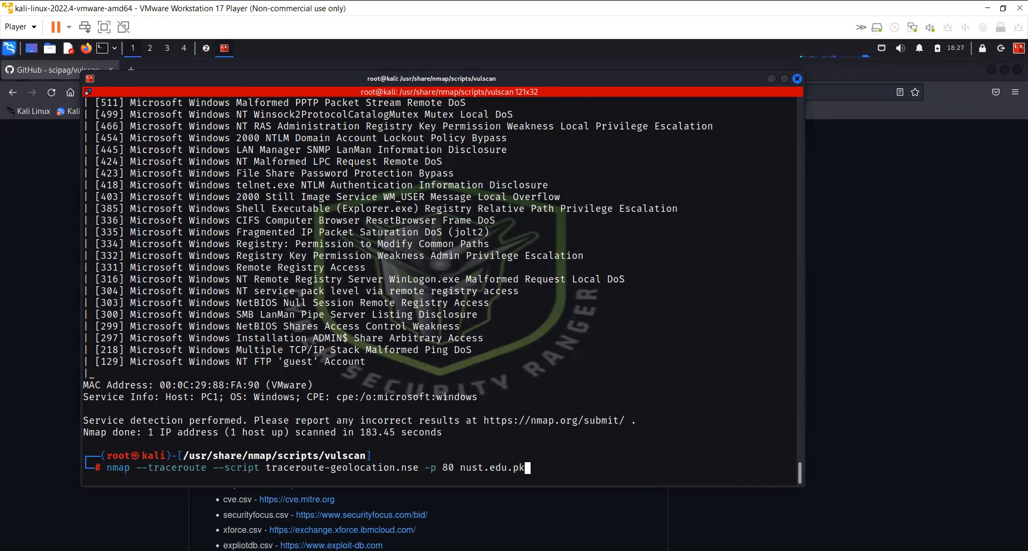
type("google.com")
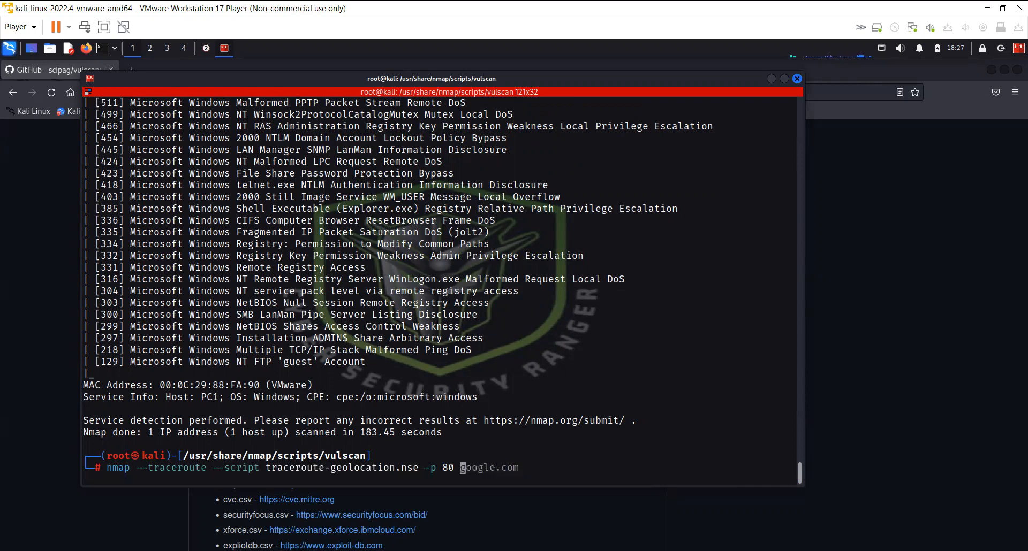
type("lyn")
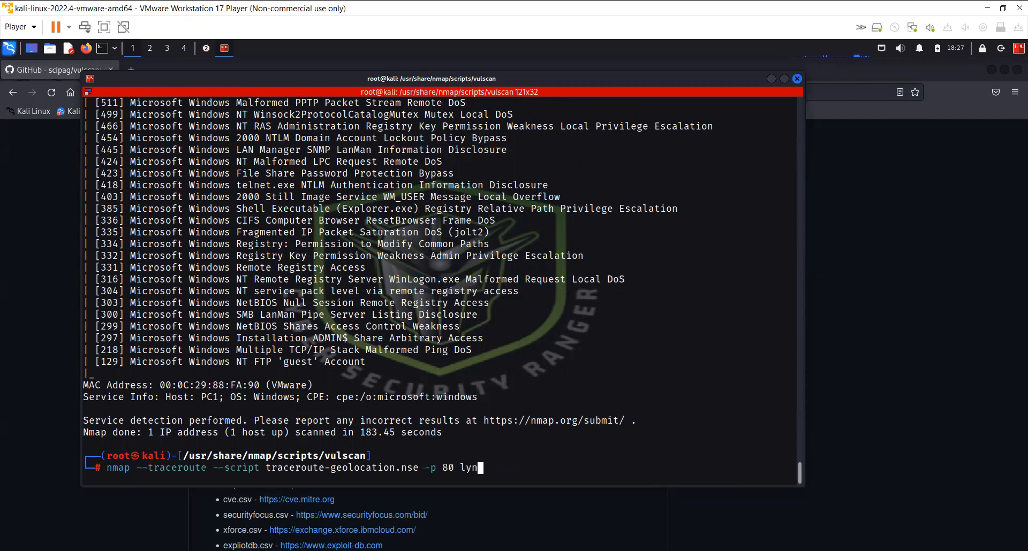
type("x-info")
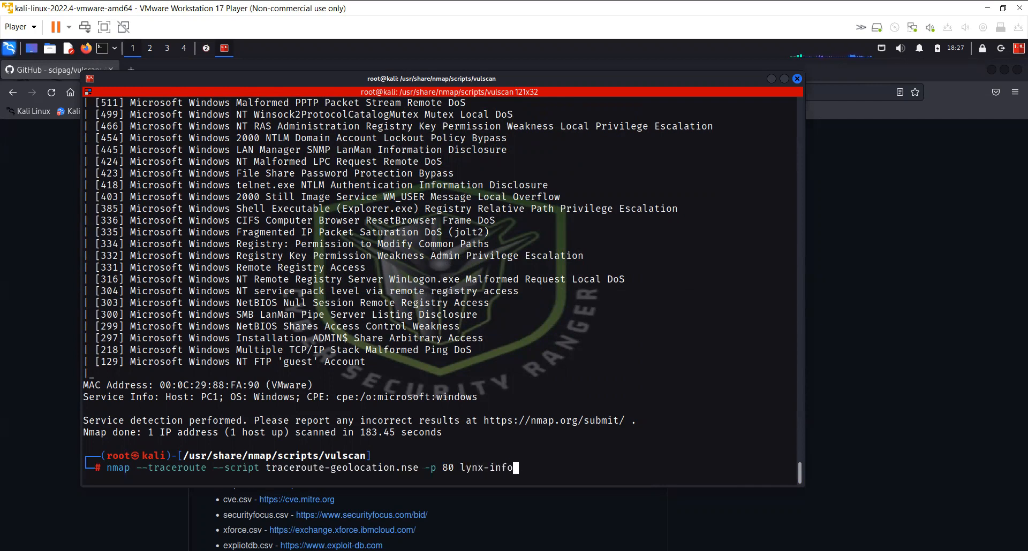
type("sec.com")
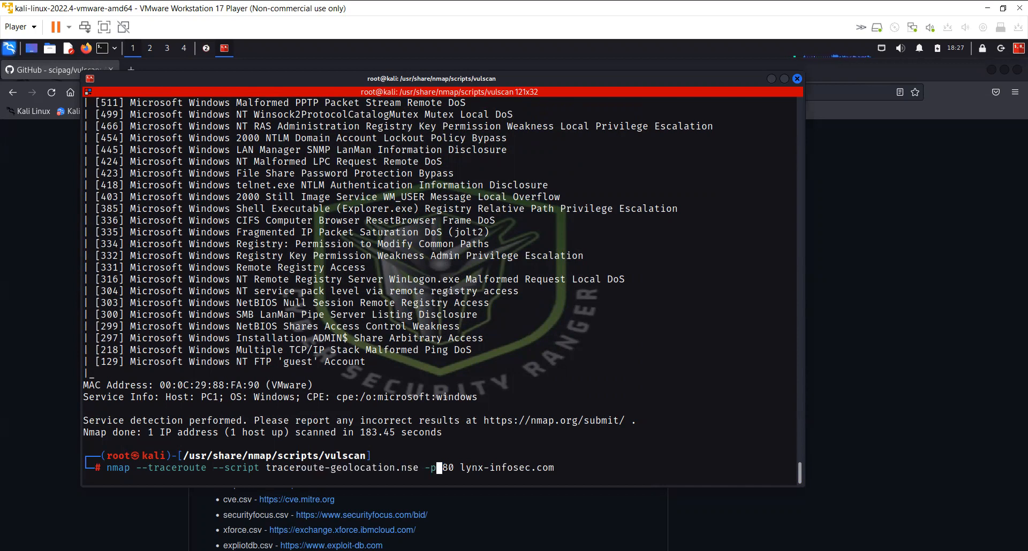
mouse_move(448, 468)
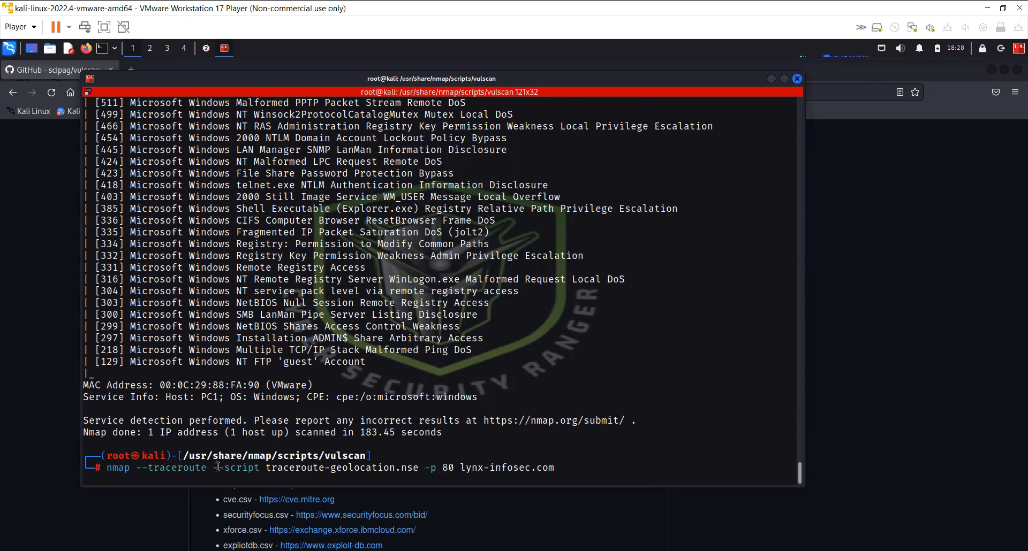
double_click(238, 468)
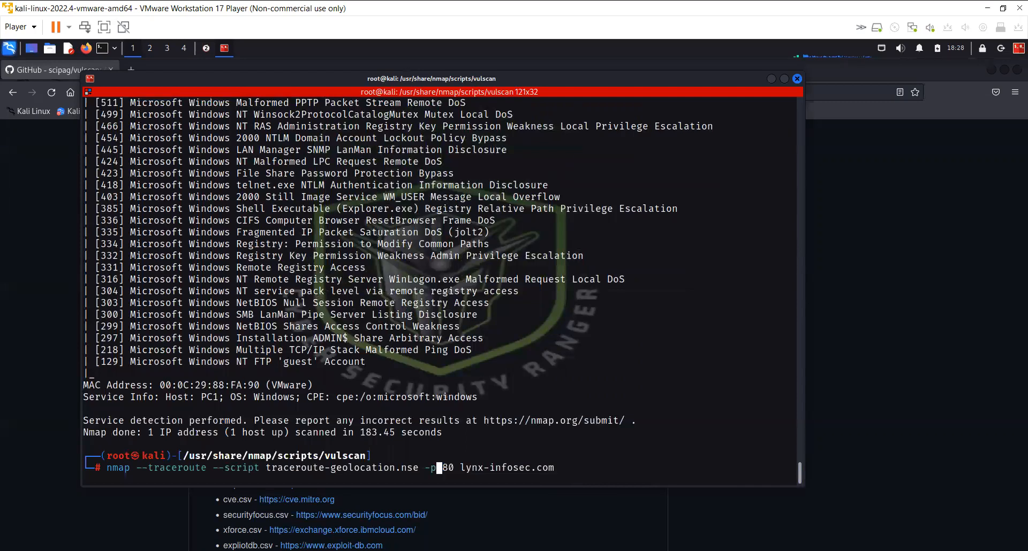
key("Return")
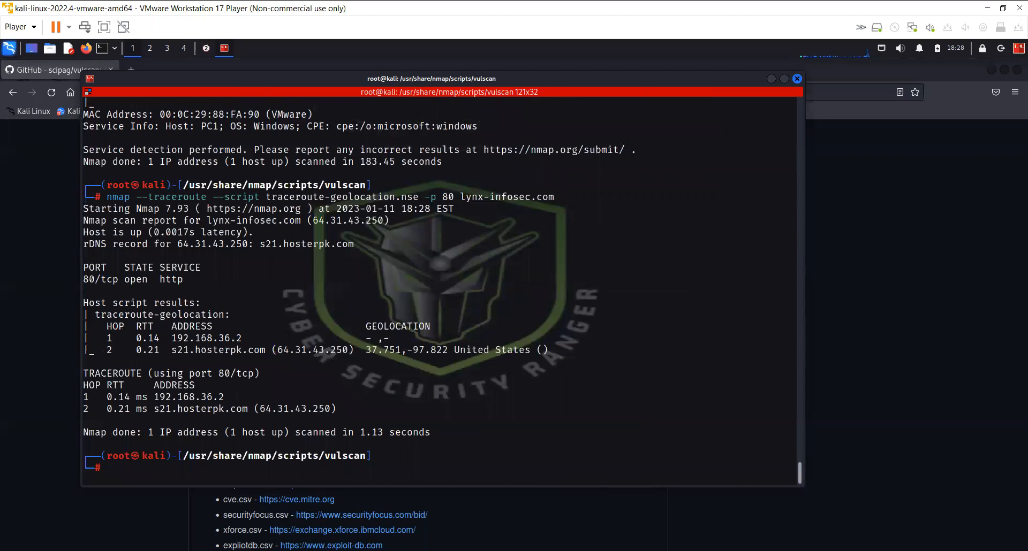
double_click(511, 348)
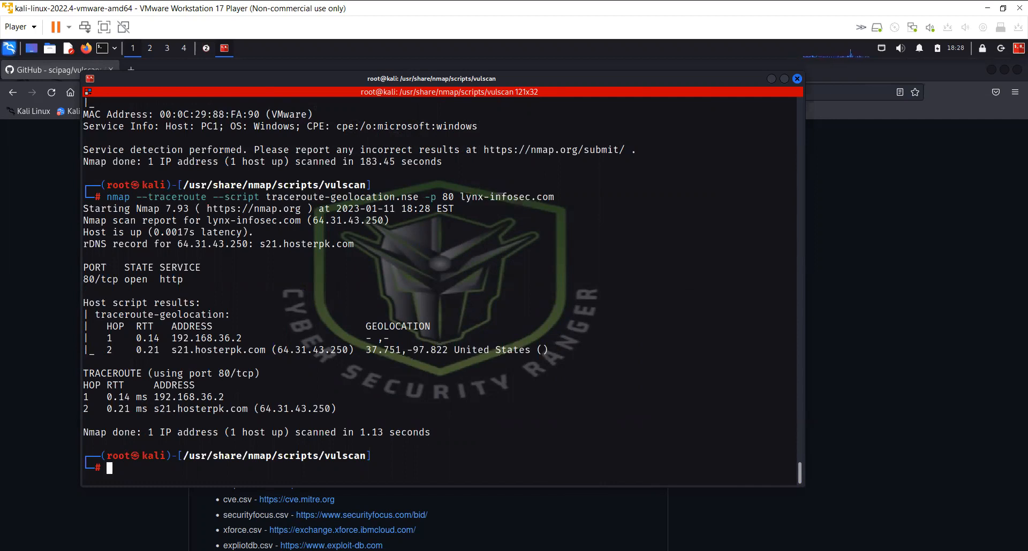
- Recall the traceroute-geolocation command, edit the target to nust.edu.pk and clear the terminal
type("nmap --traceroute --script traceroute-geolocation.nse -p 80 lynx-infosec.com")
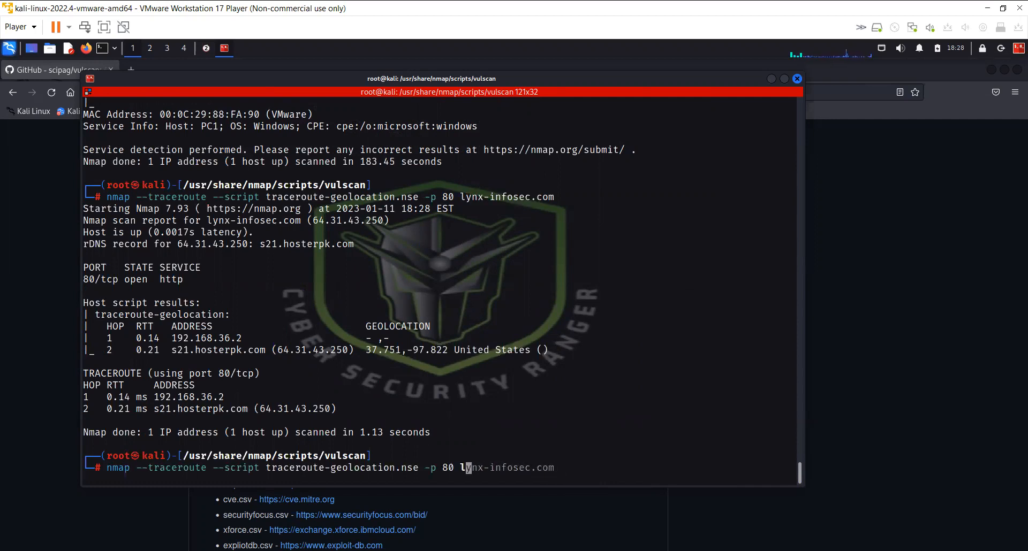
type("nust.edu.pk")
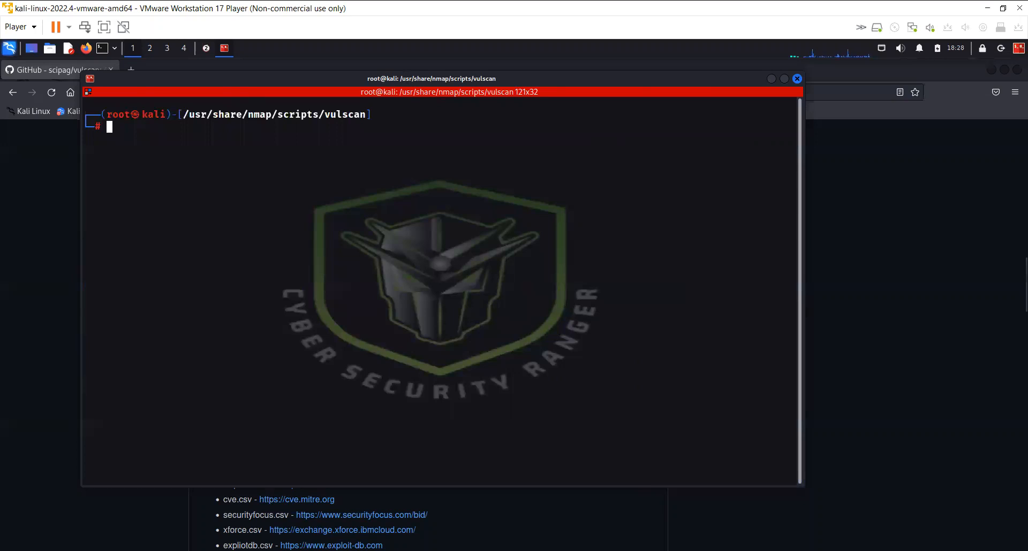
mouse_move(463, 527)
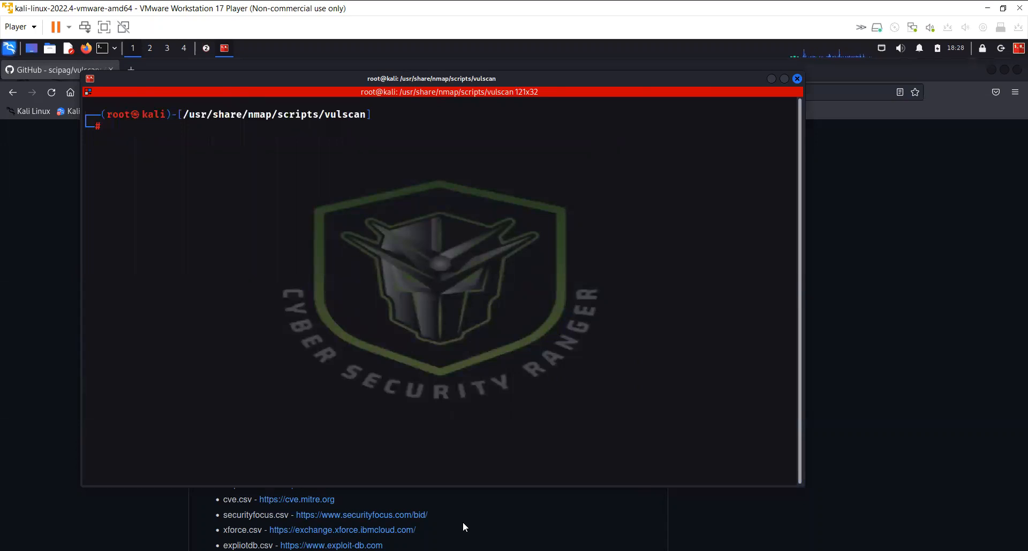
mouse_move(451, 162)
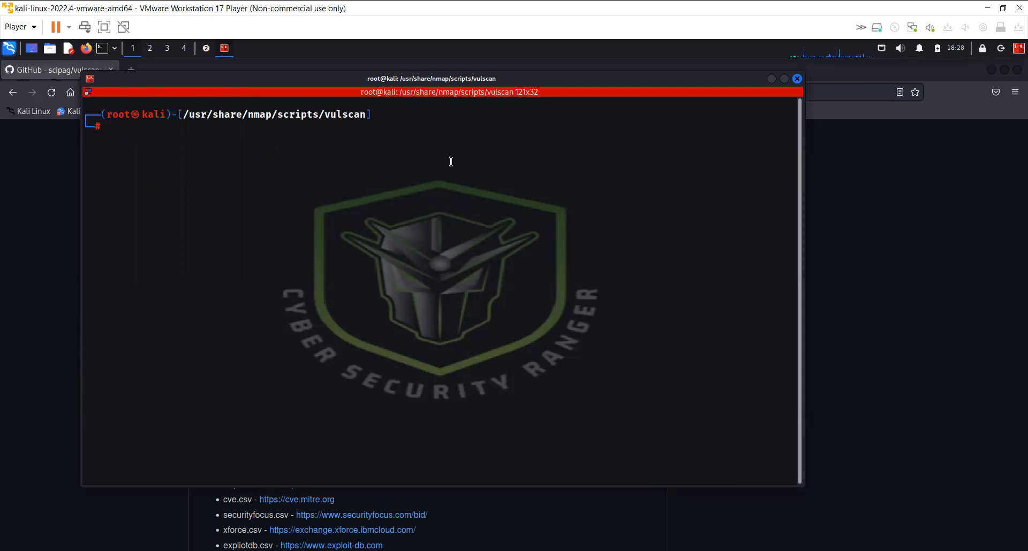
mouse_move(476, 168)
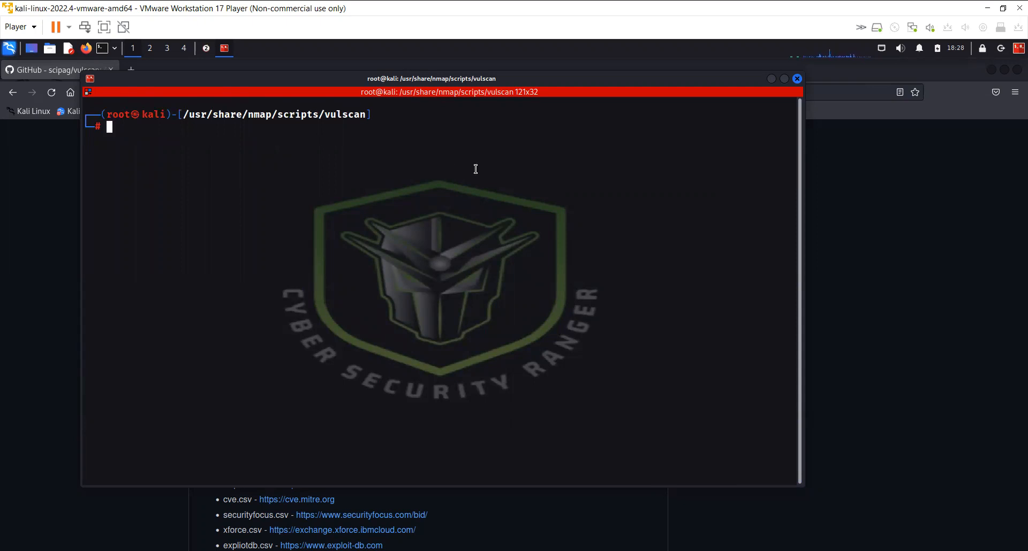
- Run nmap -p80,443 --script http-waf-detect on lynx-infosec.orf then .org; both fail to resolve
type("nmap -p80,443 --script http-waf-detect majancollege.edu.om")
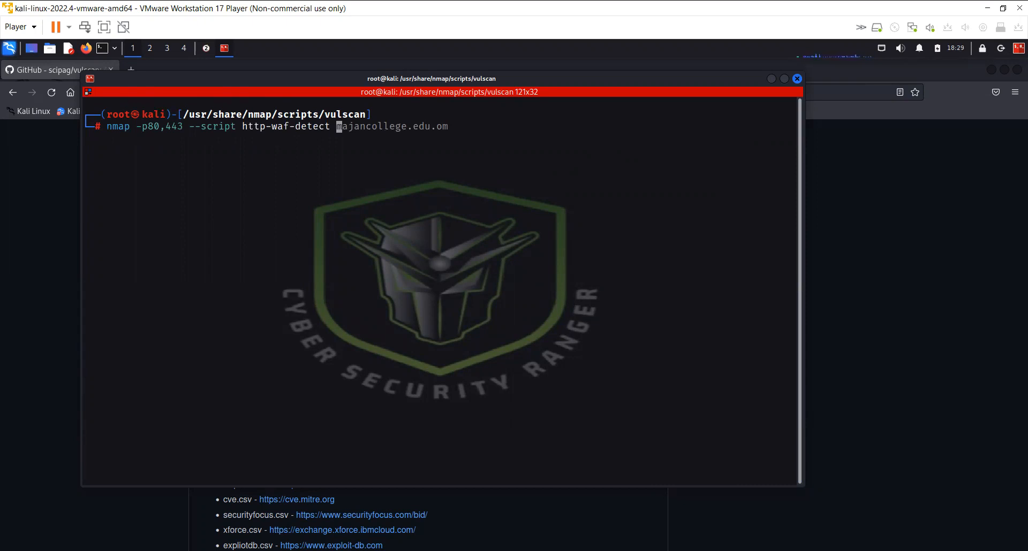
type("ly")
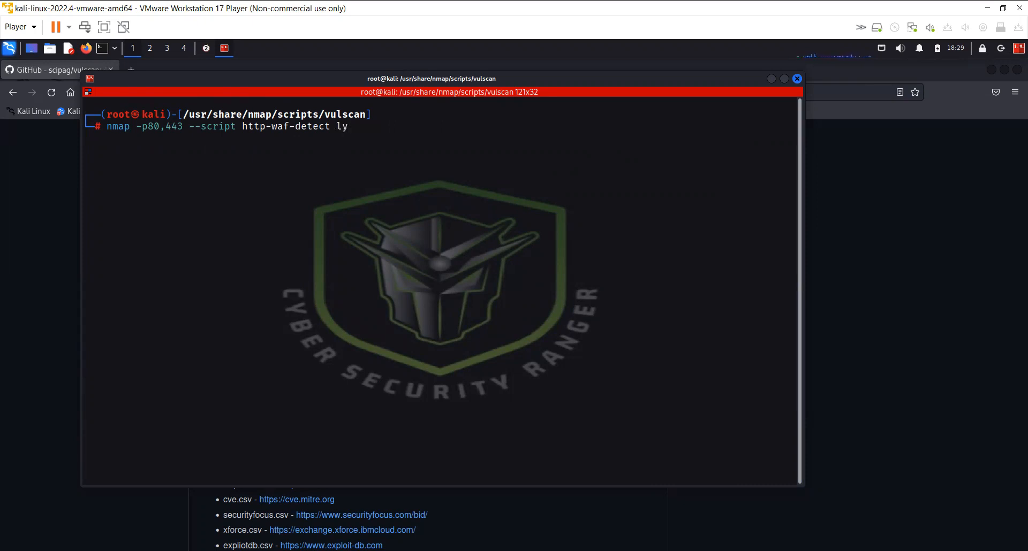
type("nx")
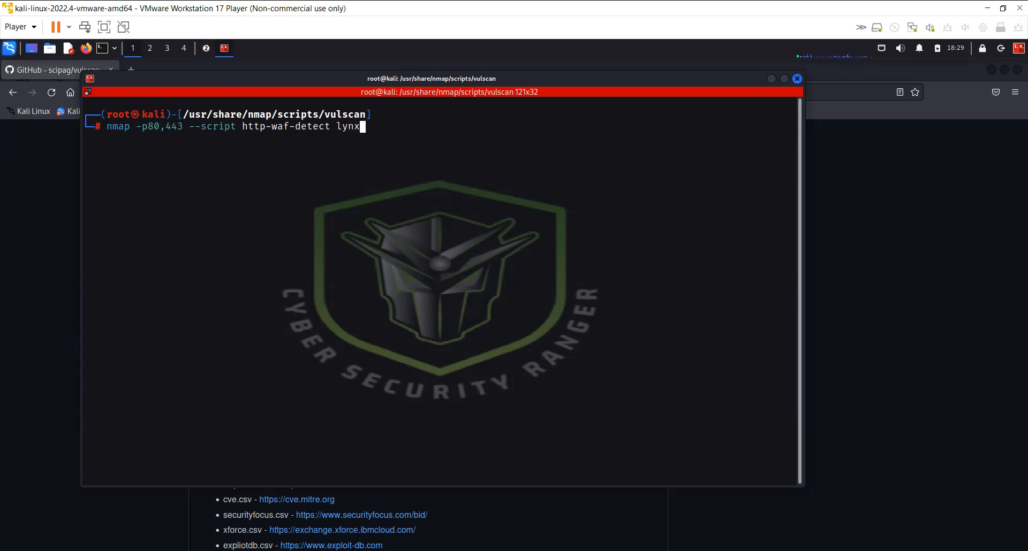
type("-infosec.o")
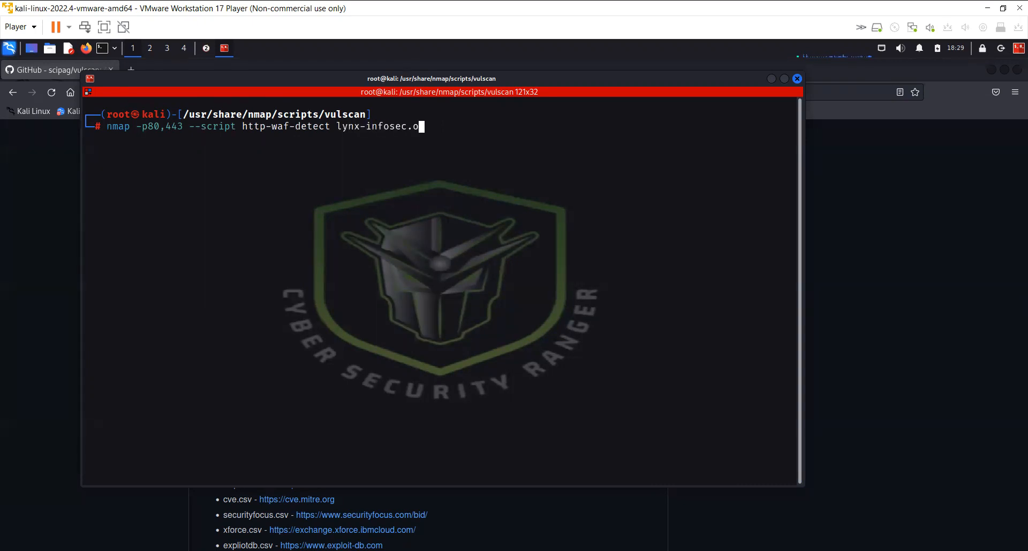
key("Return")
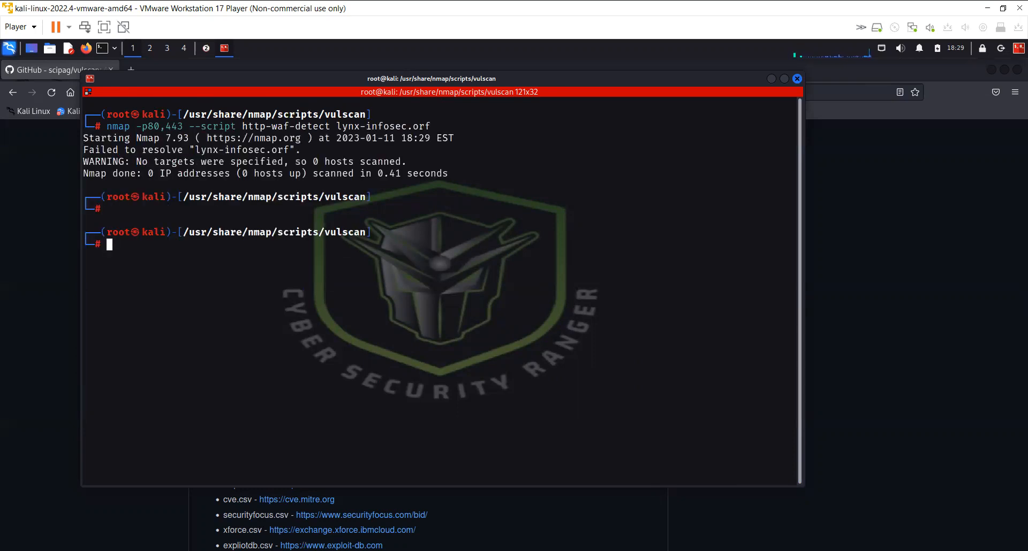
key("Return")
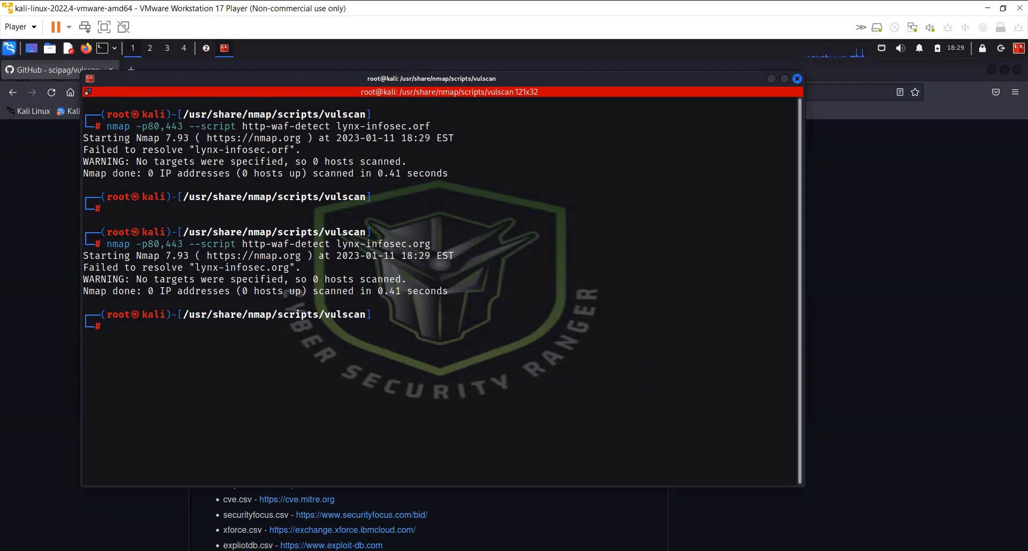
- Enter the http-waf-detect nmap scan command for lynx-infosec on ports 80 and 443
type("nmap -p80,443 --script http-waf-detect lynx-infosec.org")
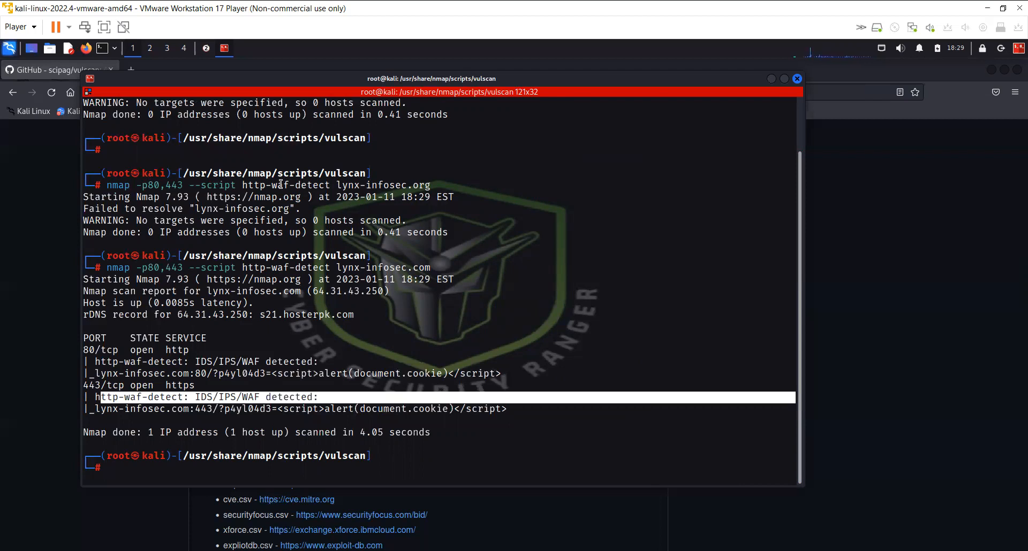
- Run the ports 80,443 http-waf-detect scan, select the WAF detection lines, and enter ls
type("nmap -p80,443 --script http-waf-detect lynx-infosec.com")
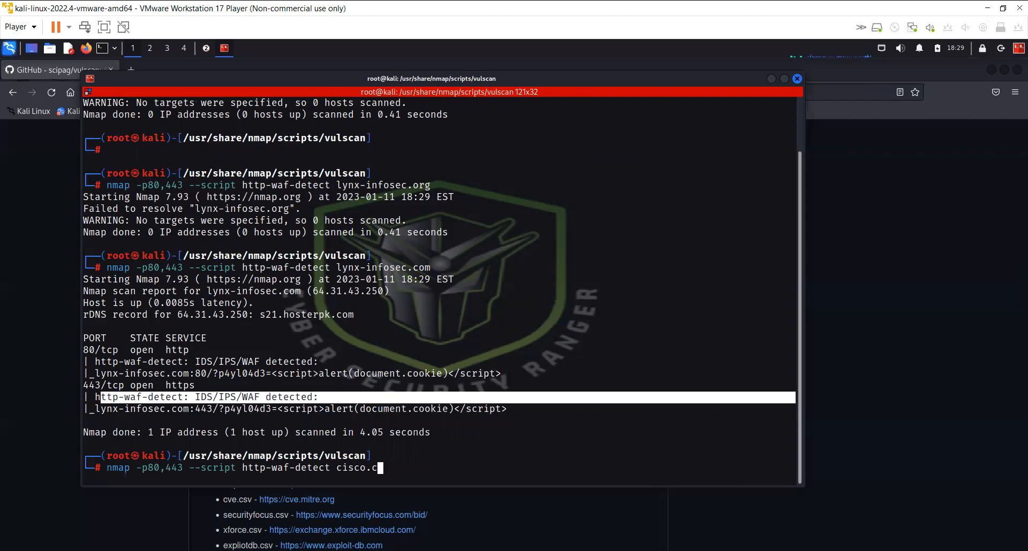
key("Return")
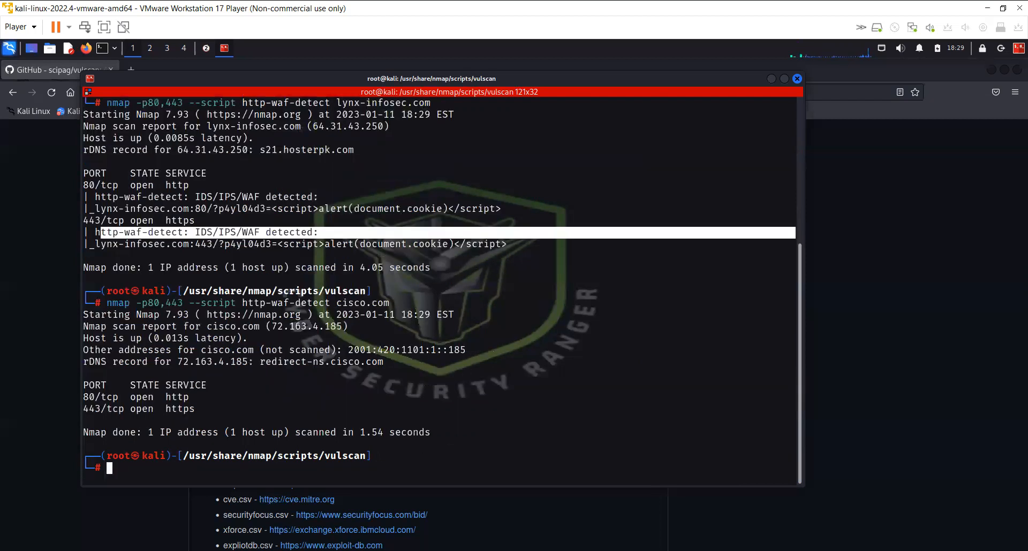
mouse_move(367, 312)
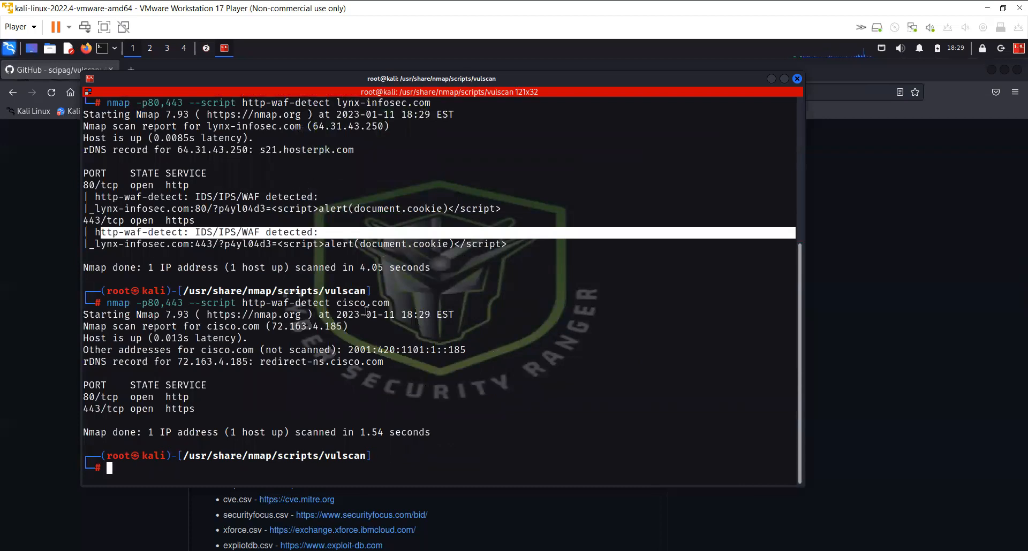
double_click(361, 303)
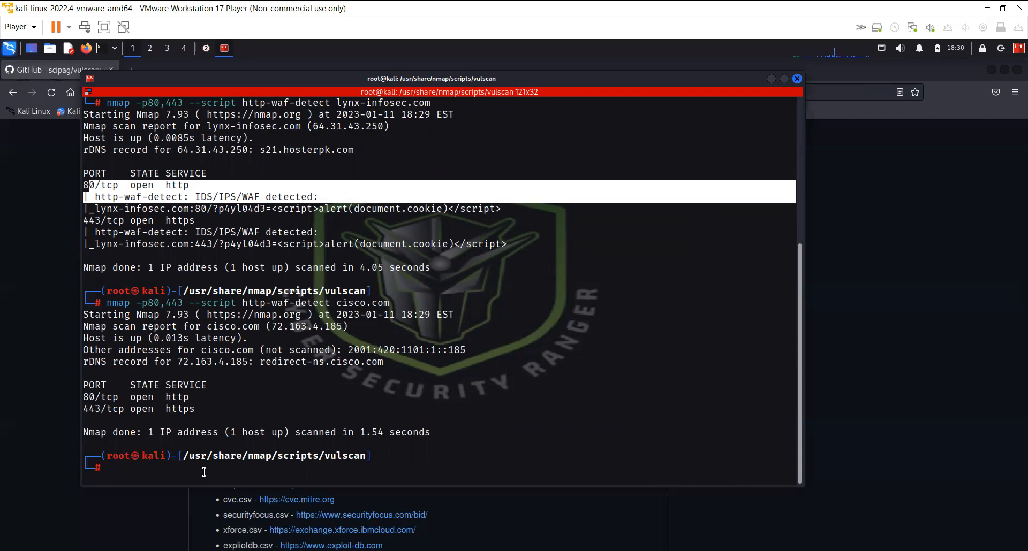
type("ls")
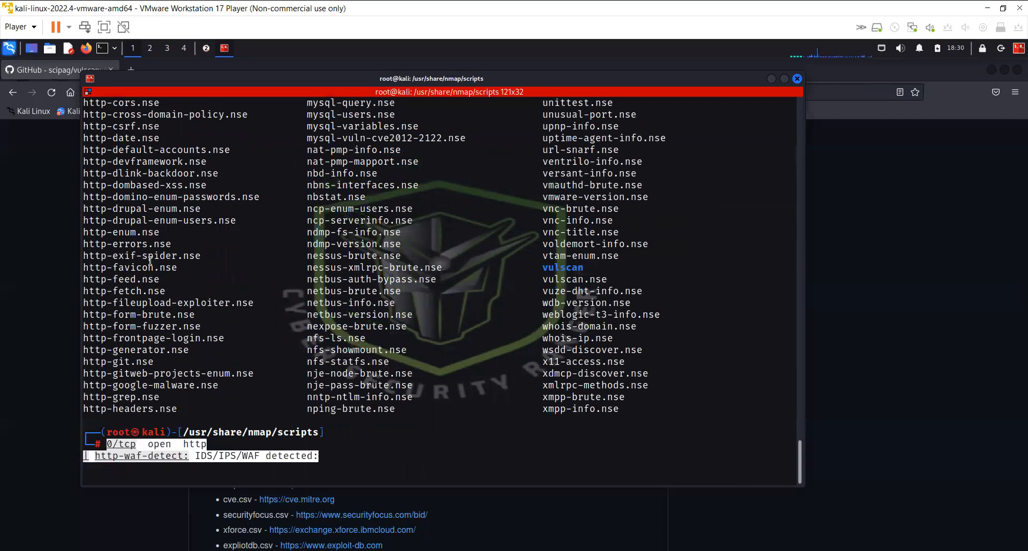
- Scroll up through the nmap scripts listing toward the http-waf scripts
scroll("up", 3)
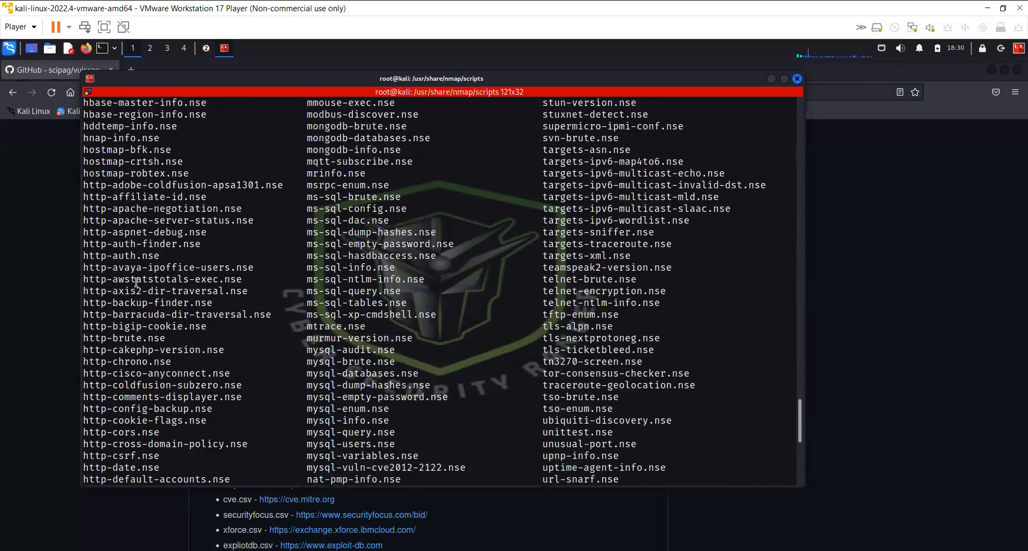
scroll("up", 3)
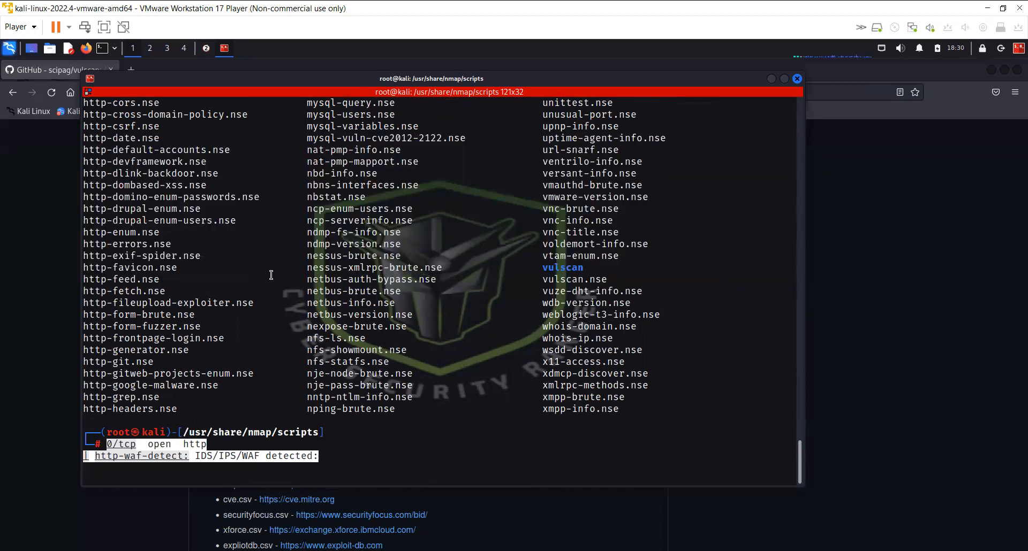
scroll("up", 3)
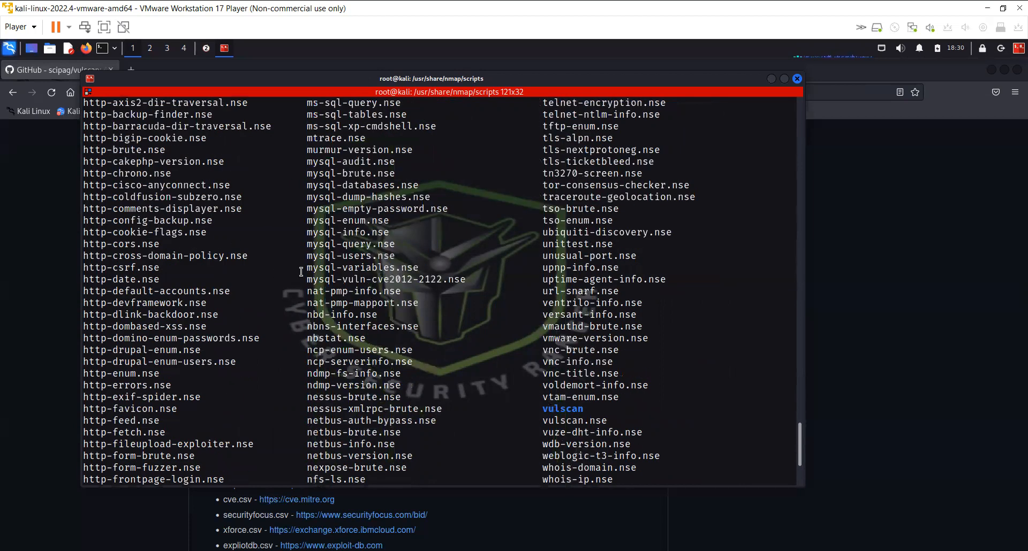
scroll("up", 3)
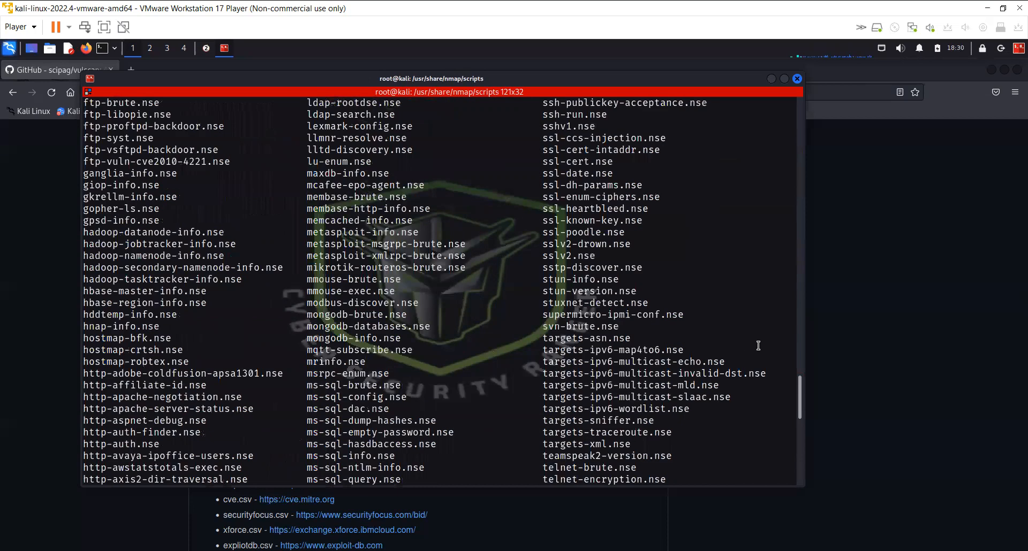
scroll("up", 3)
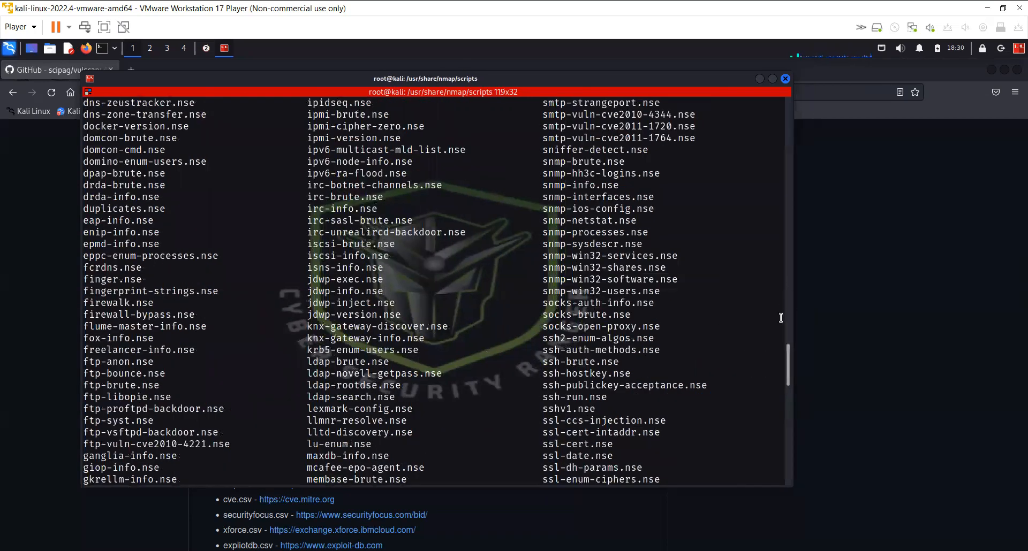
scroll("up", 3)
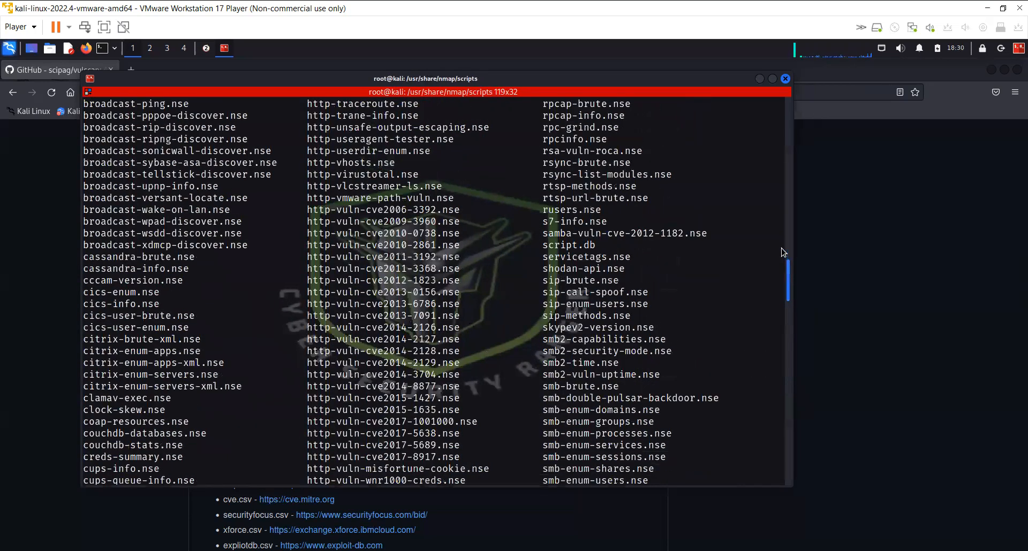
scroll("up", 3)
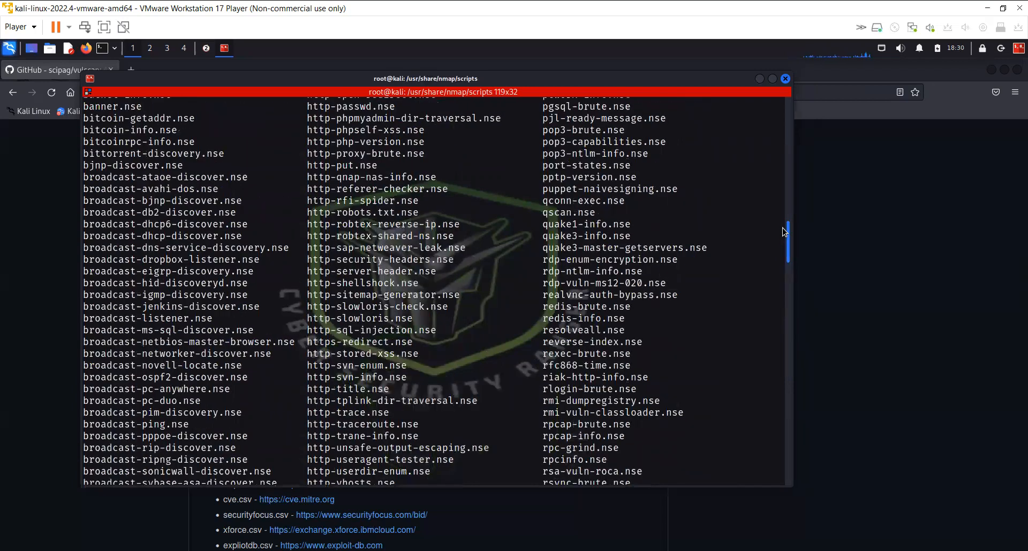
scroll("up", 3)
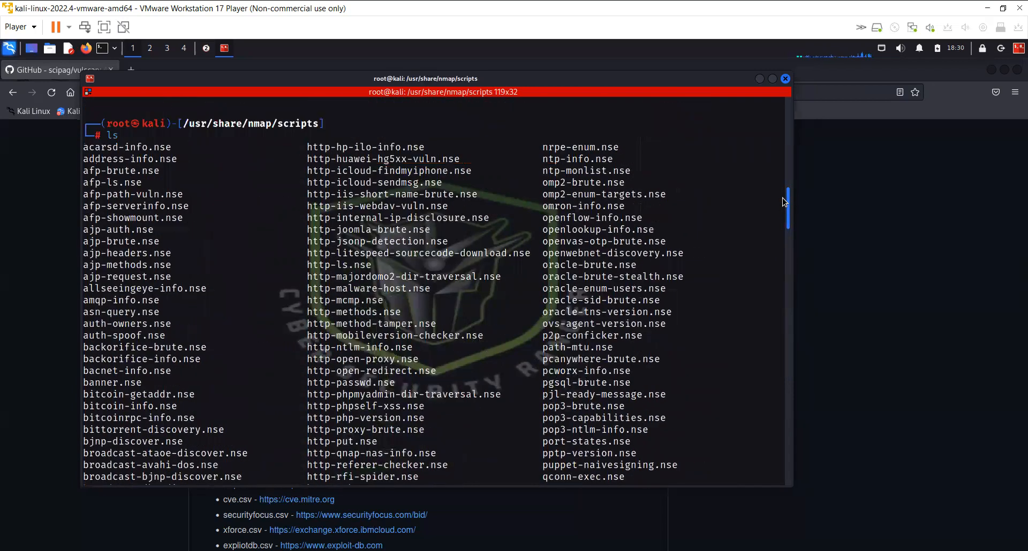
- Scroll back down to http-waf-detect.nse and http-waf-fingerprint.nse in the listing
scroll("down", 3)
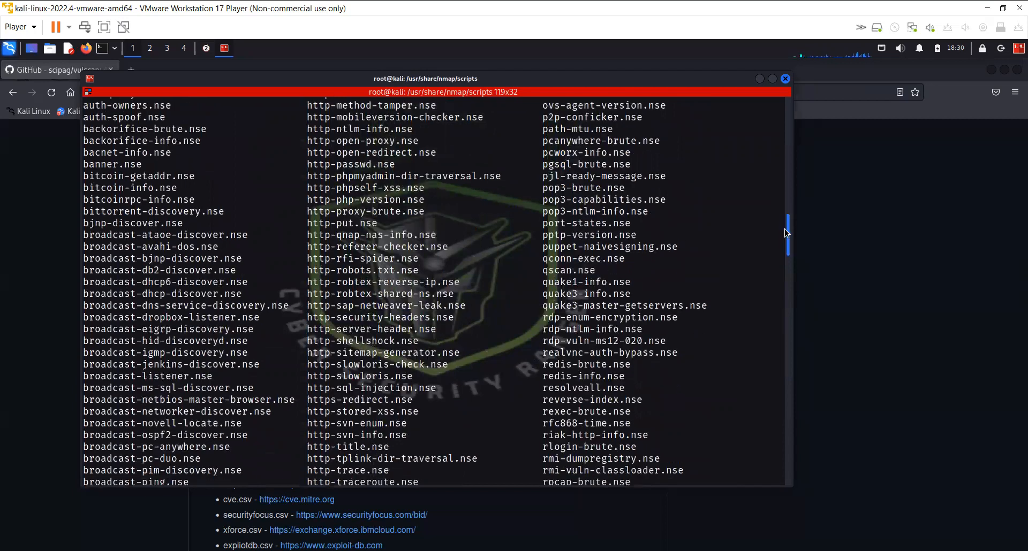
scroll("down", 3)
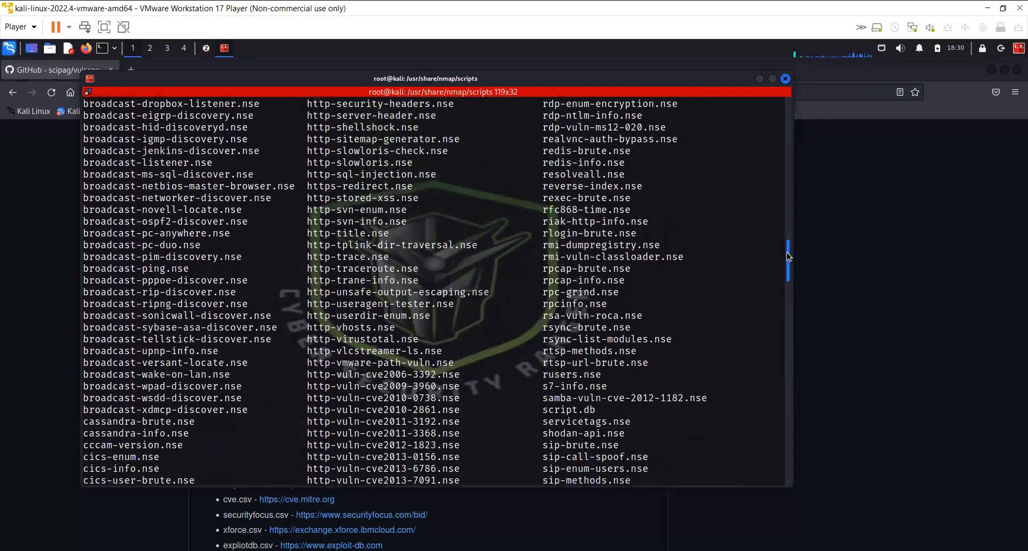
scroll("down", 3)
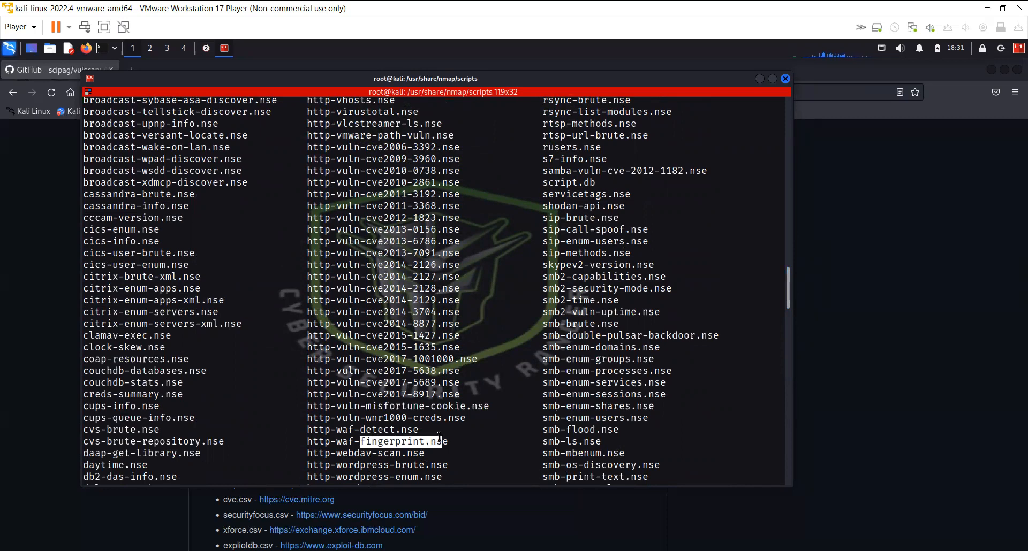
scroll("down", 3)
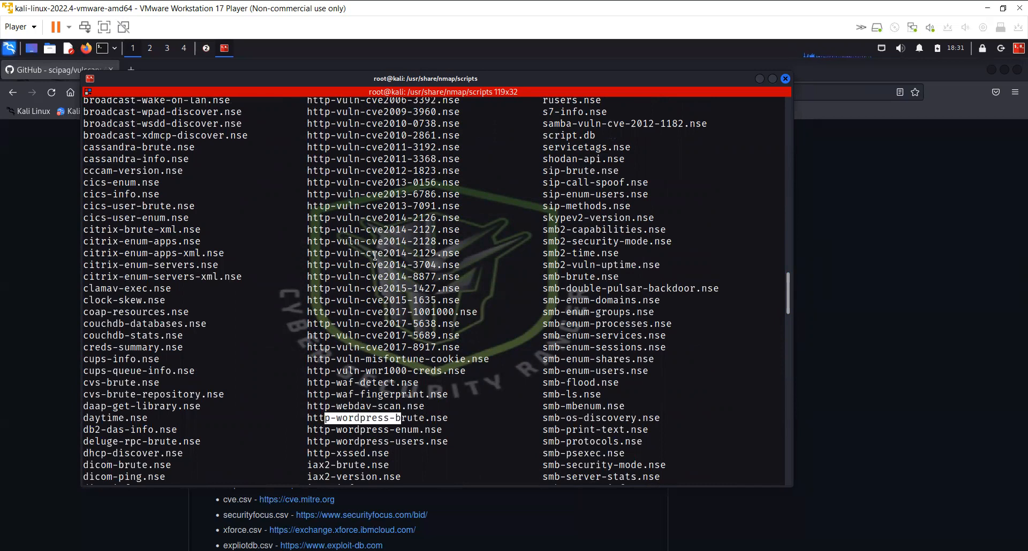
mouse_move(807, 304)
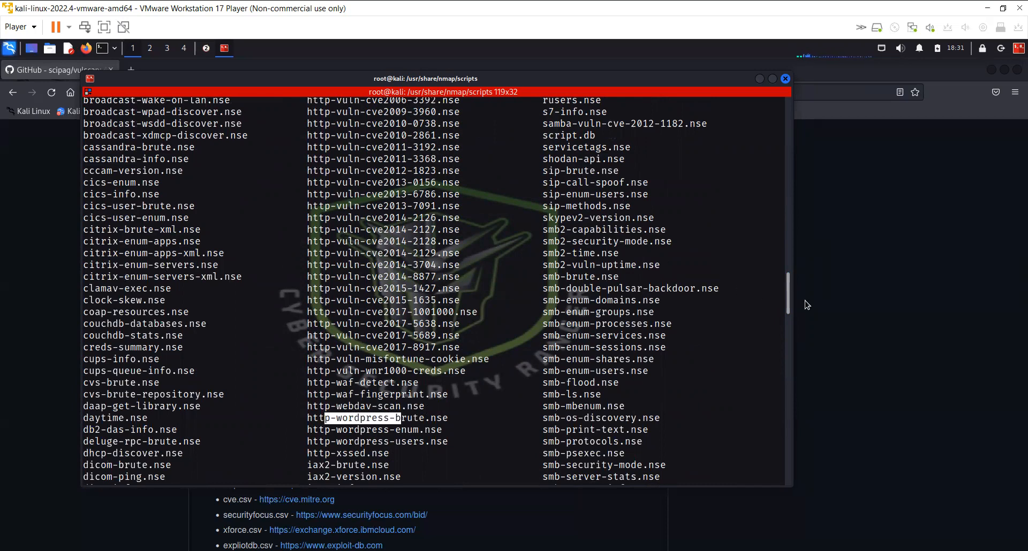
scroll("up", 3)
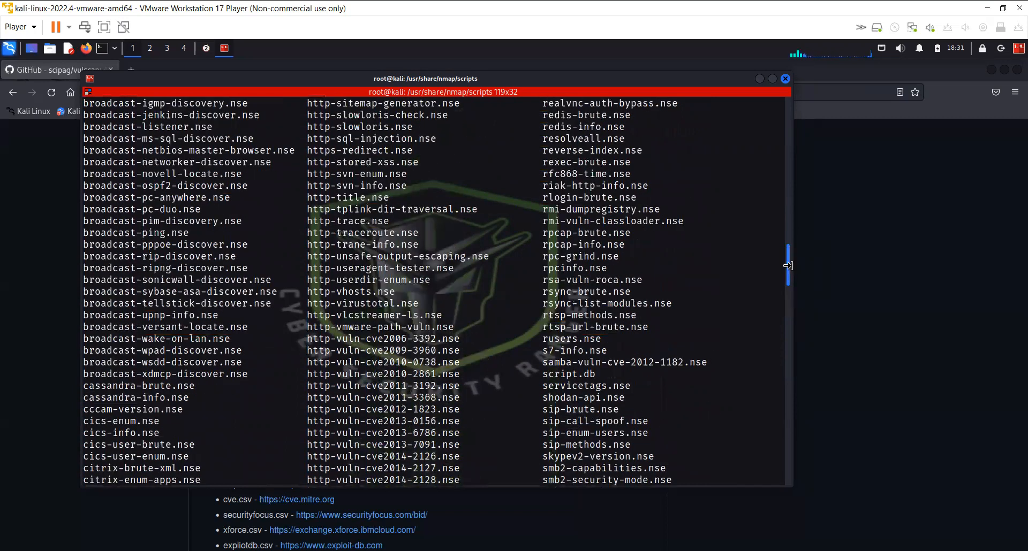
scroll("down", 3)
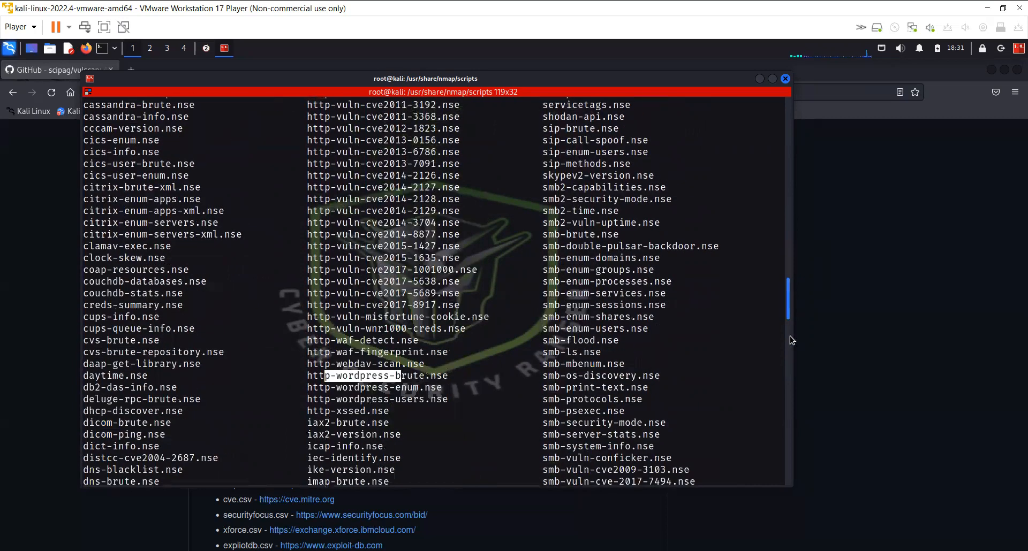
scroll("down", 3)
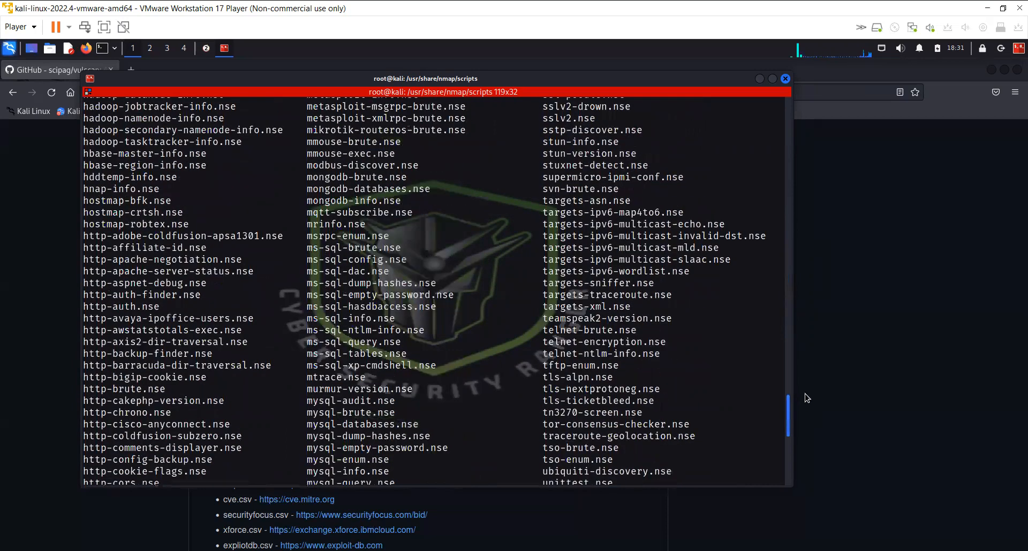
scroll("down", 3)
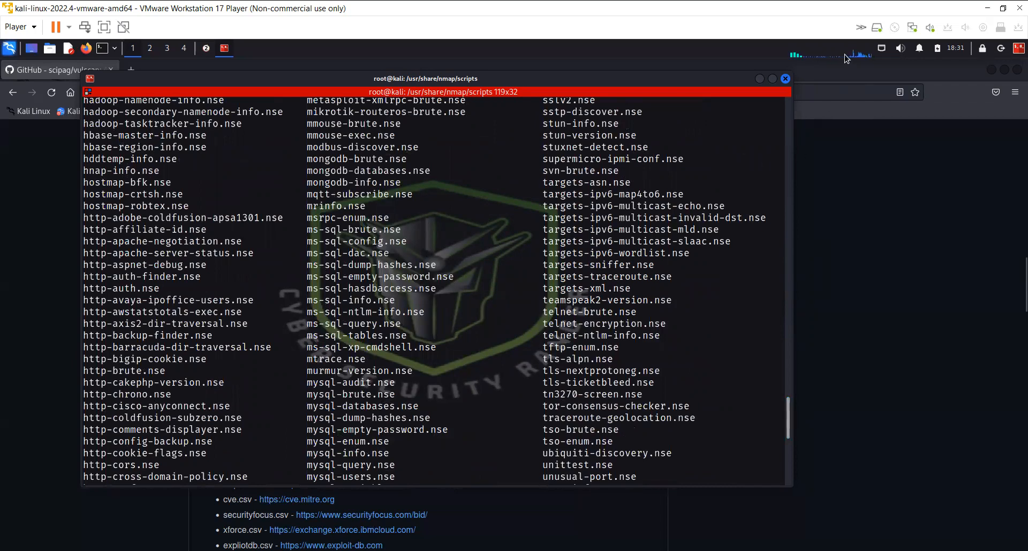
mouse_move(849, 56)
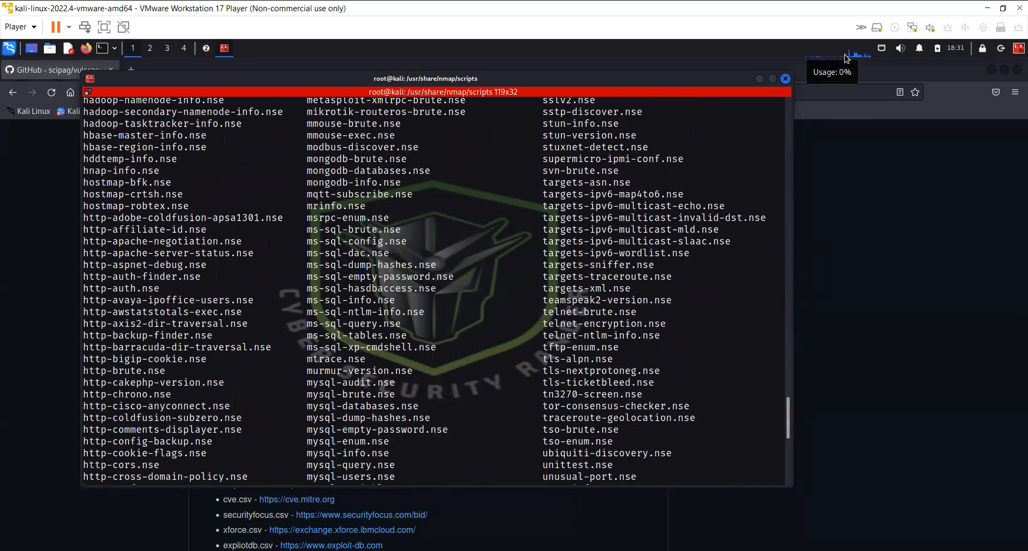